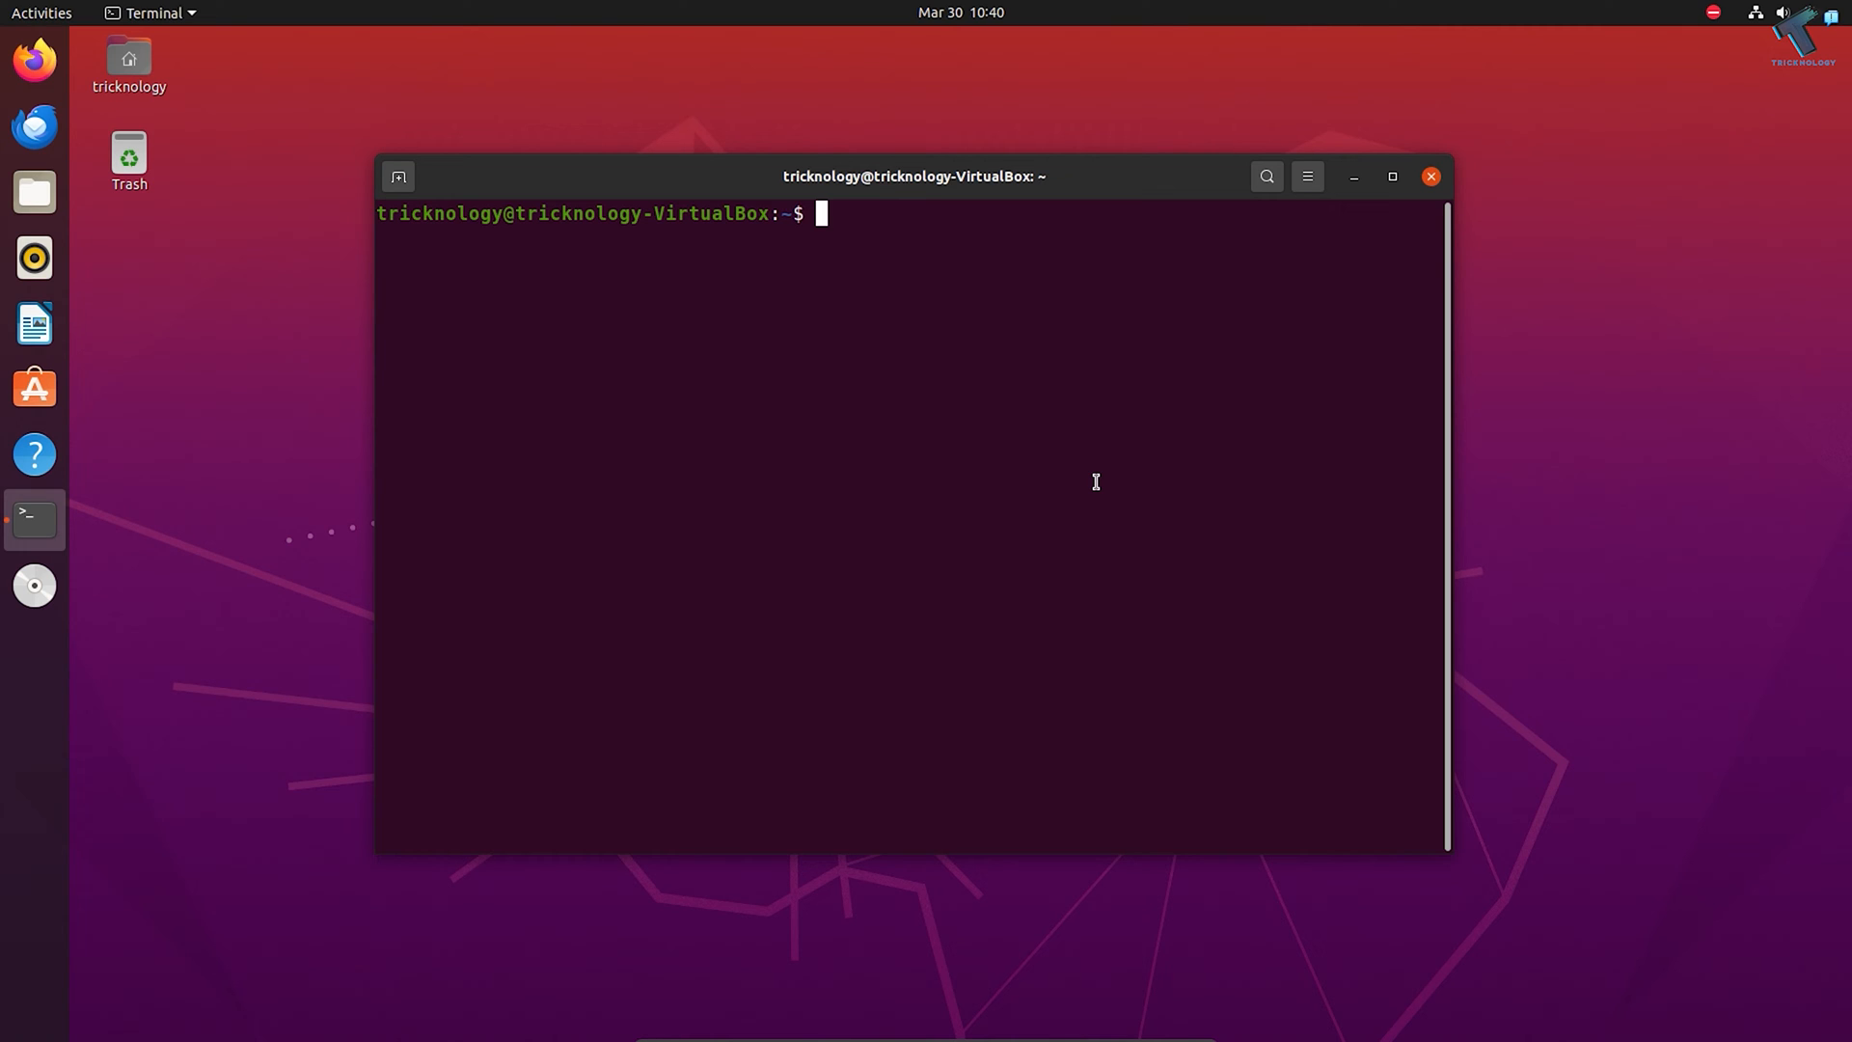
mouse_move(34, 584)
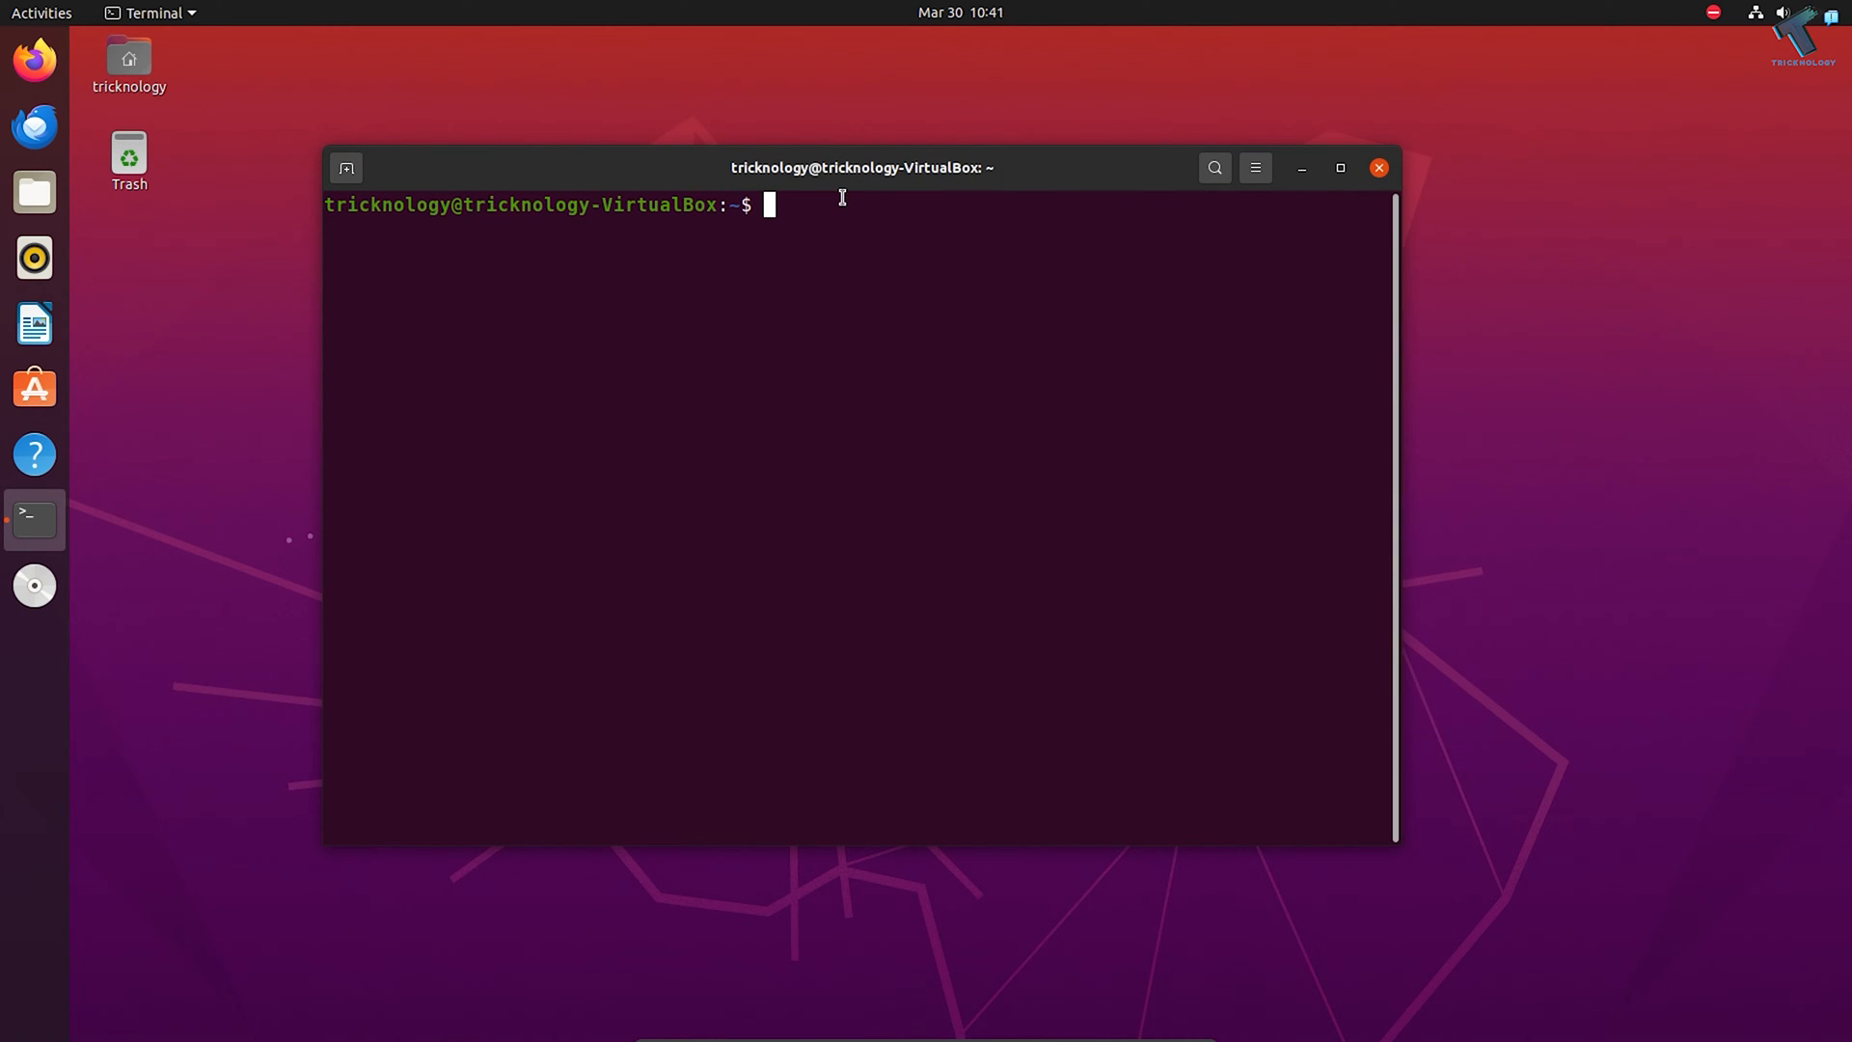
Enter 'su root' to switch to the root account.
type("su root")
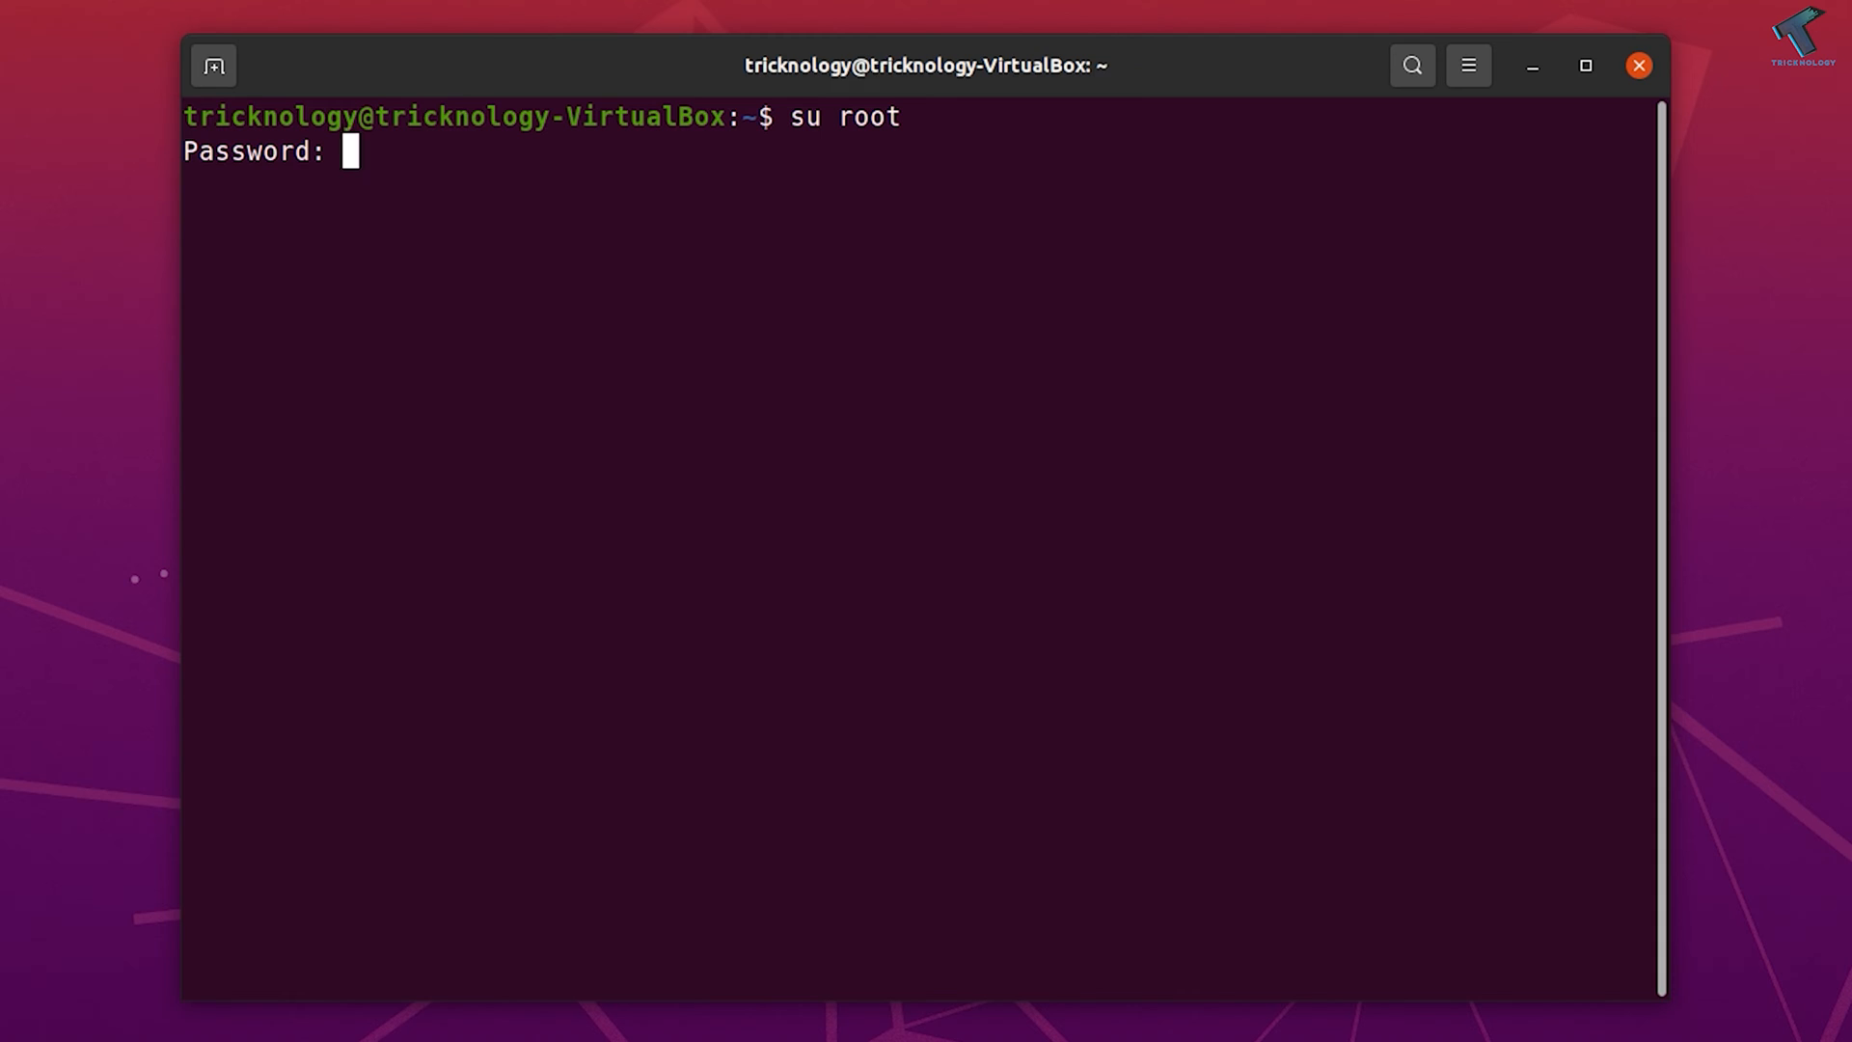
Submit the root password, then run 'sudo apt update' to refresh package lists.
key("Return")
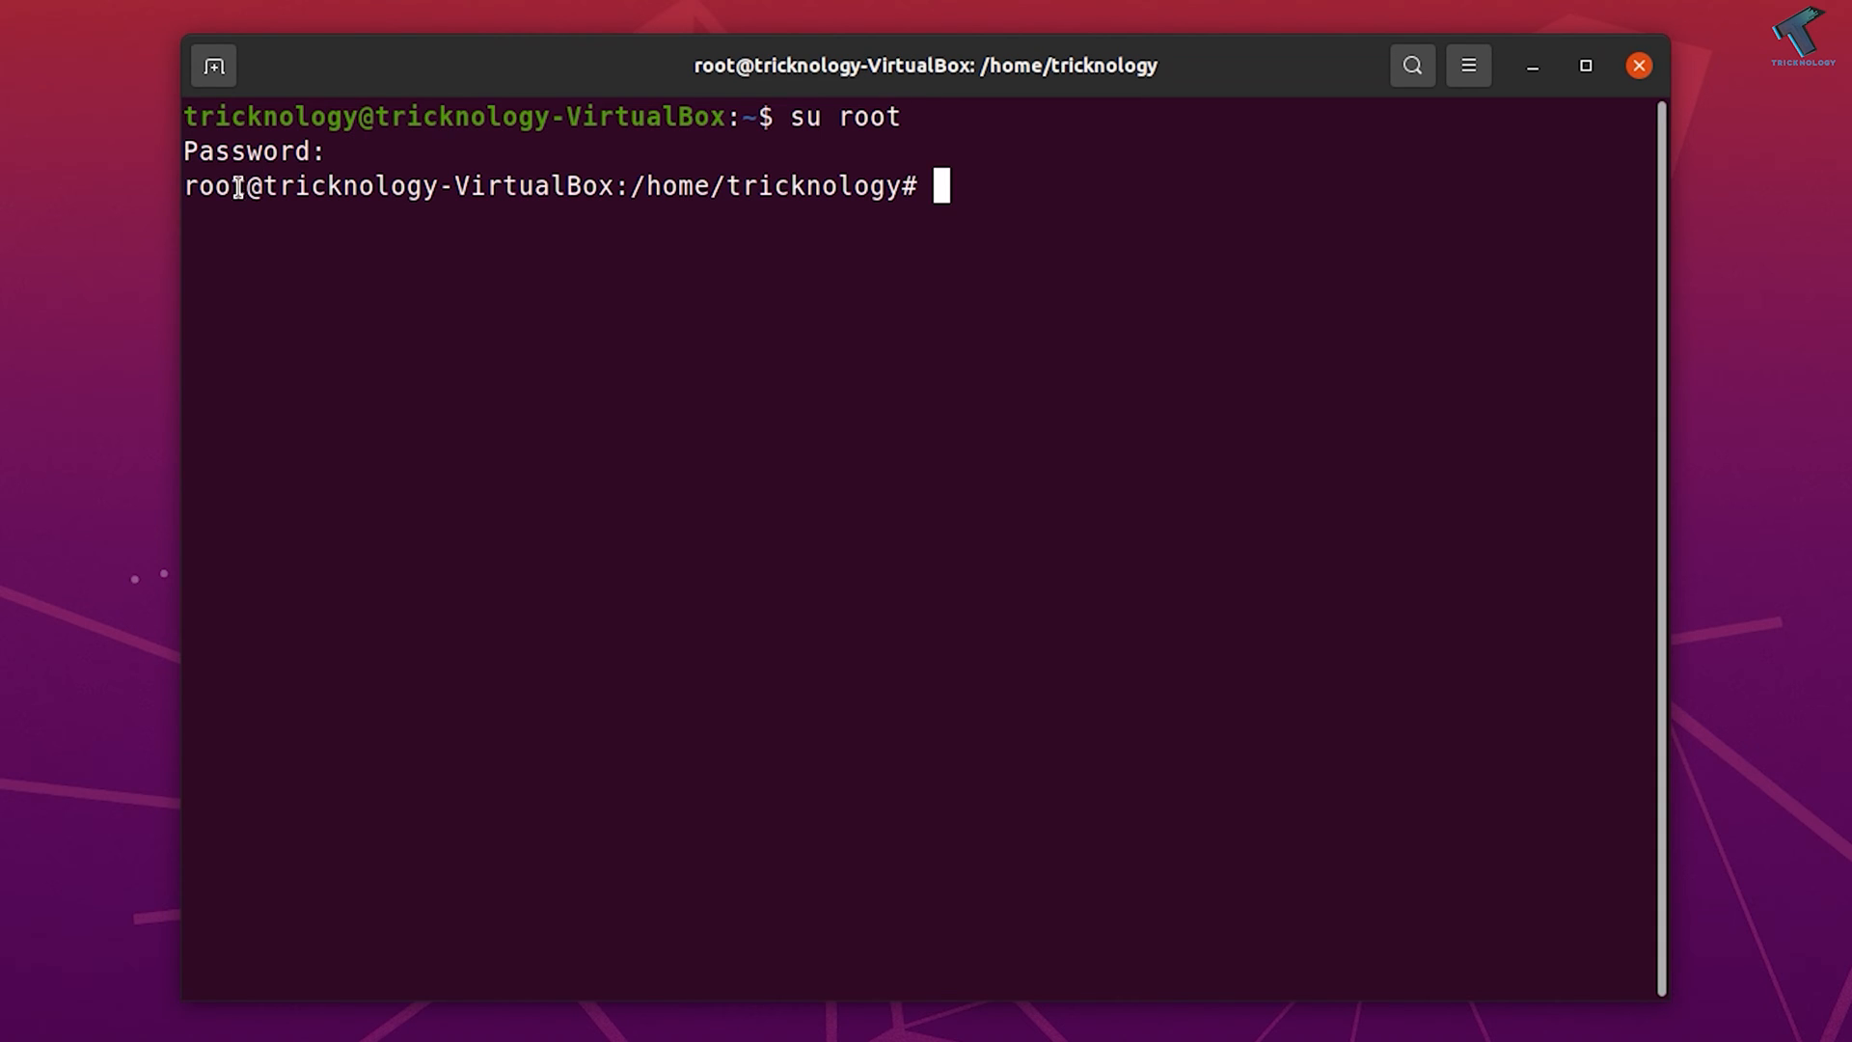
double_click(214, 185)
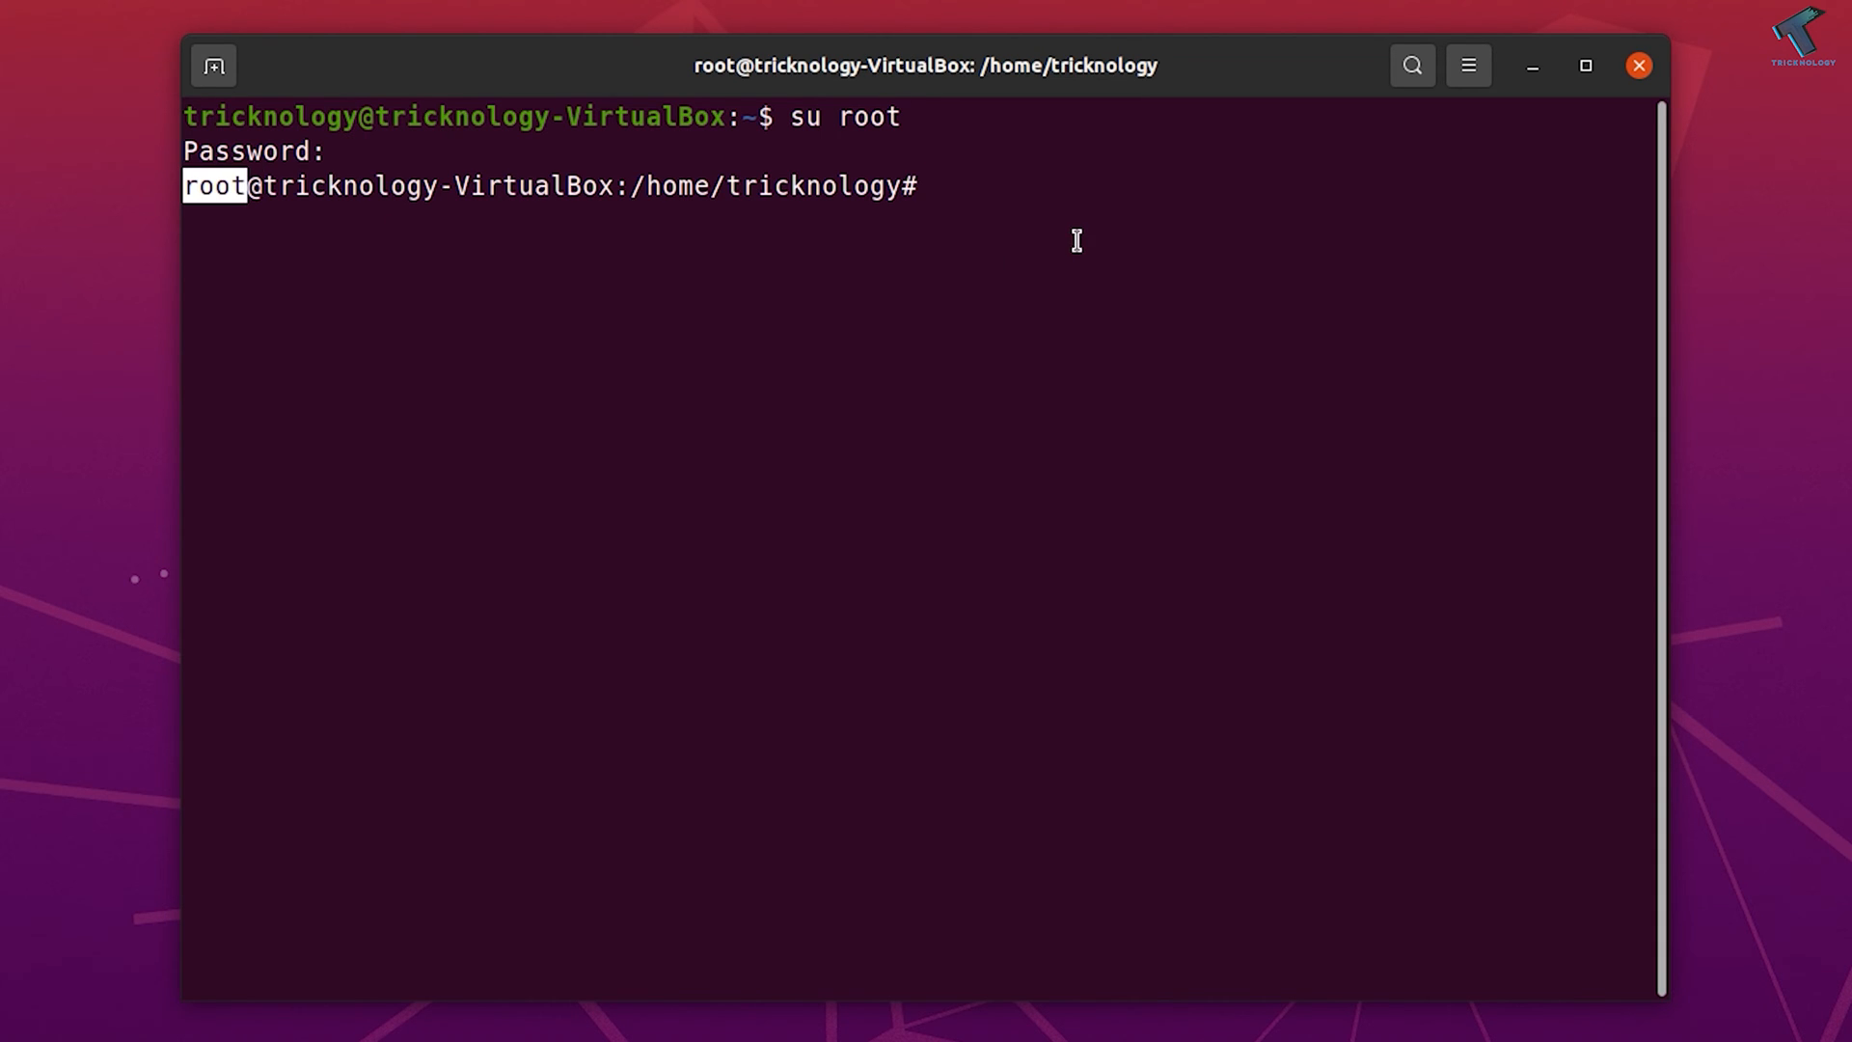
type("sudo")
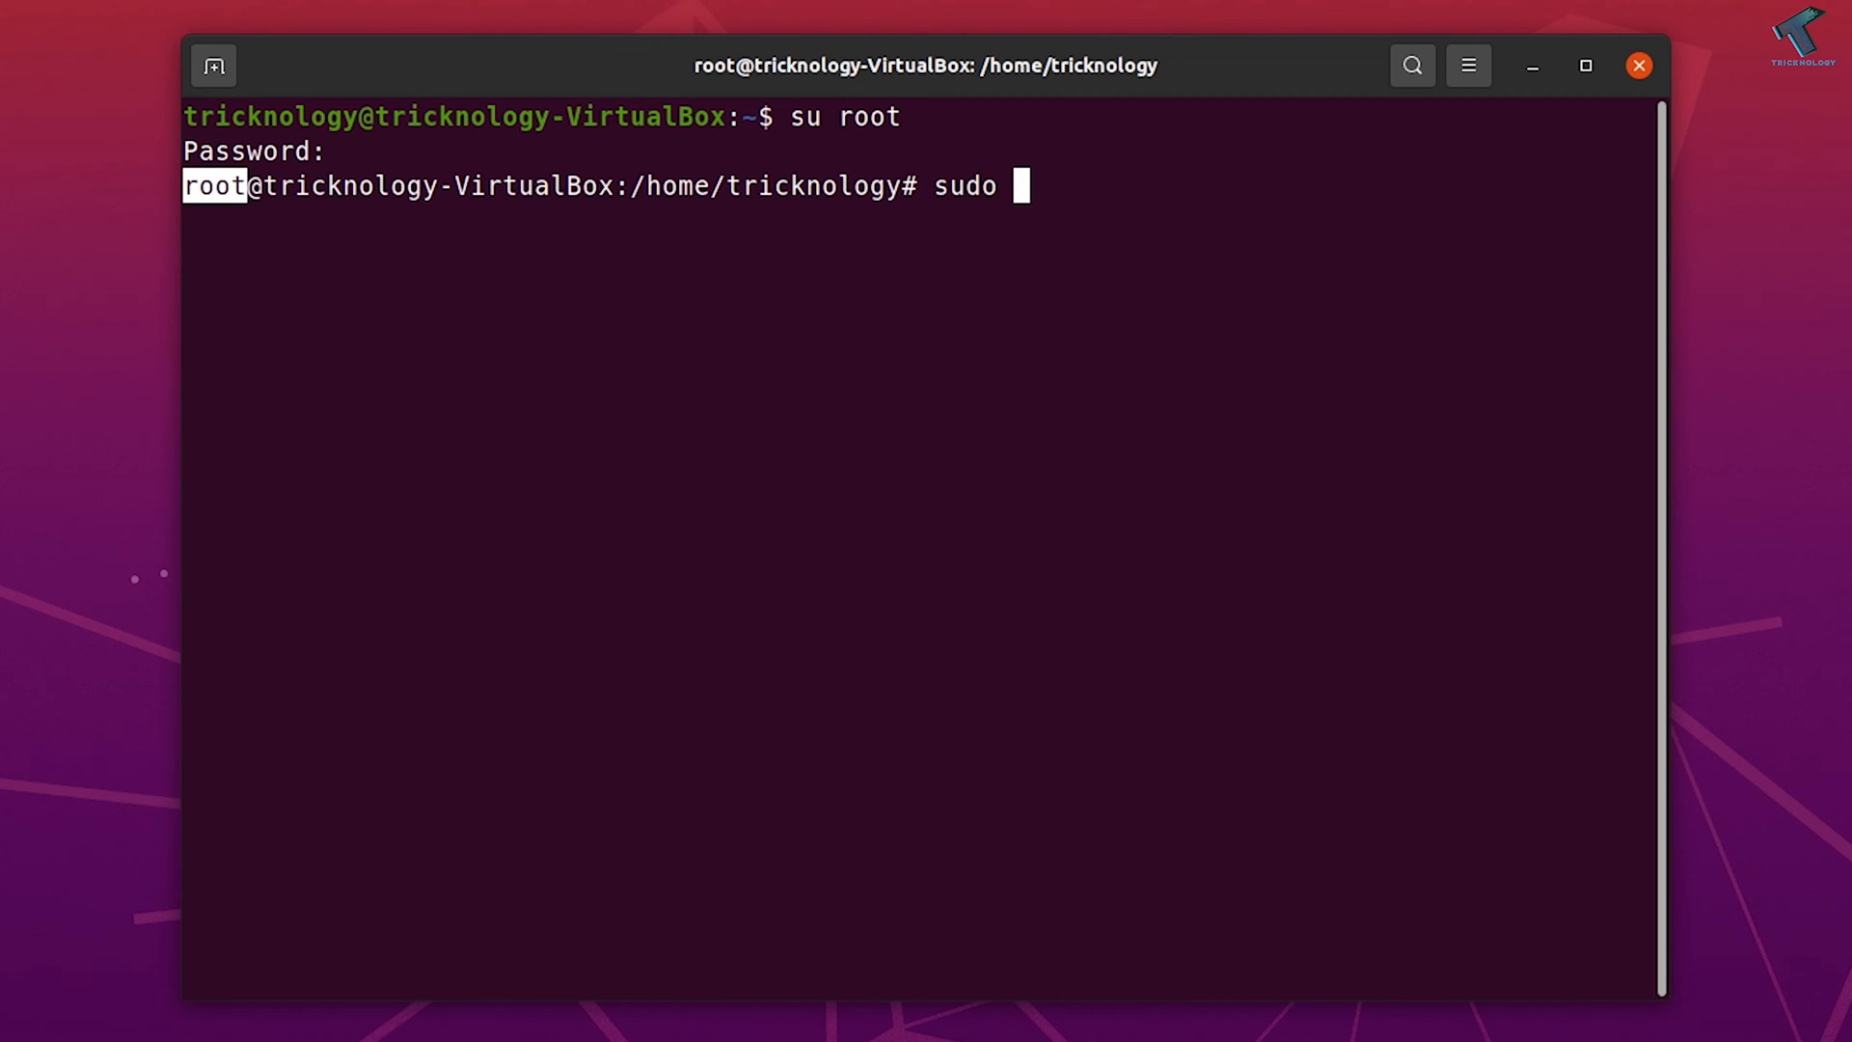
type("apt update")
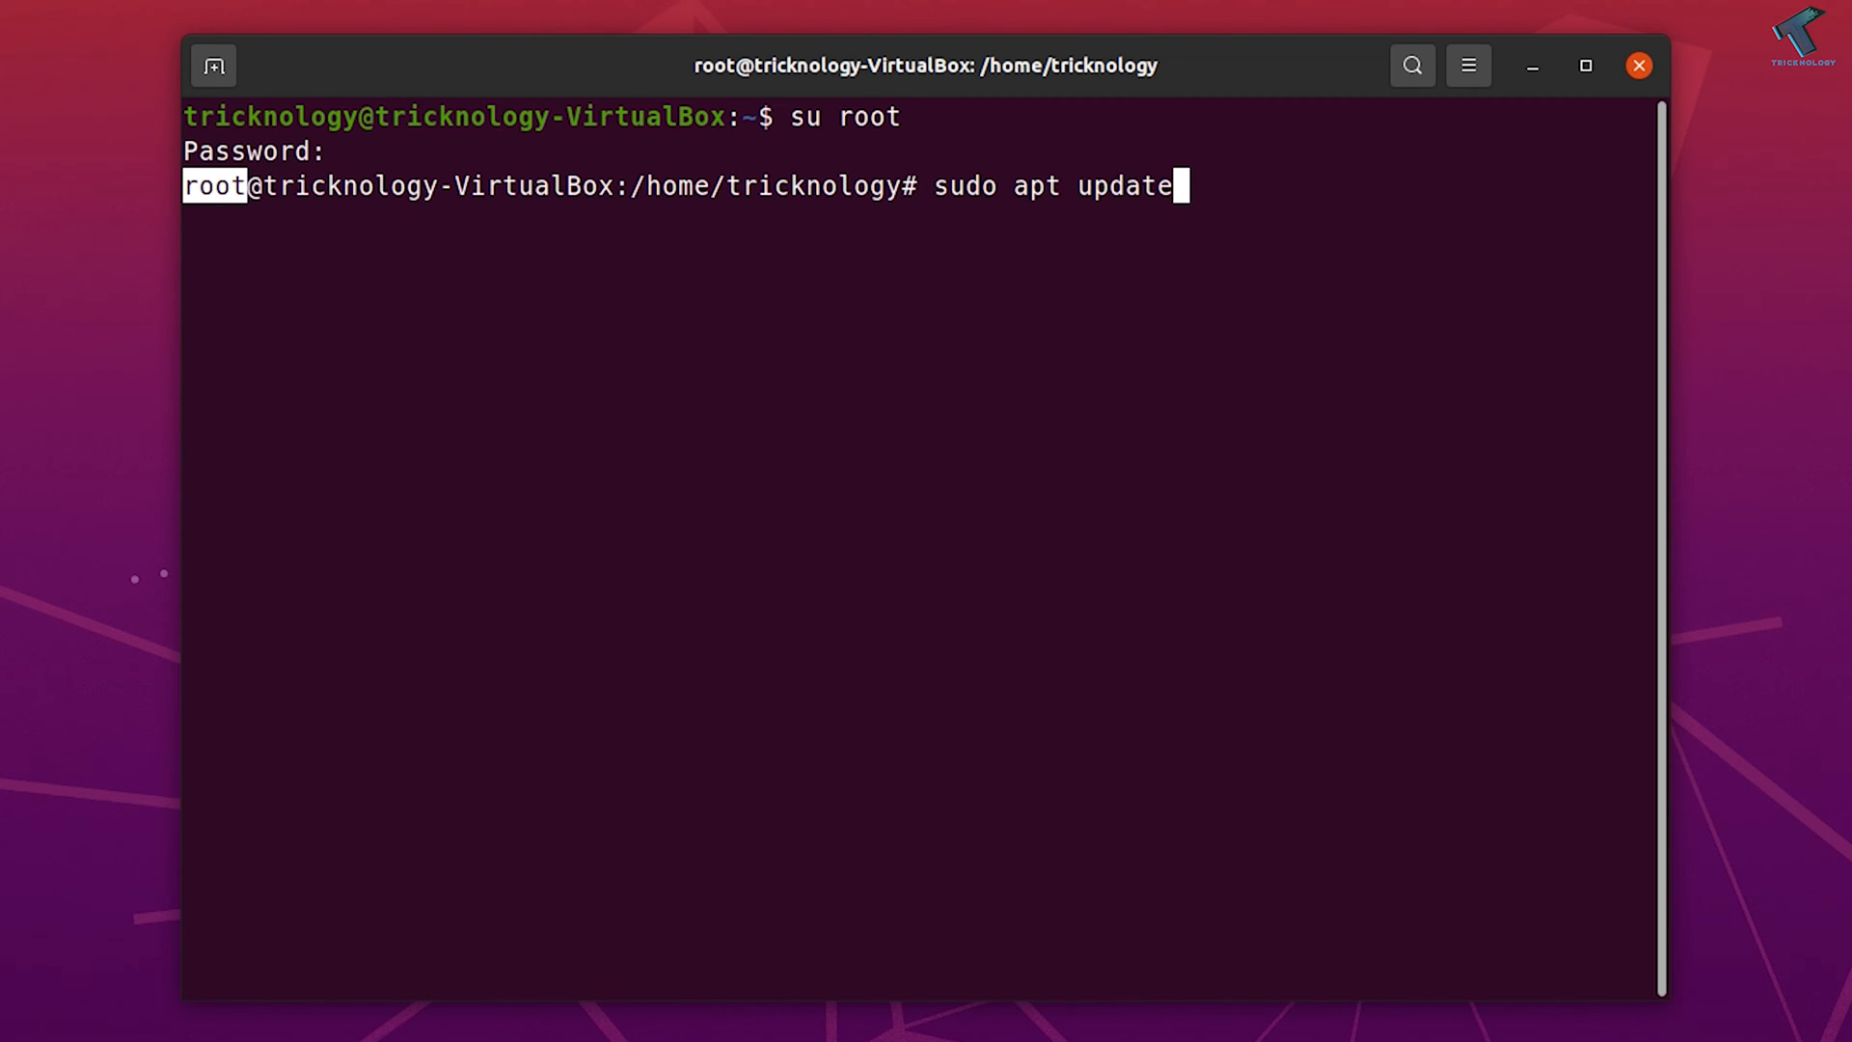
key("Return")
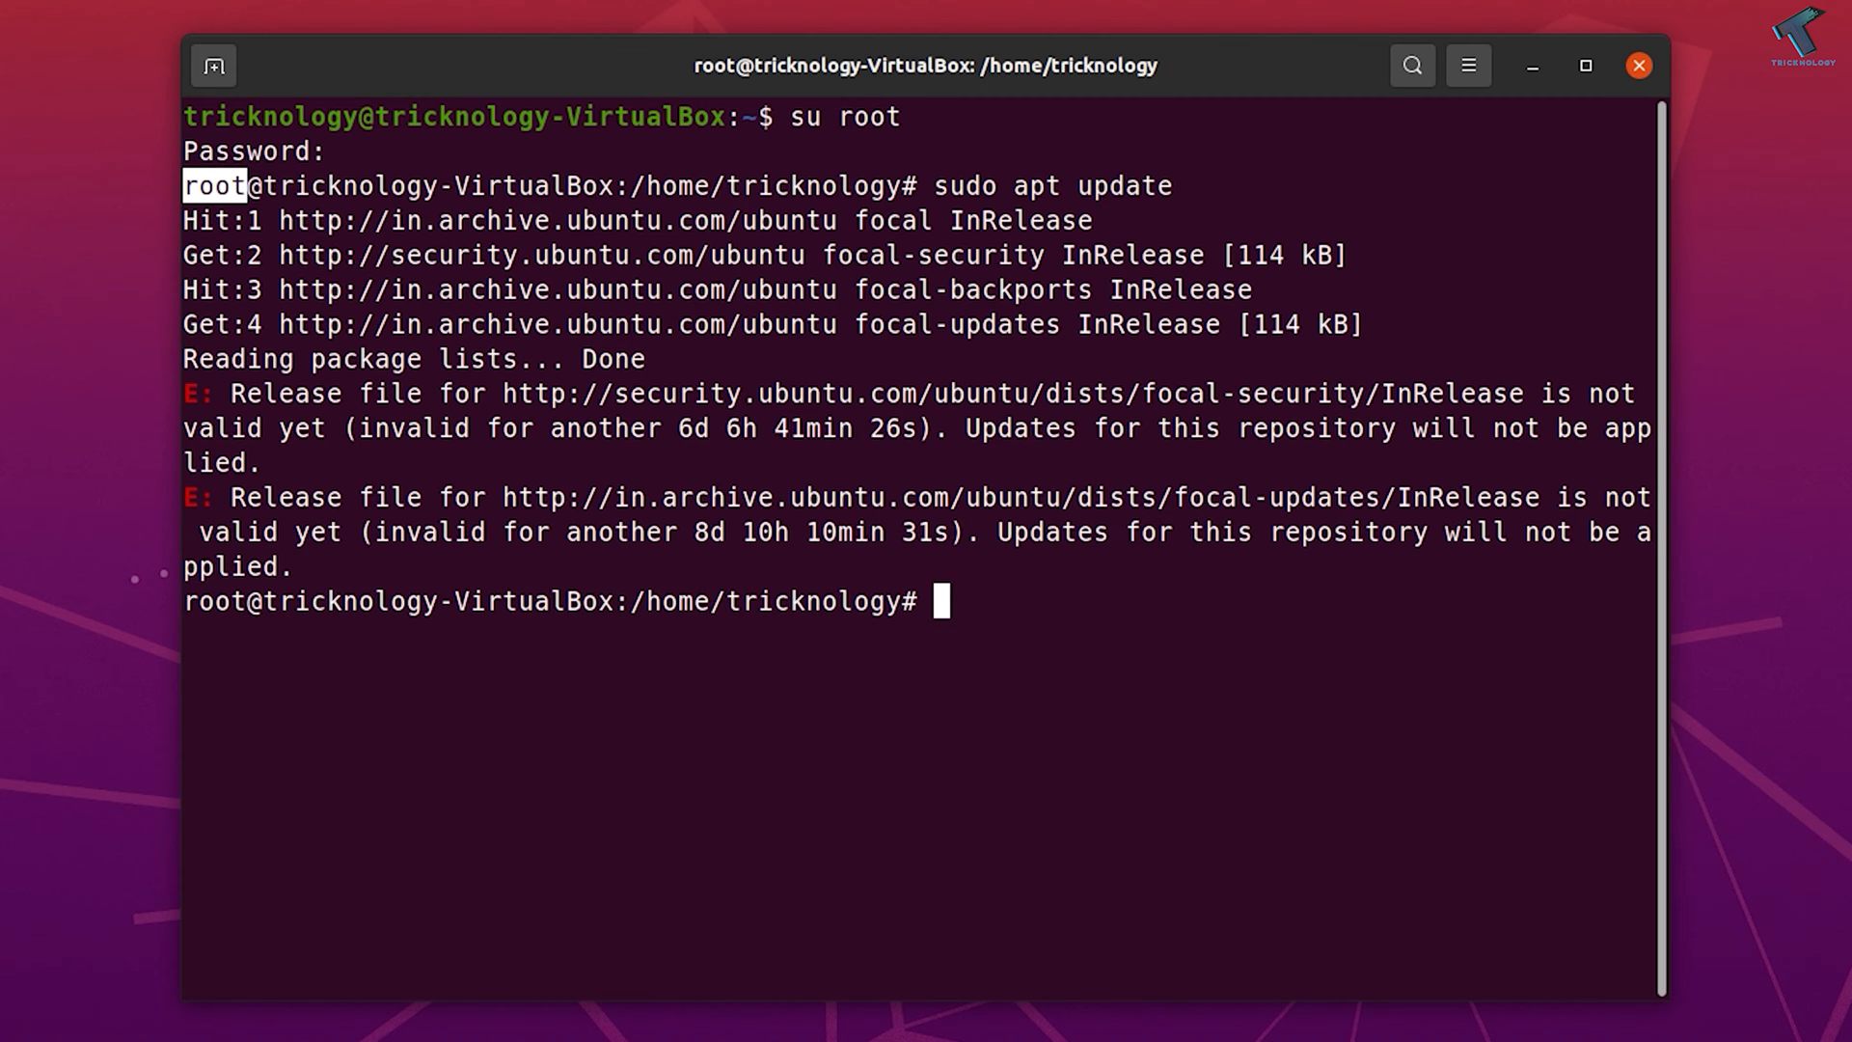
Run 'sudo apt install xfce4-goodies -y' to install the Xfce desktop extras.
type("sudo ap")
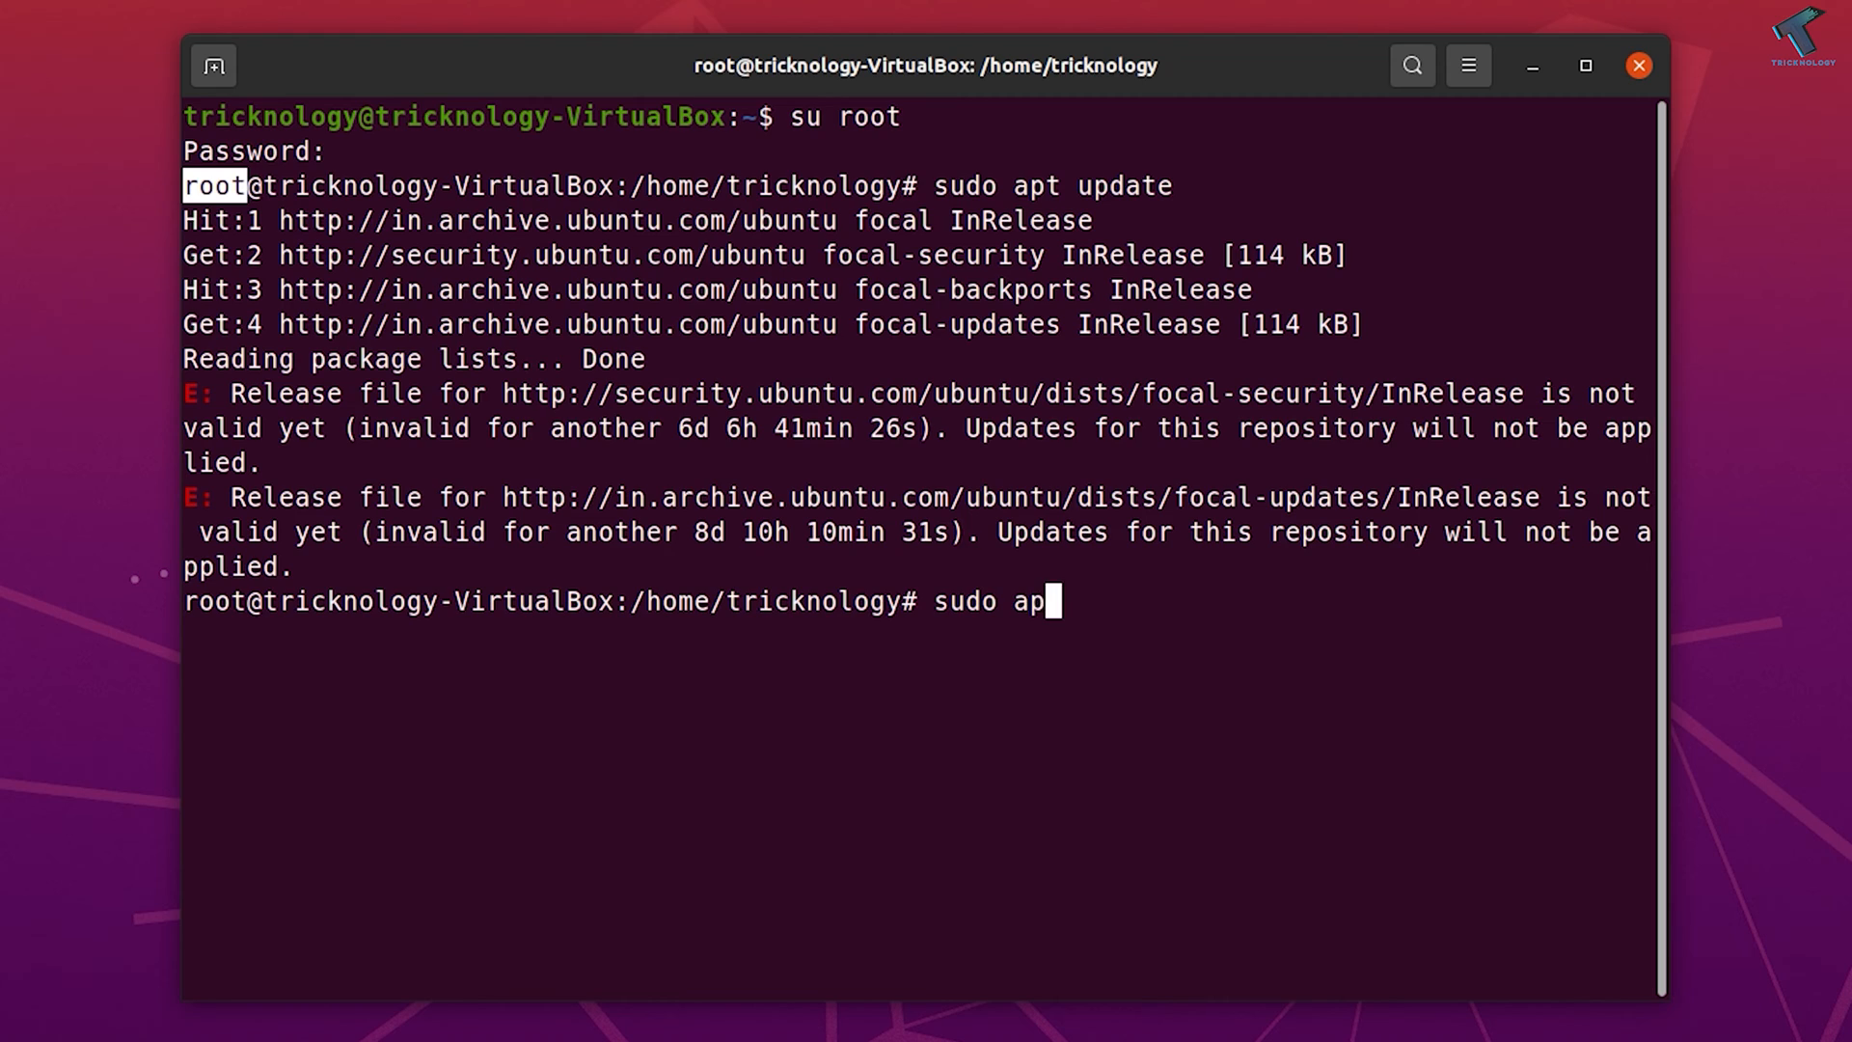
type("t in")
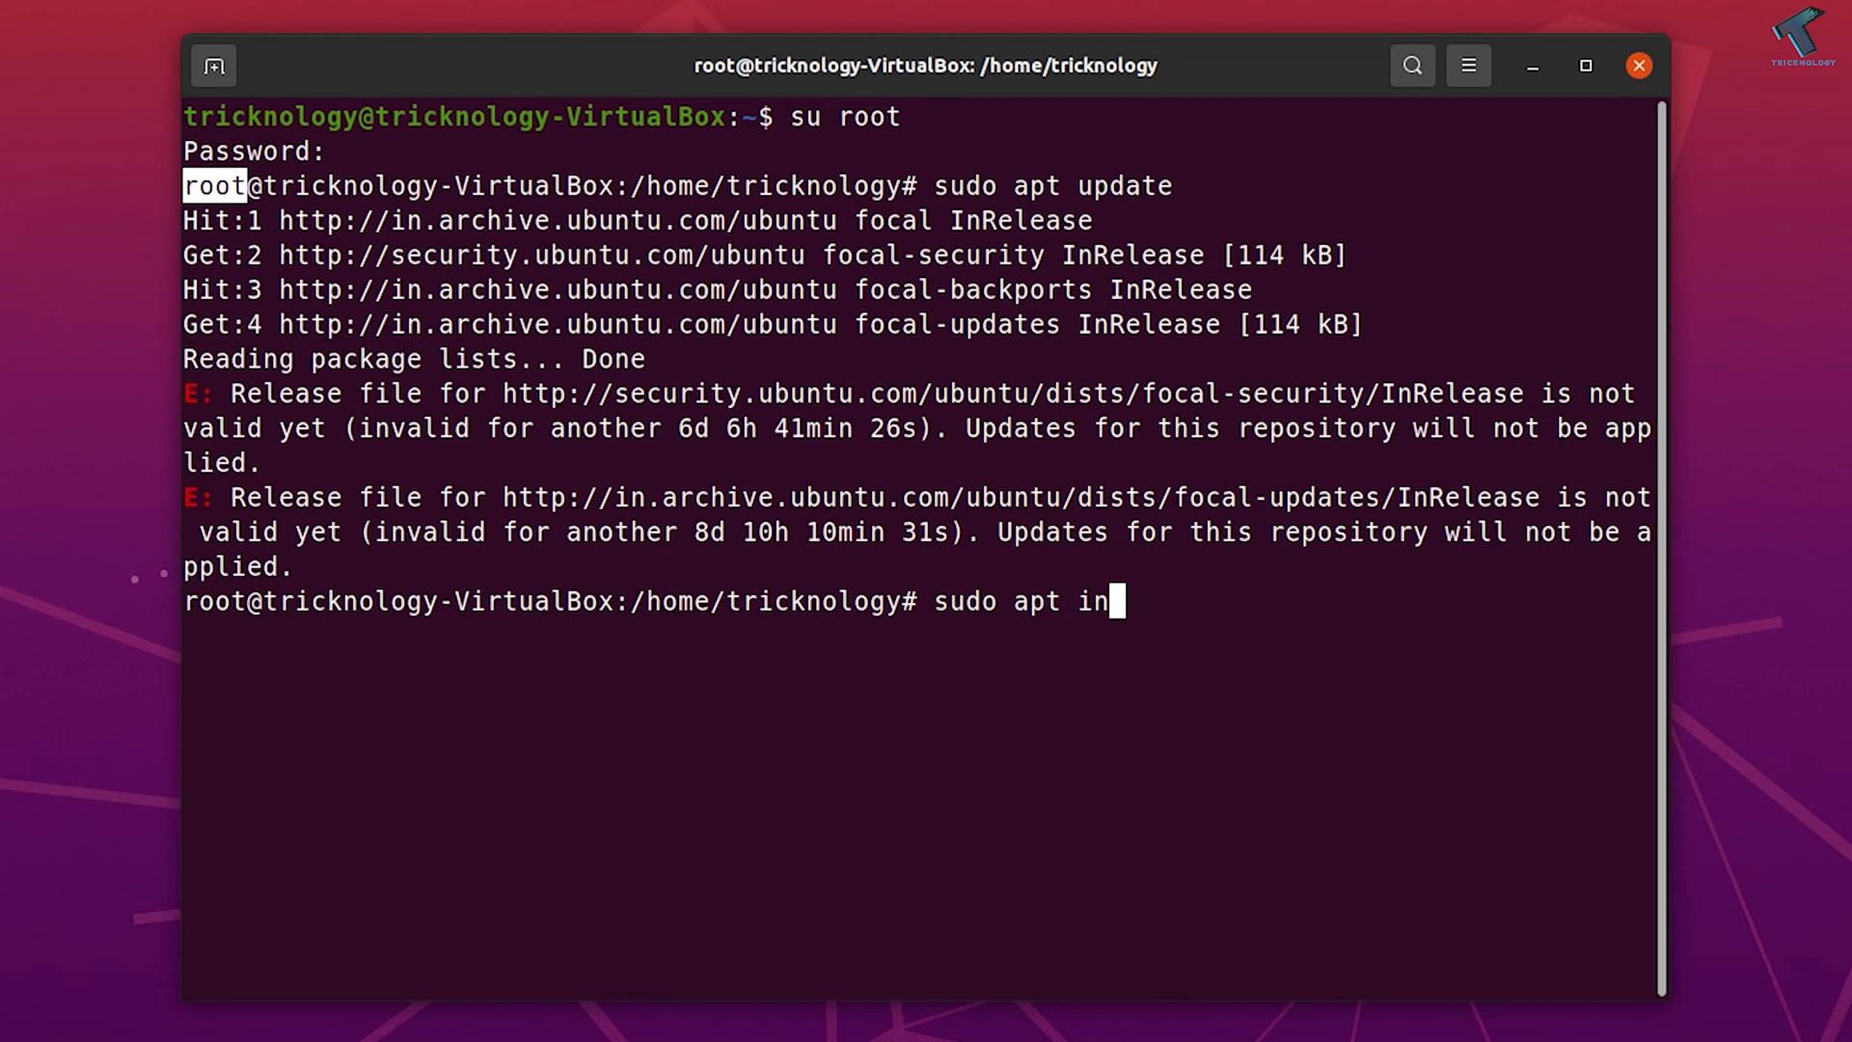
type("stall")
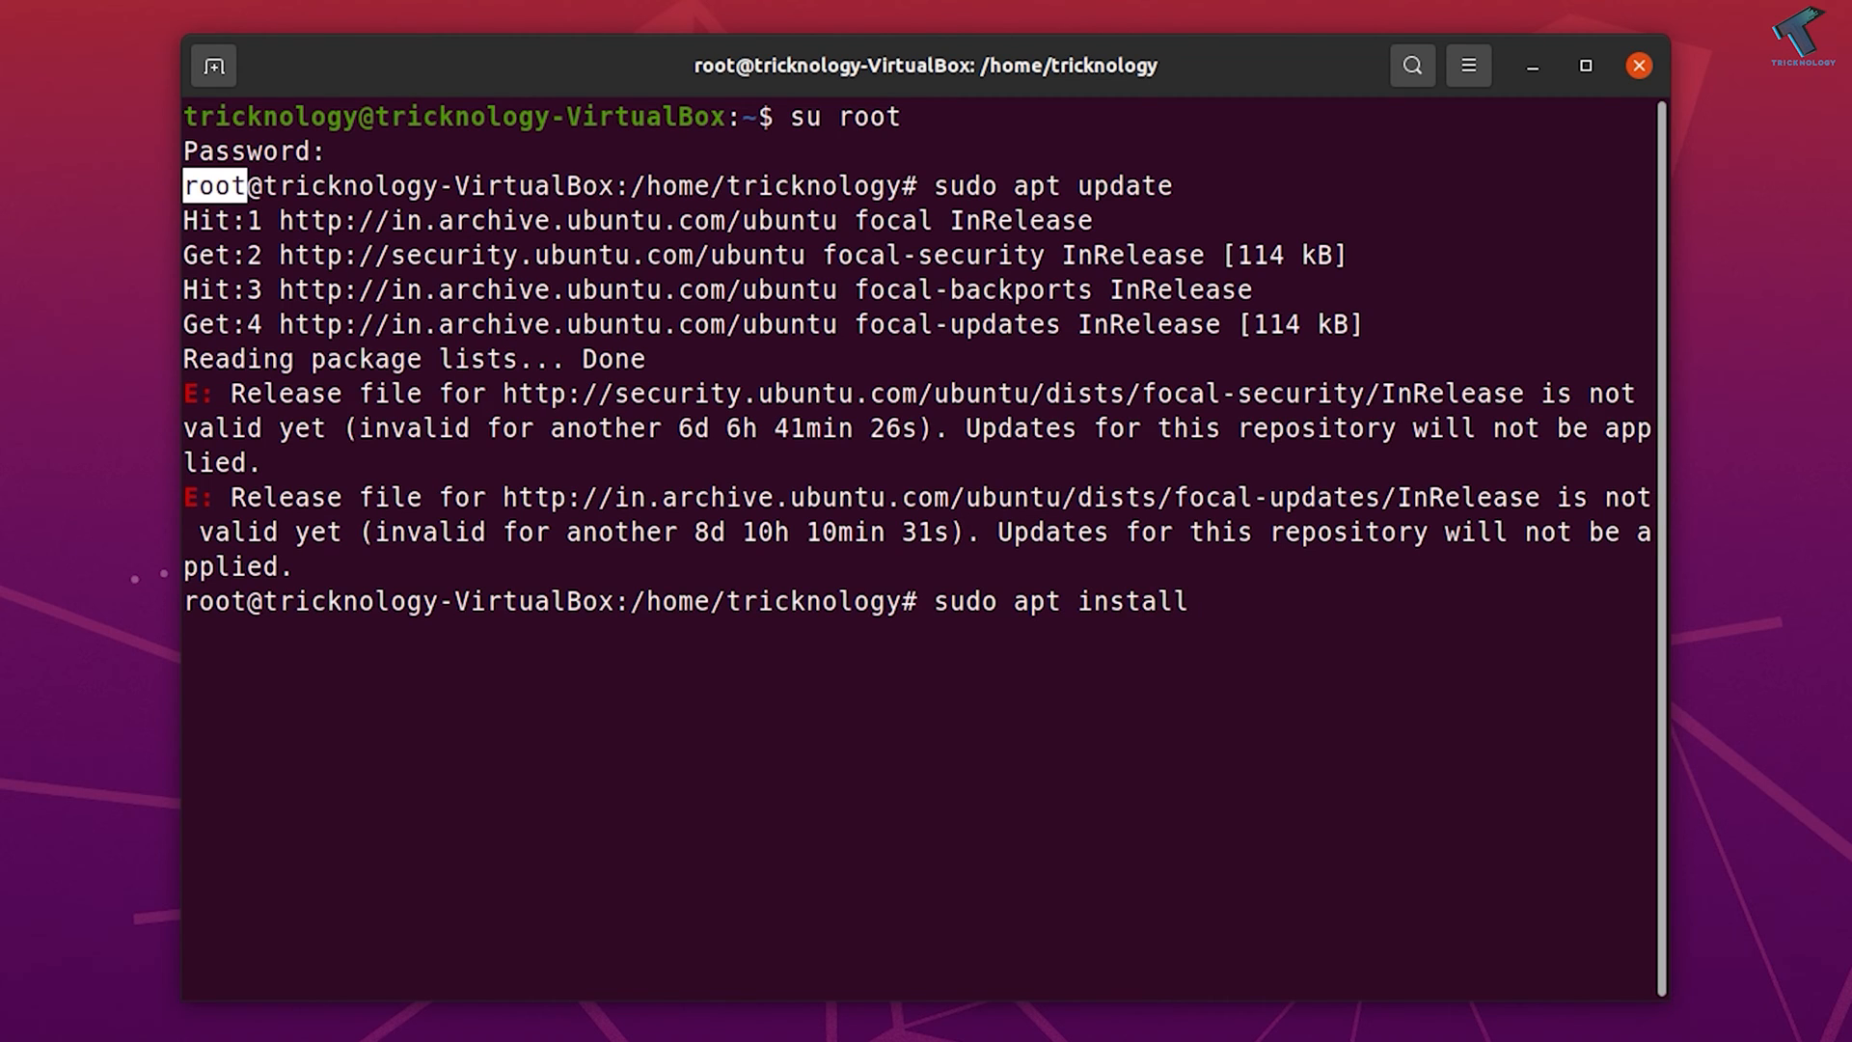
type("xfce4")
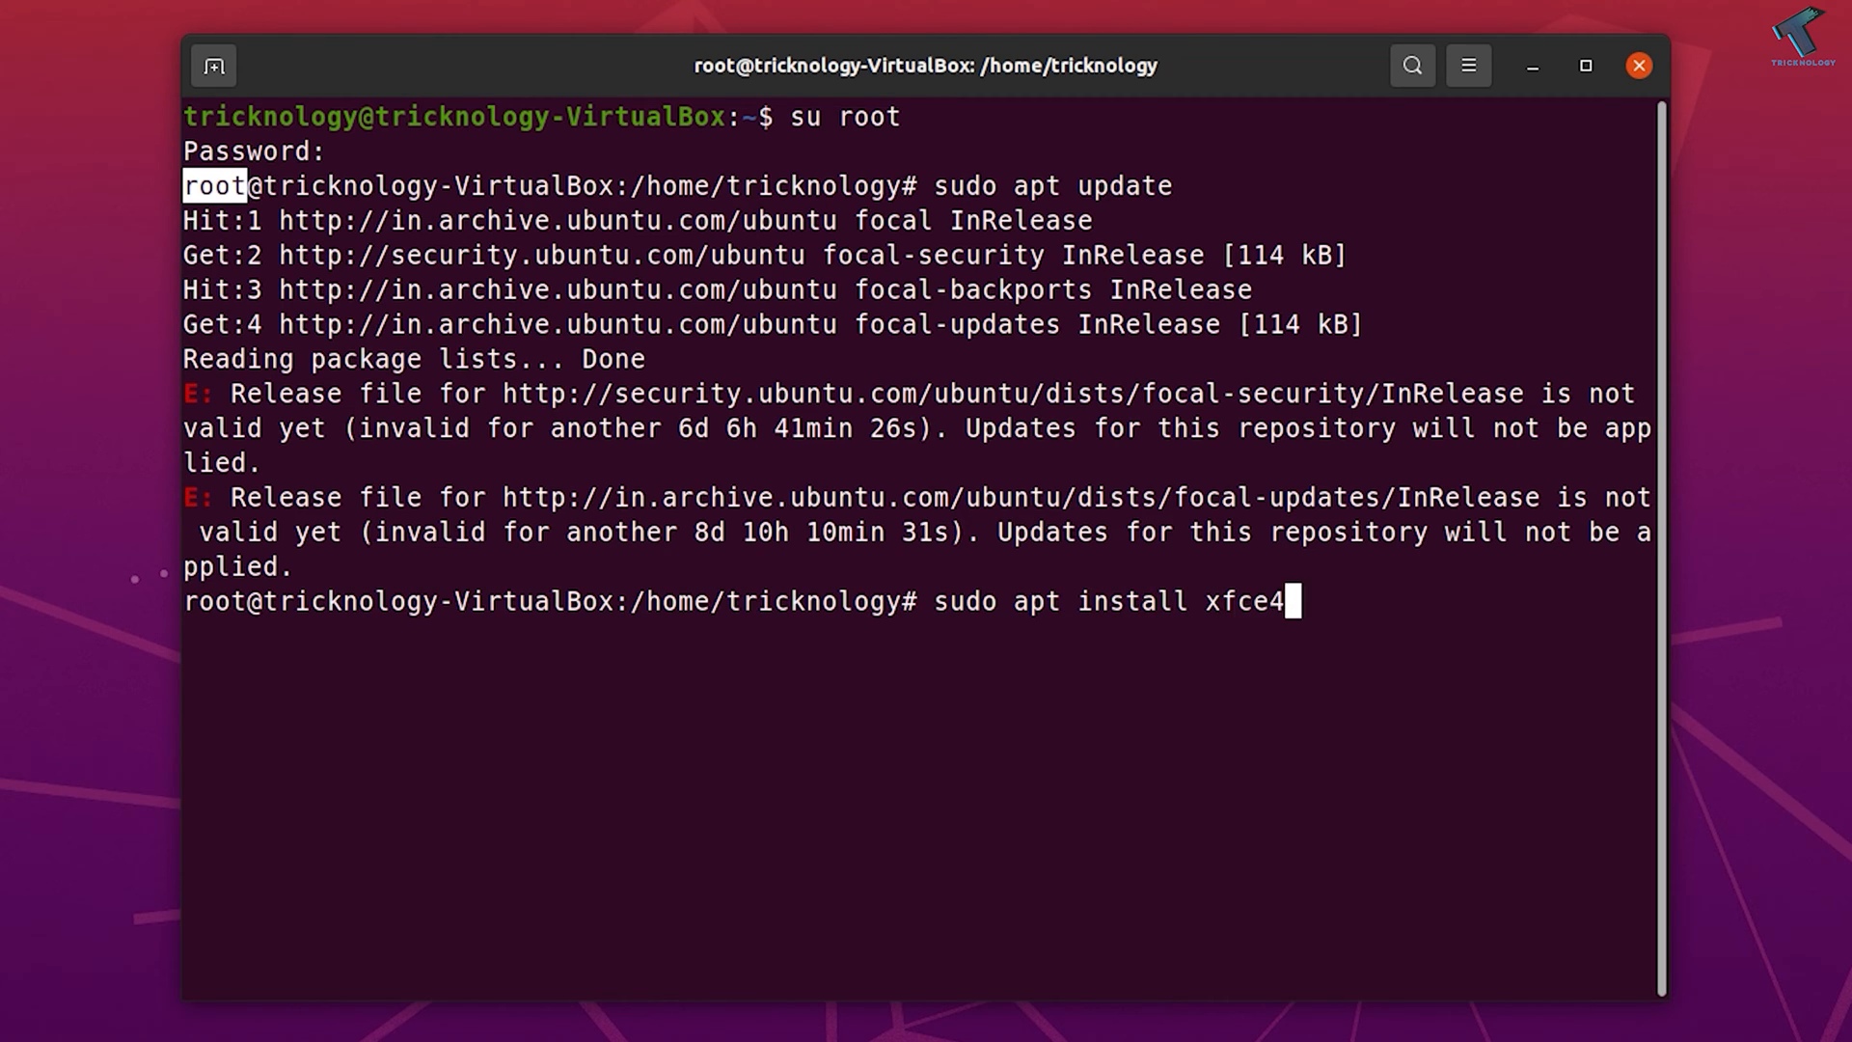
type("-goo")
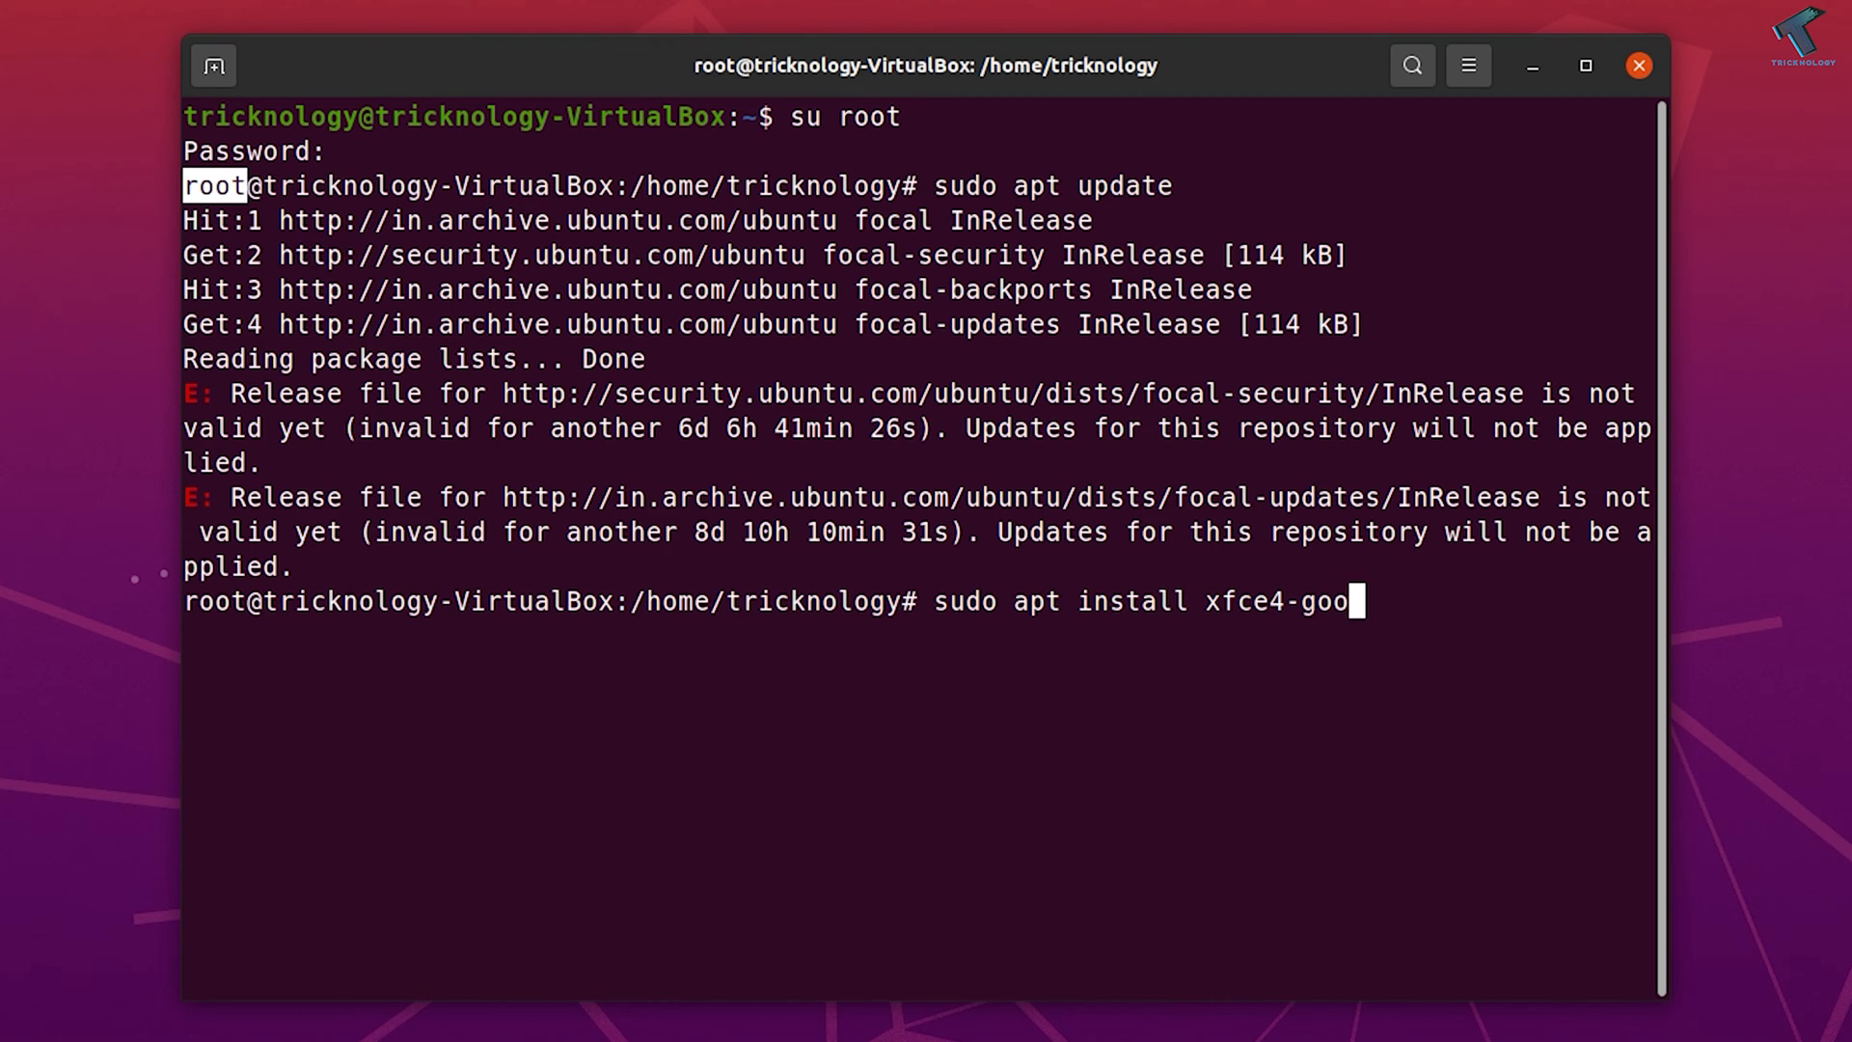
type("dies")
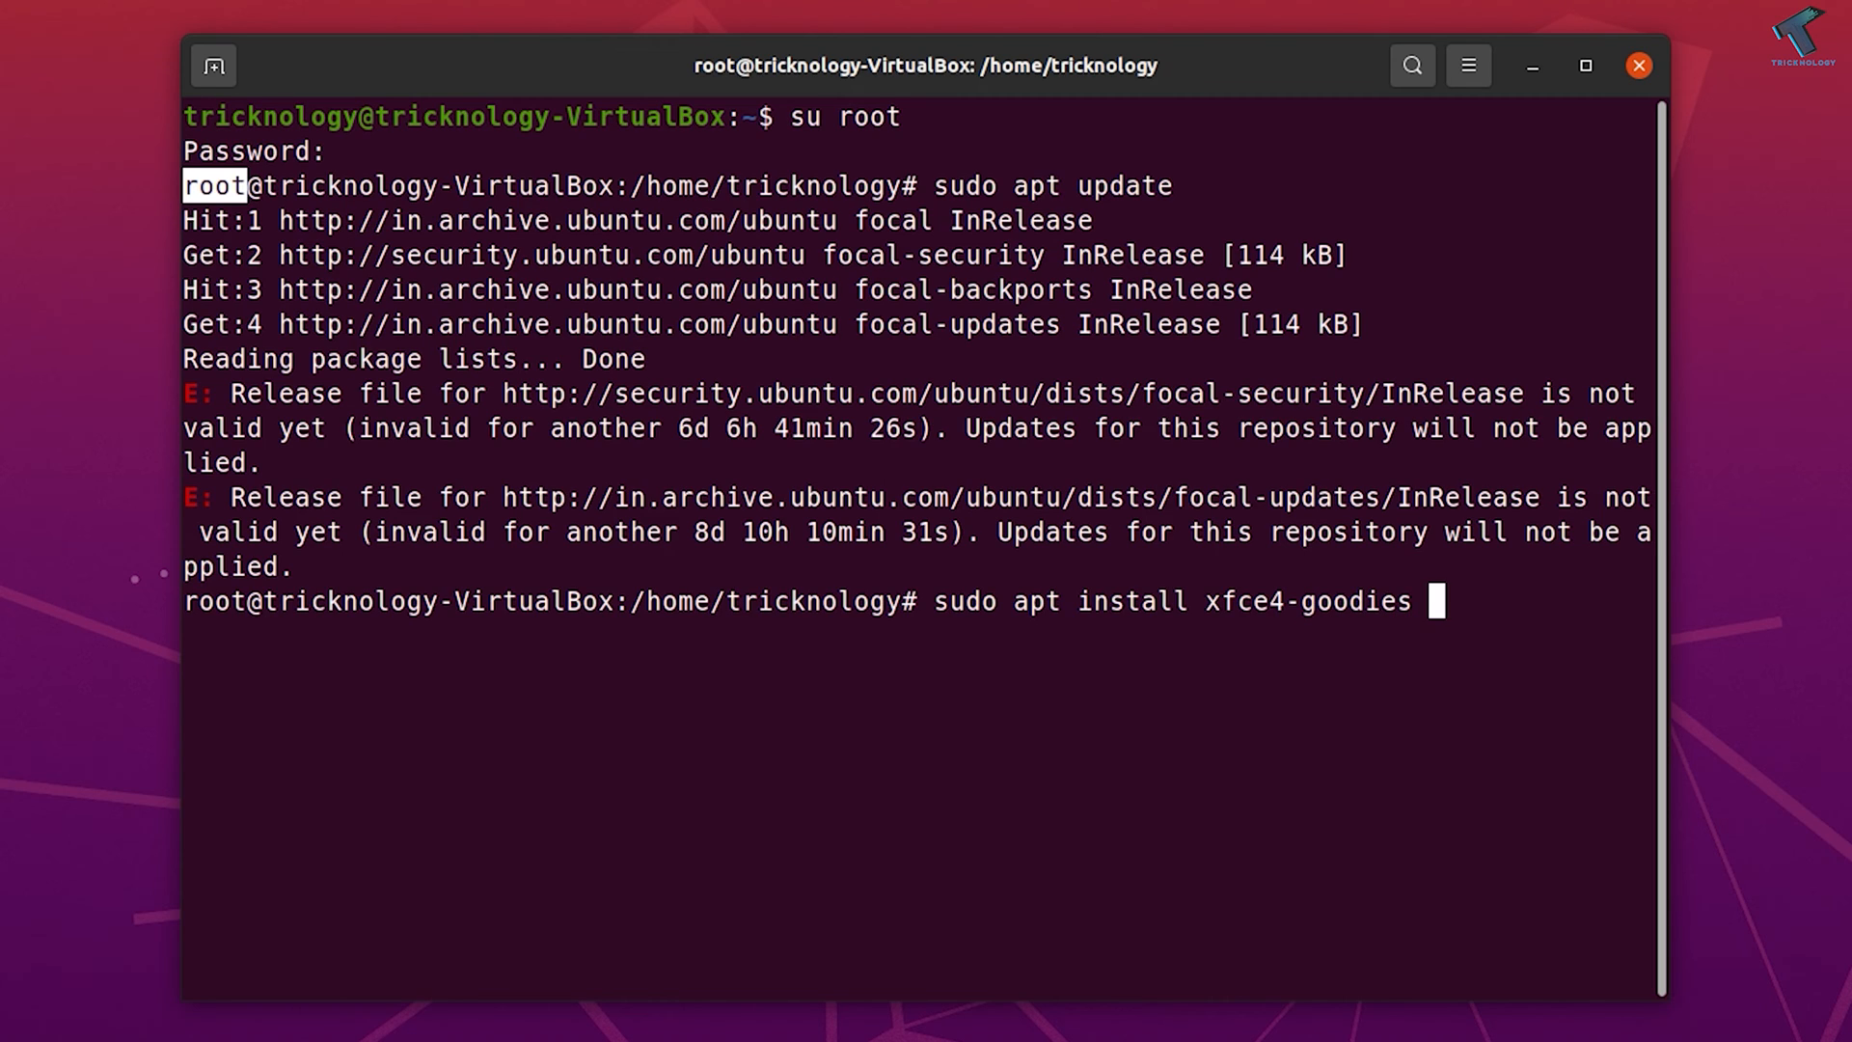
type("-y")
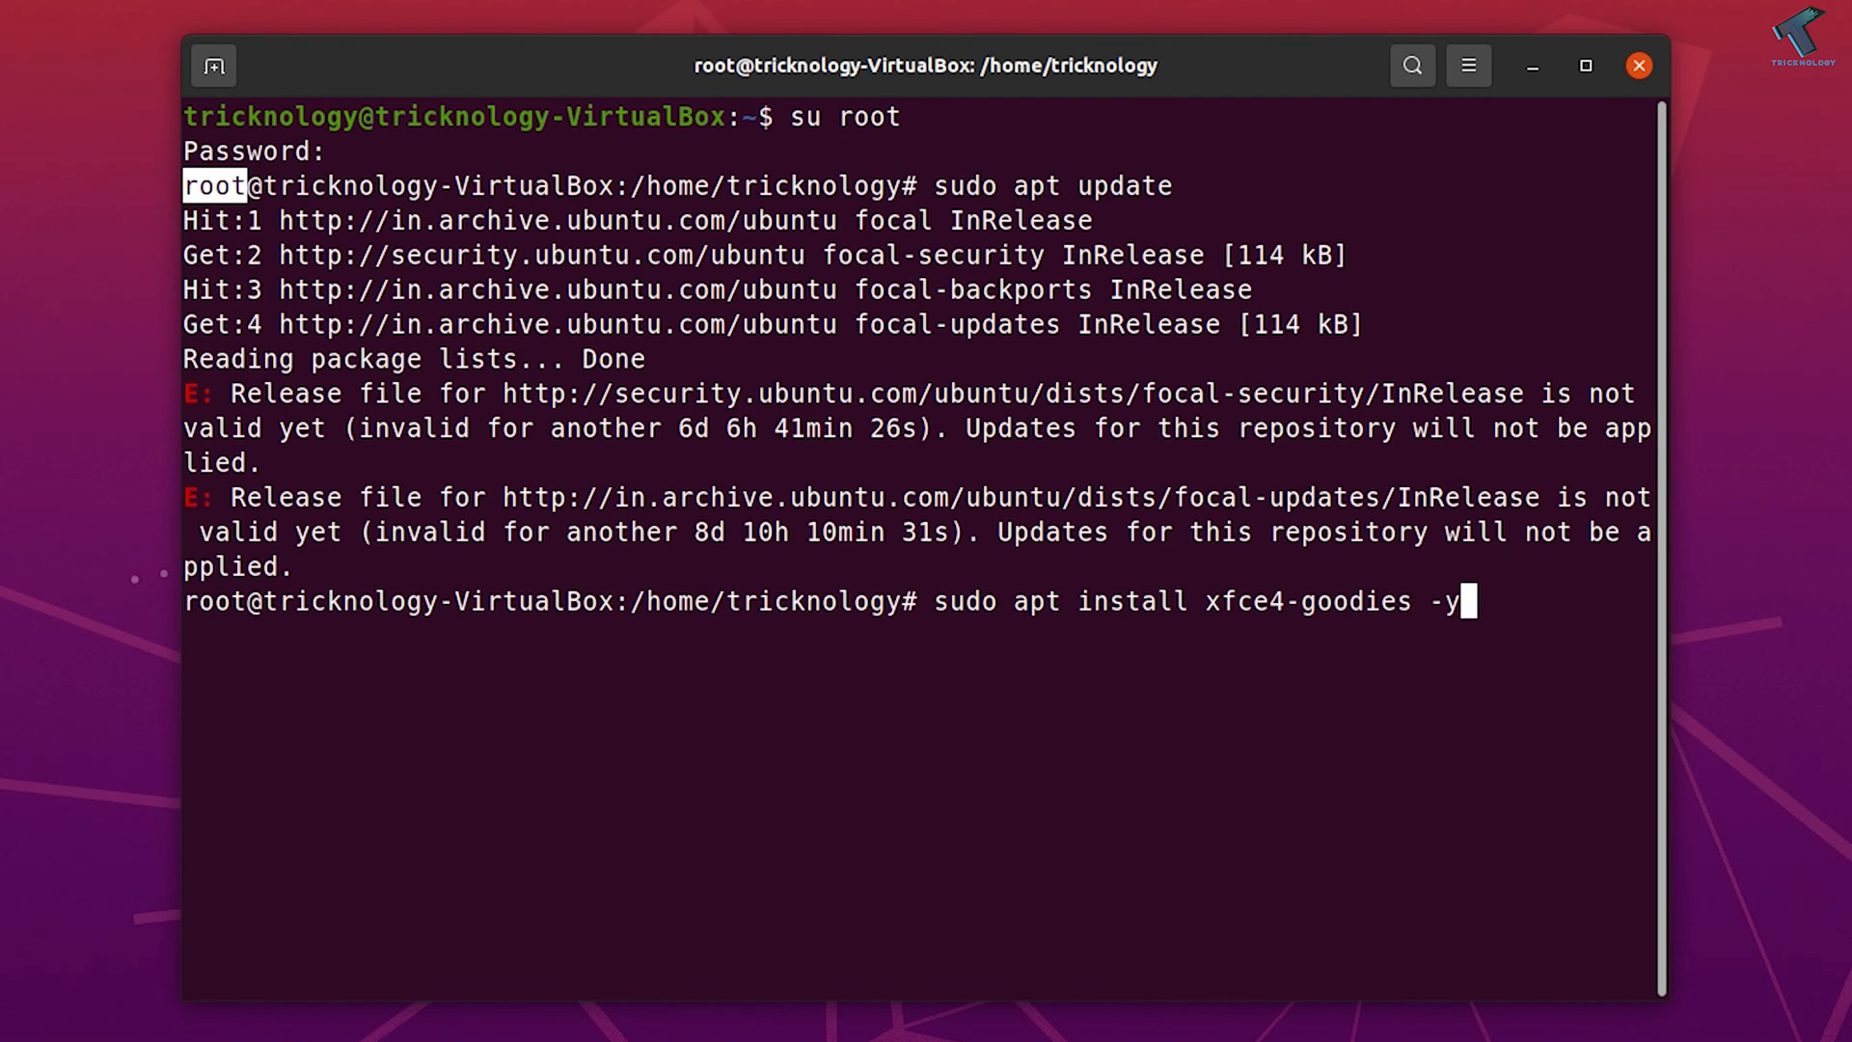
key("Return")
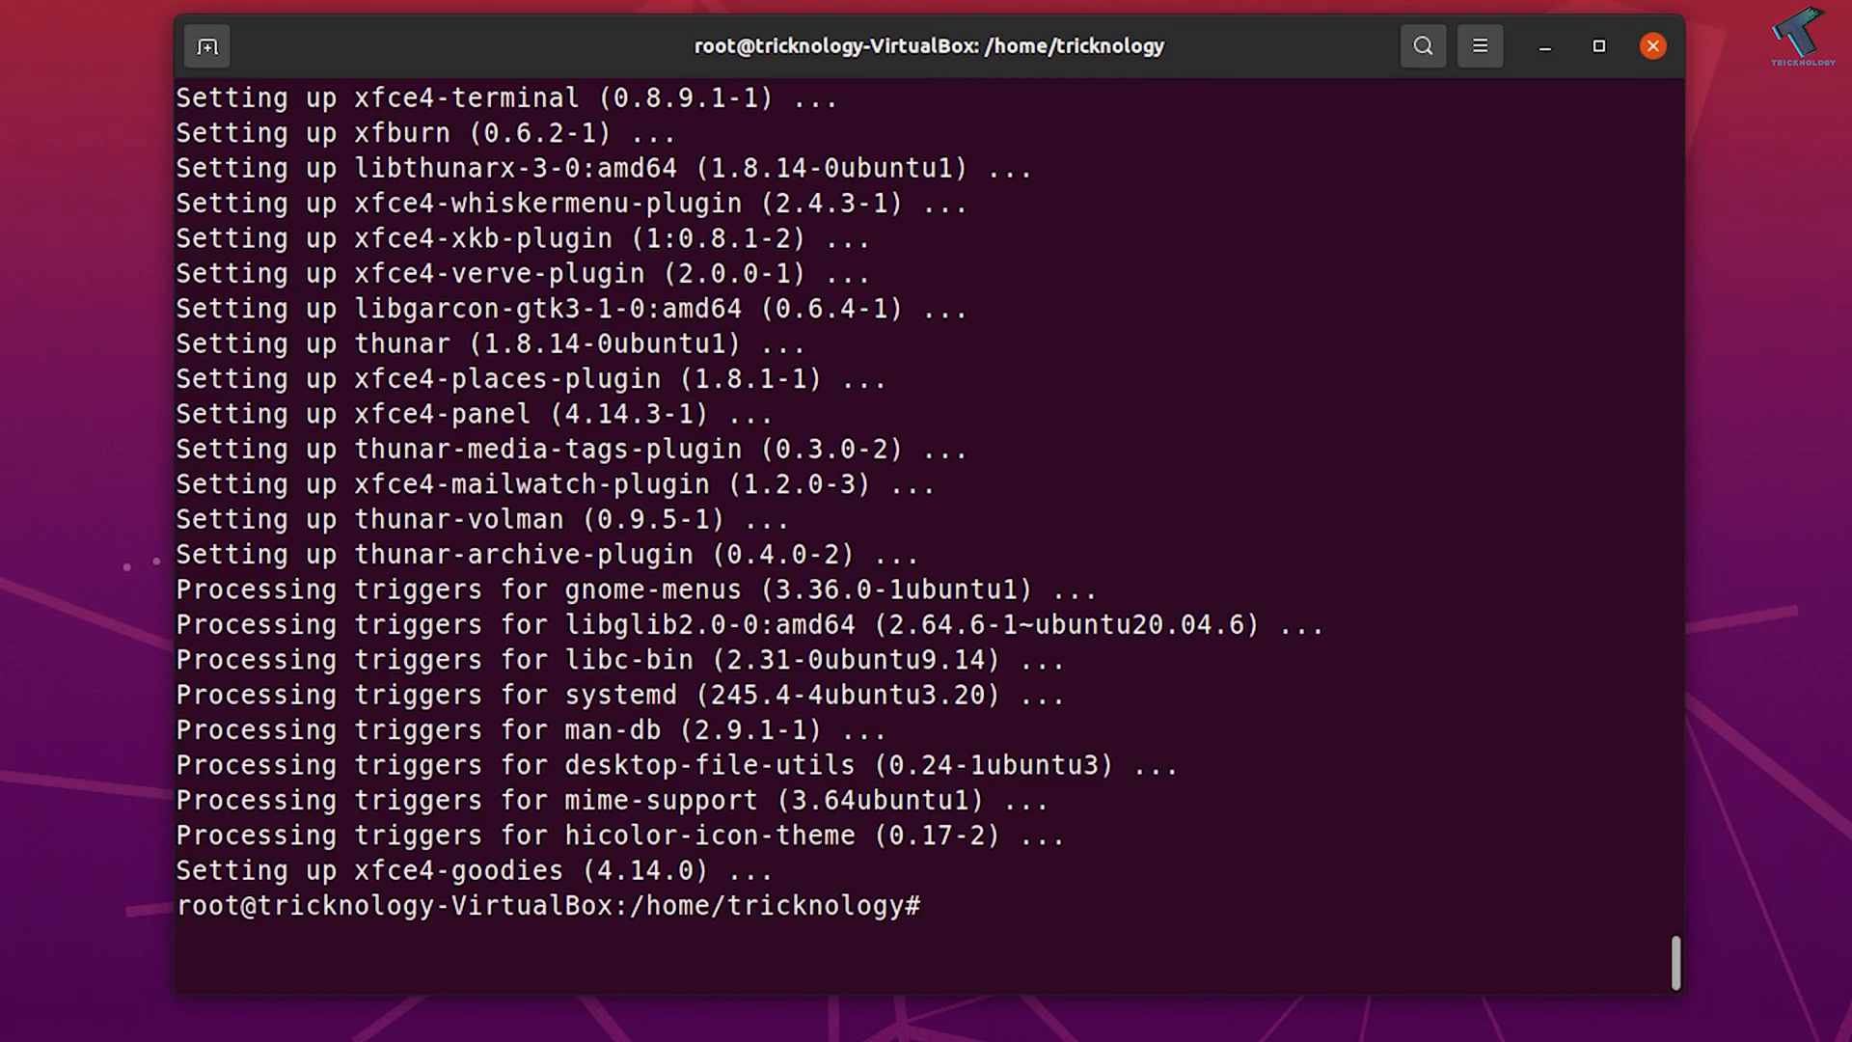
Run 'sudo apt install xrdp -y' and scroll through the installation output.
type("sudo")
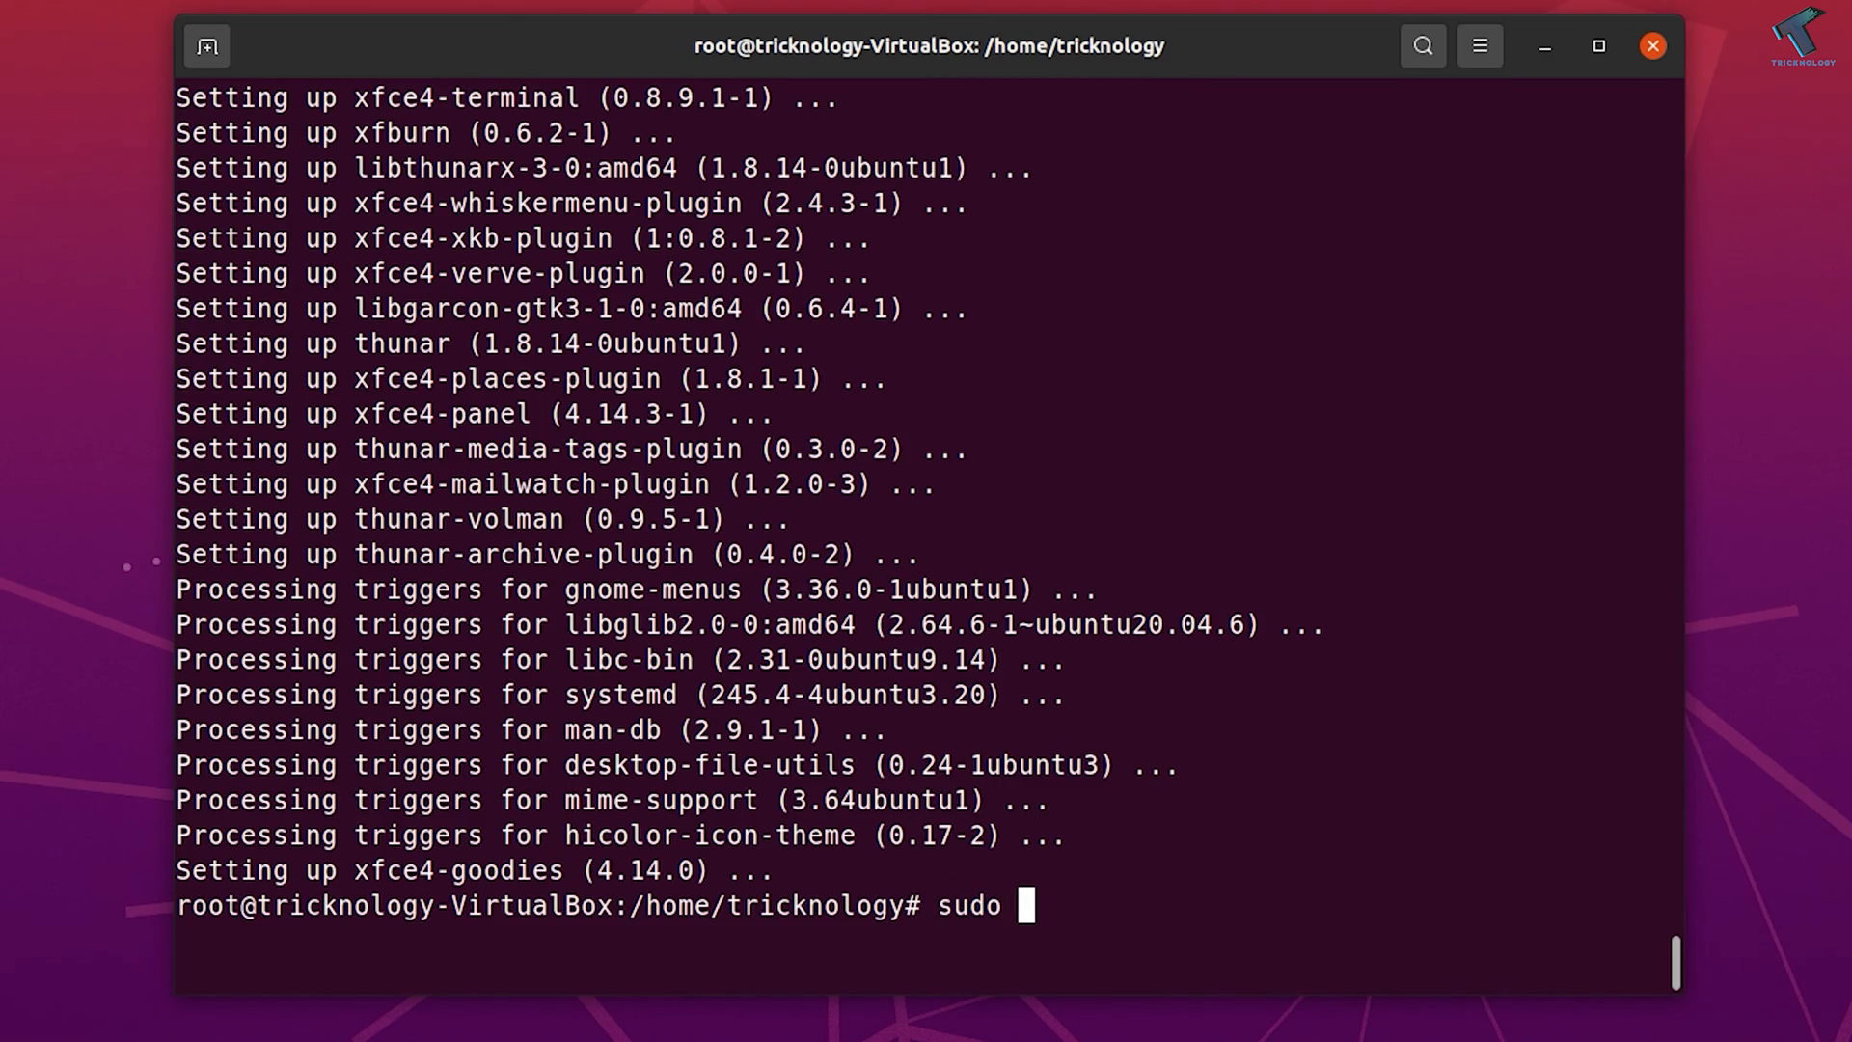
type("apt install")
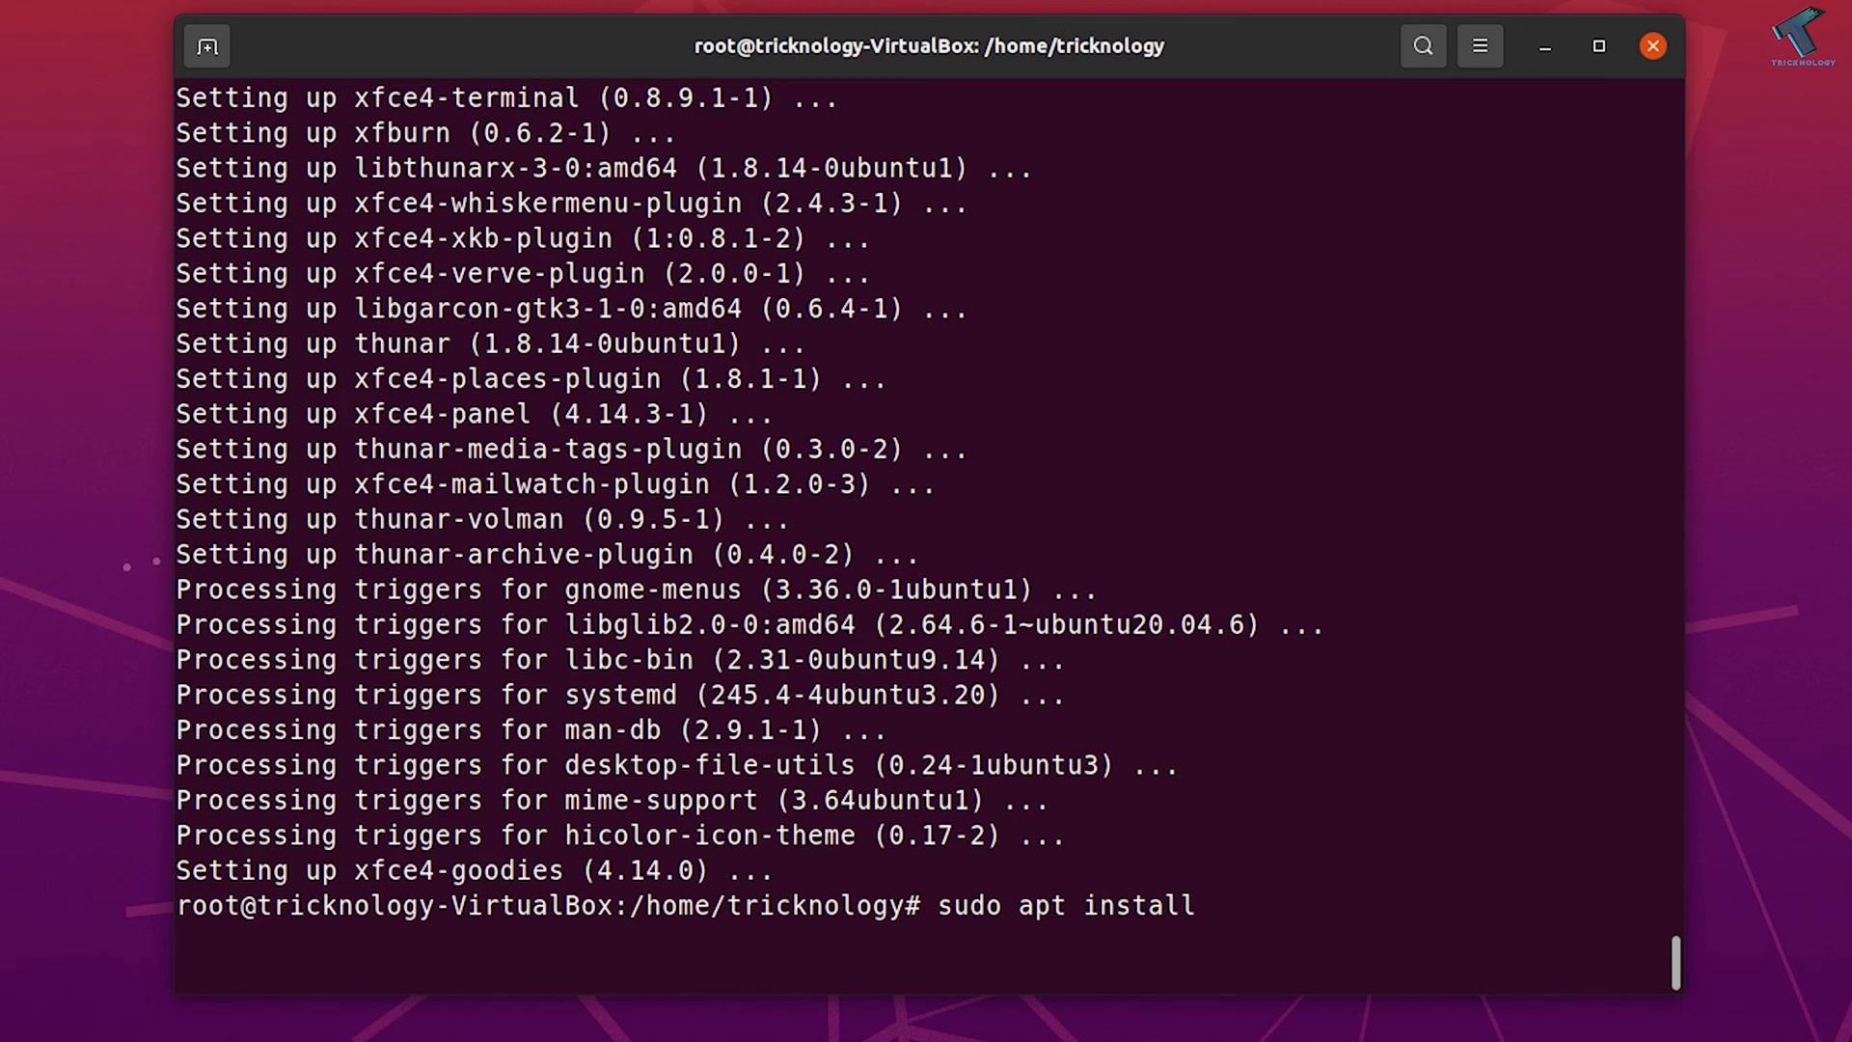
type("xrdp")
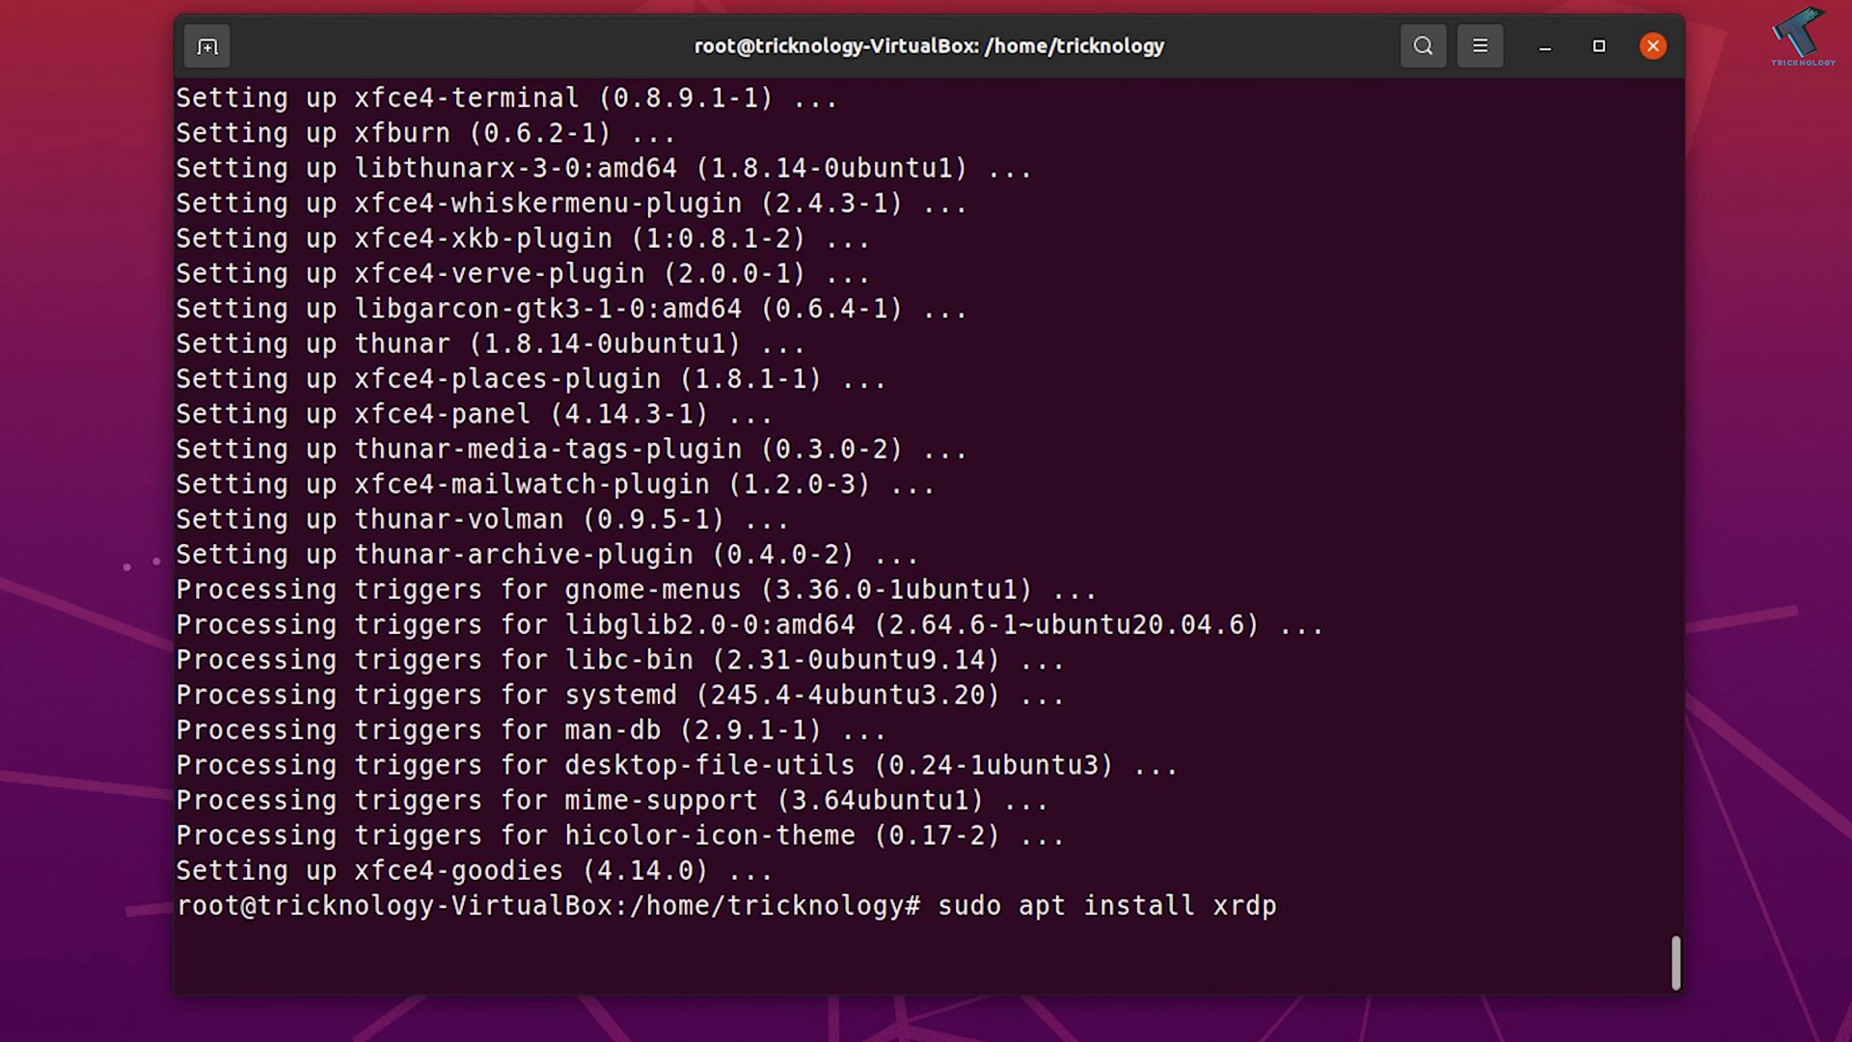
type("-y")
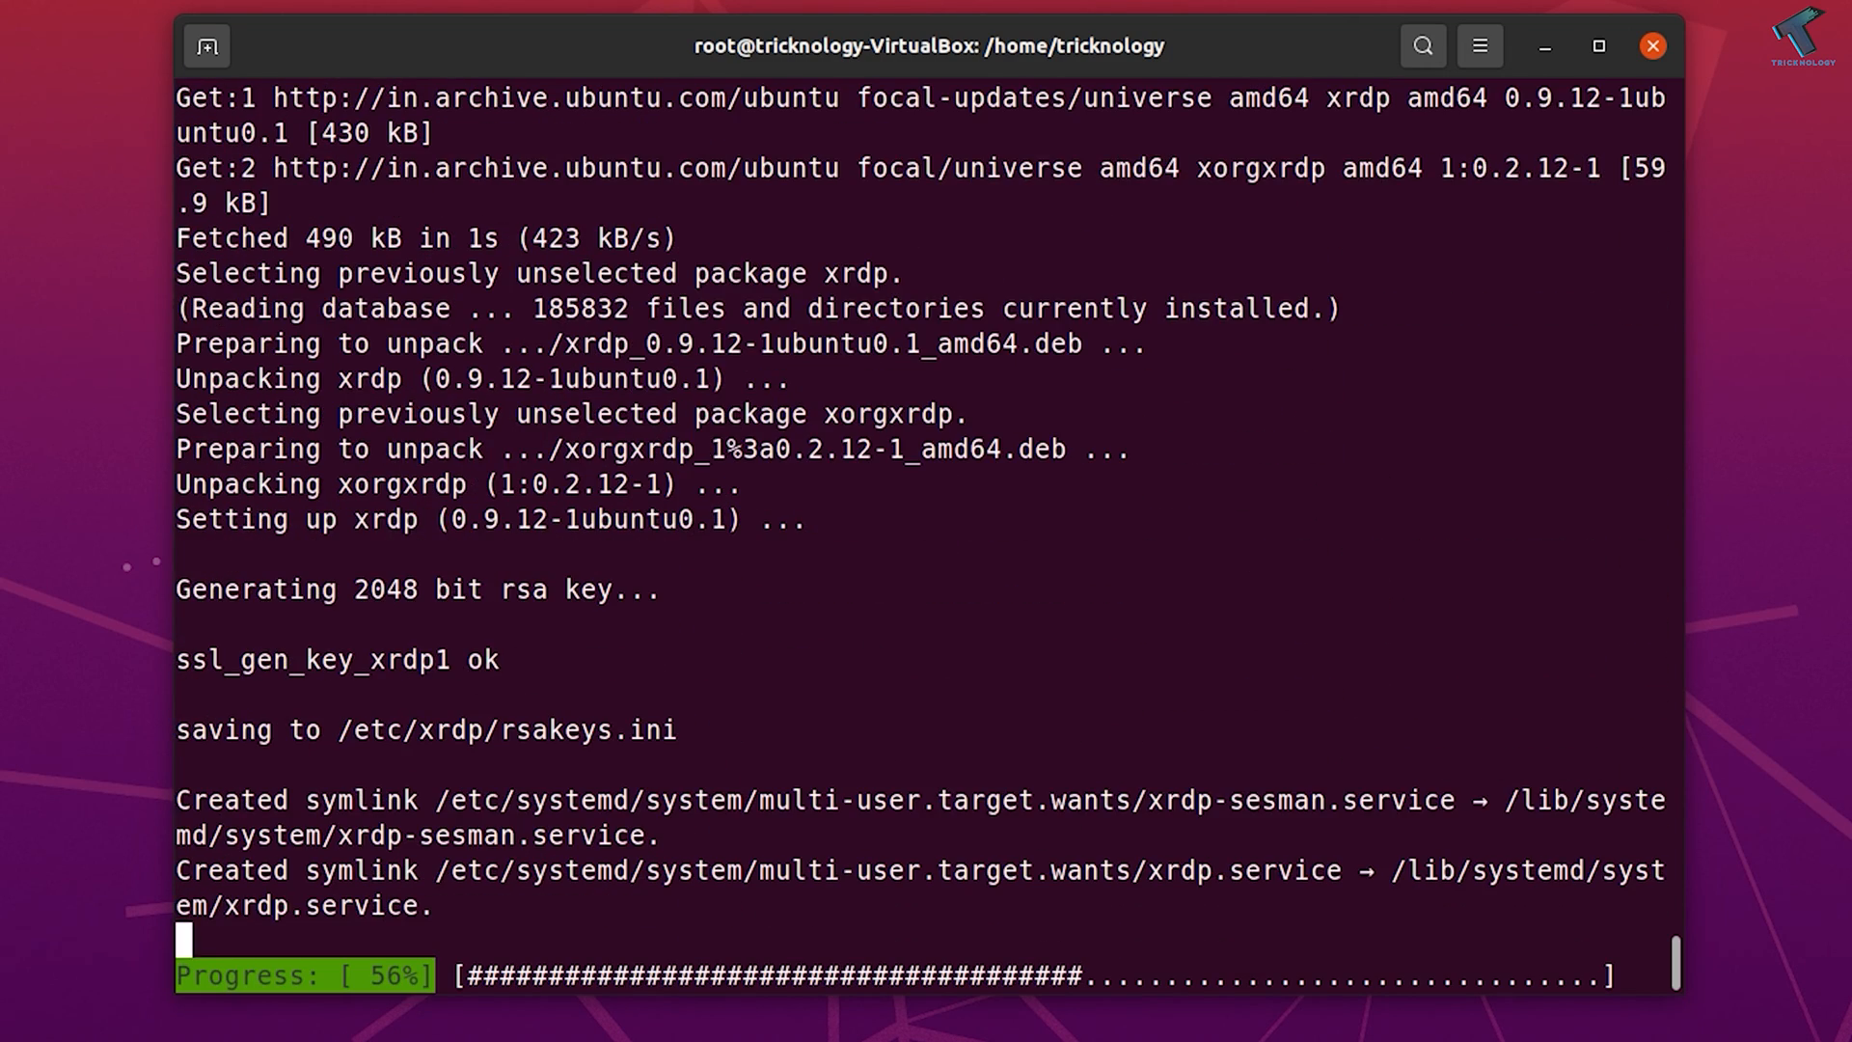
scroll("down", 3)
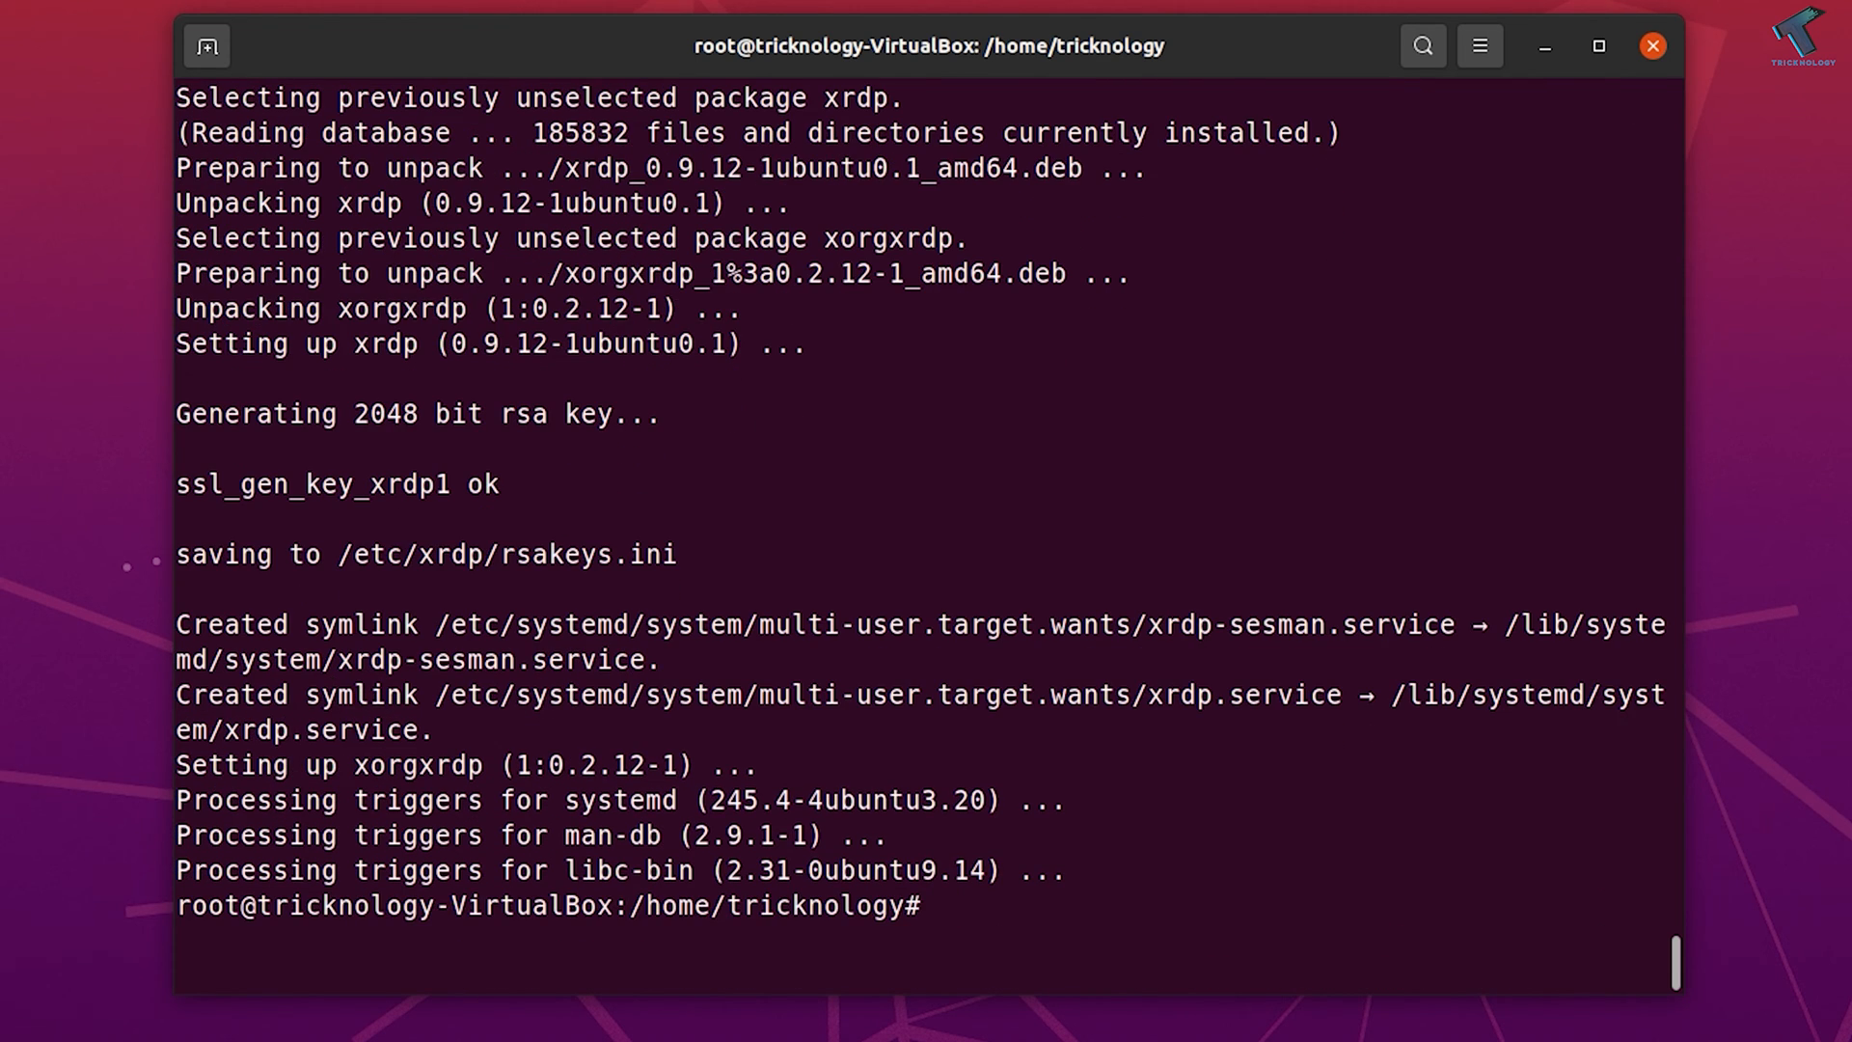
Check 'sudo systemctl status xrdp' shows active (running), then exit the pager.
type("sudo sy")
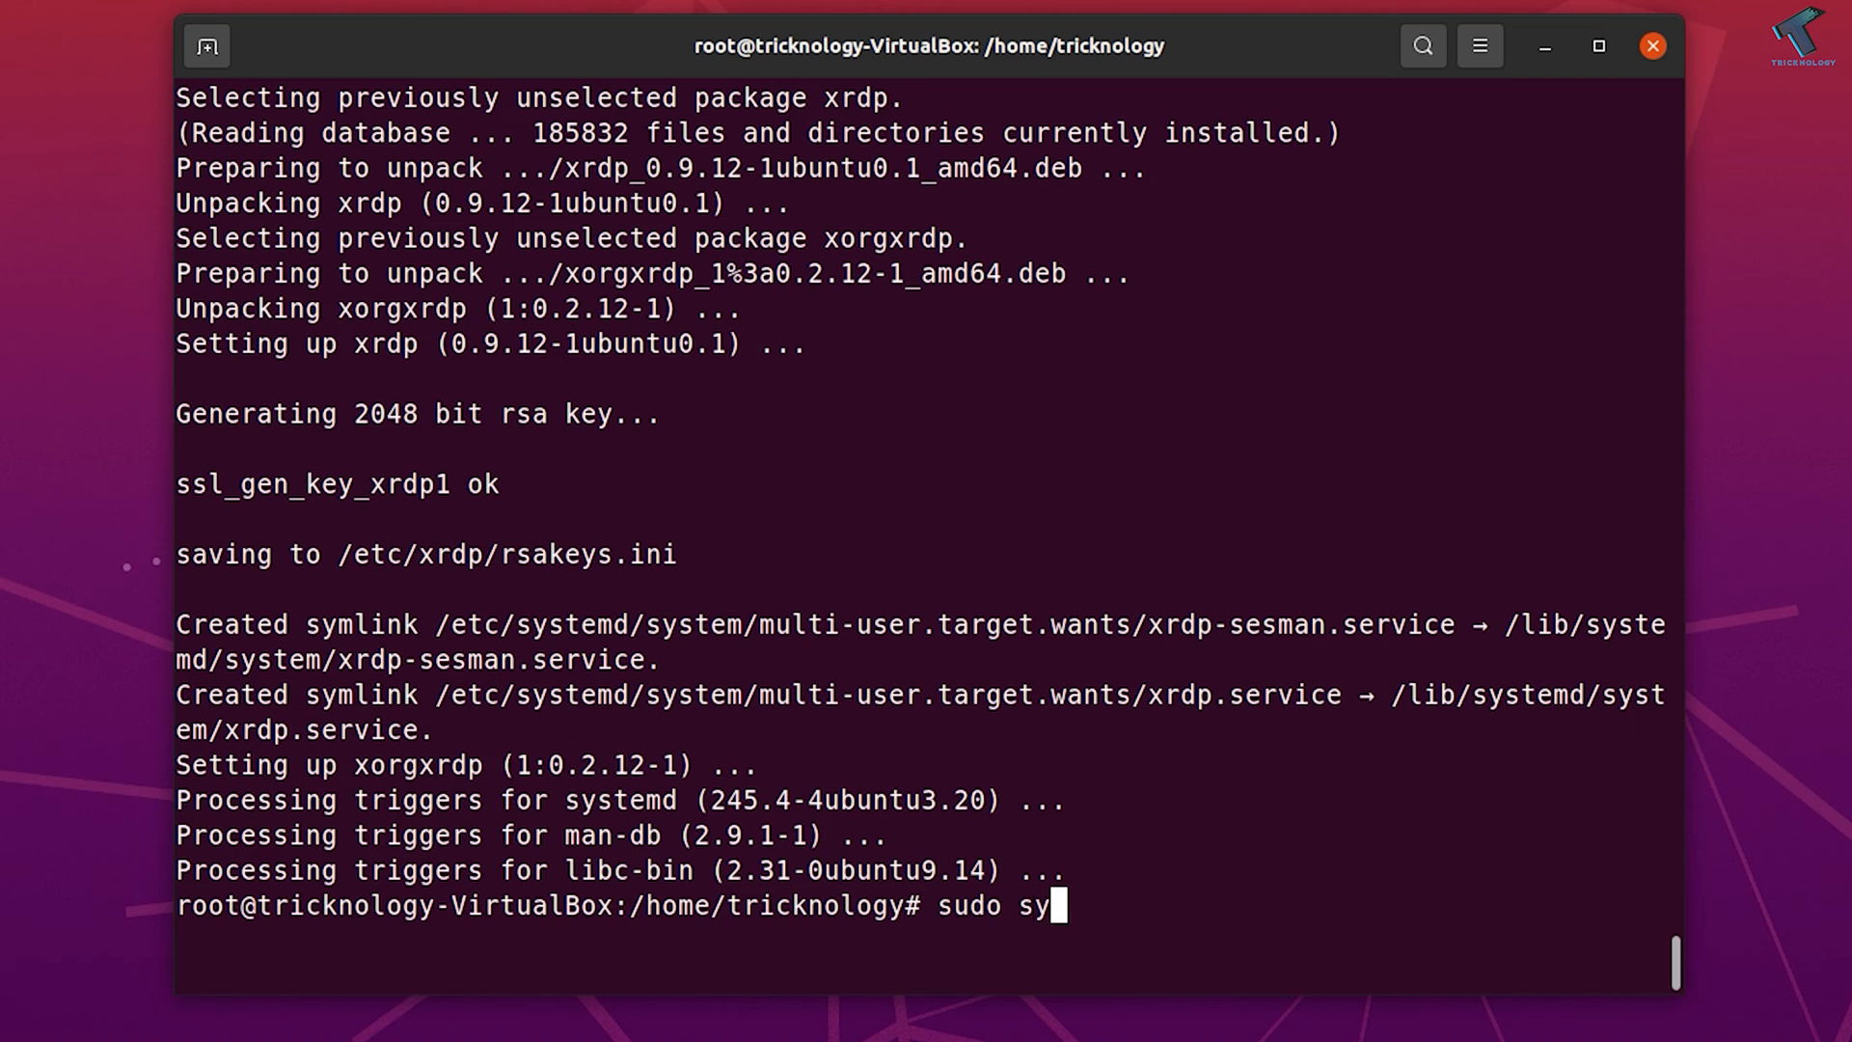
type("stem")
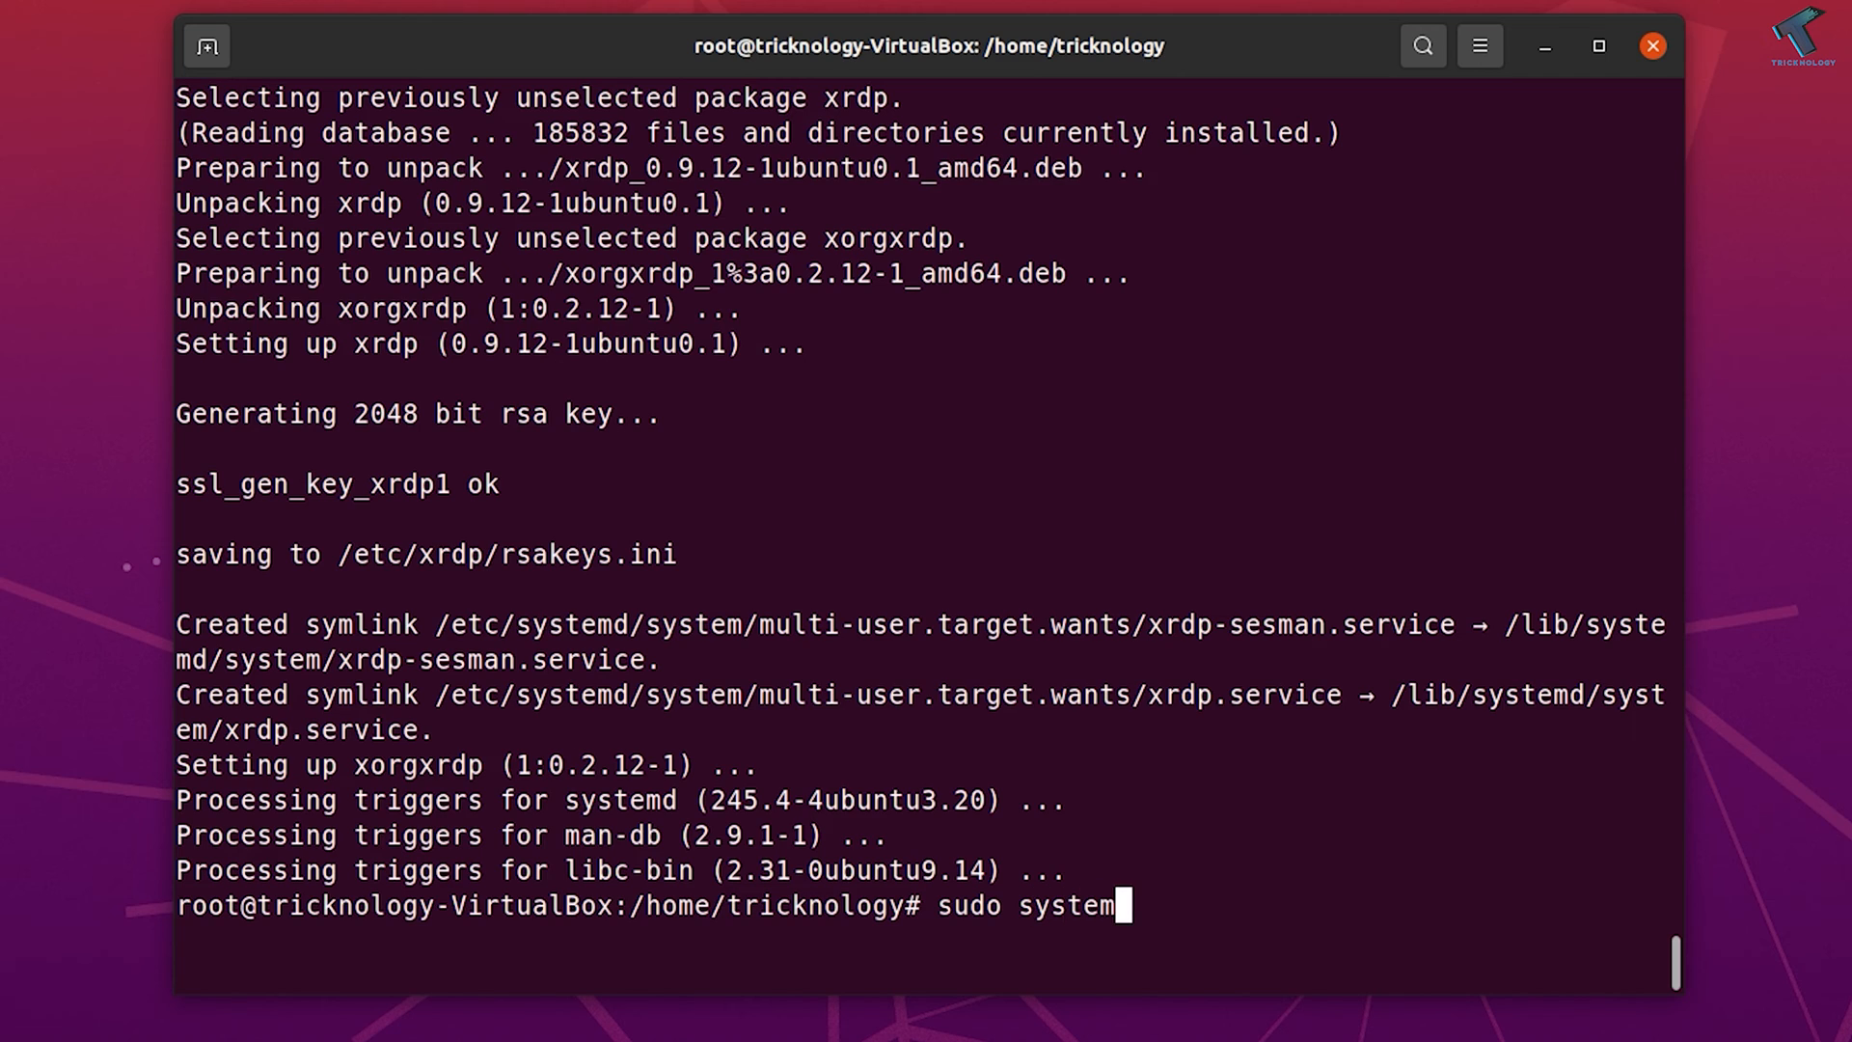
type("ctl")
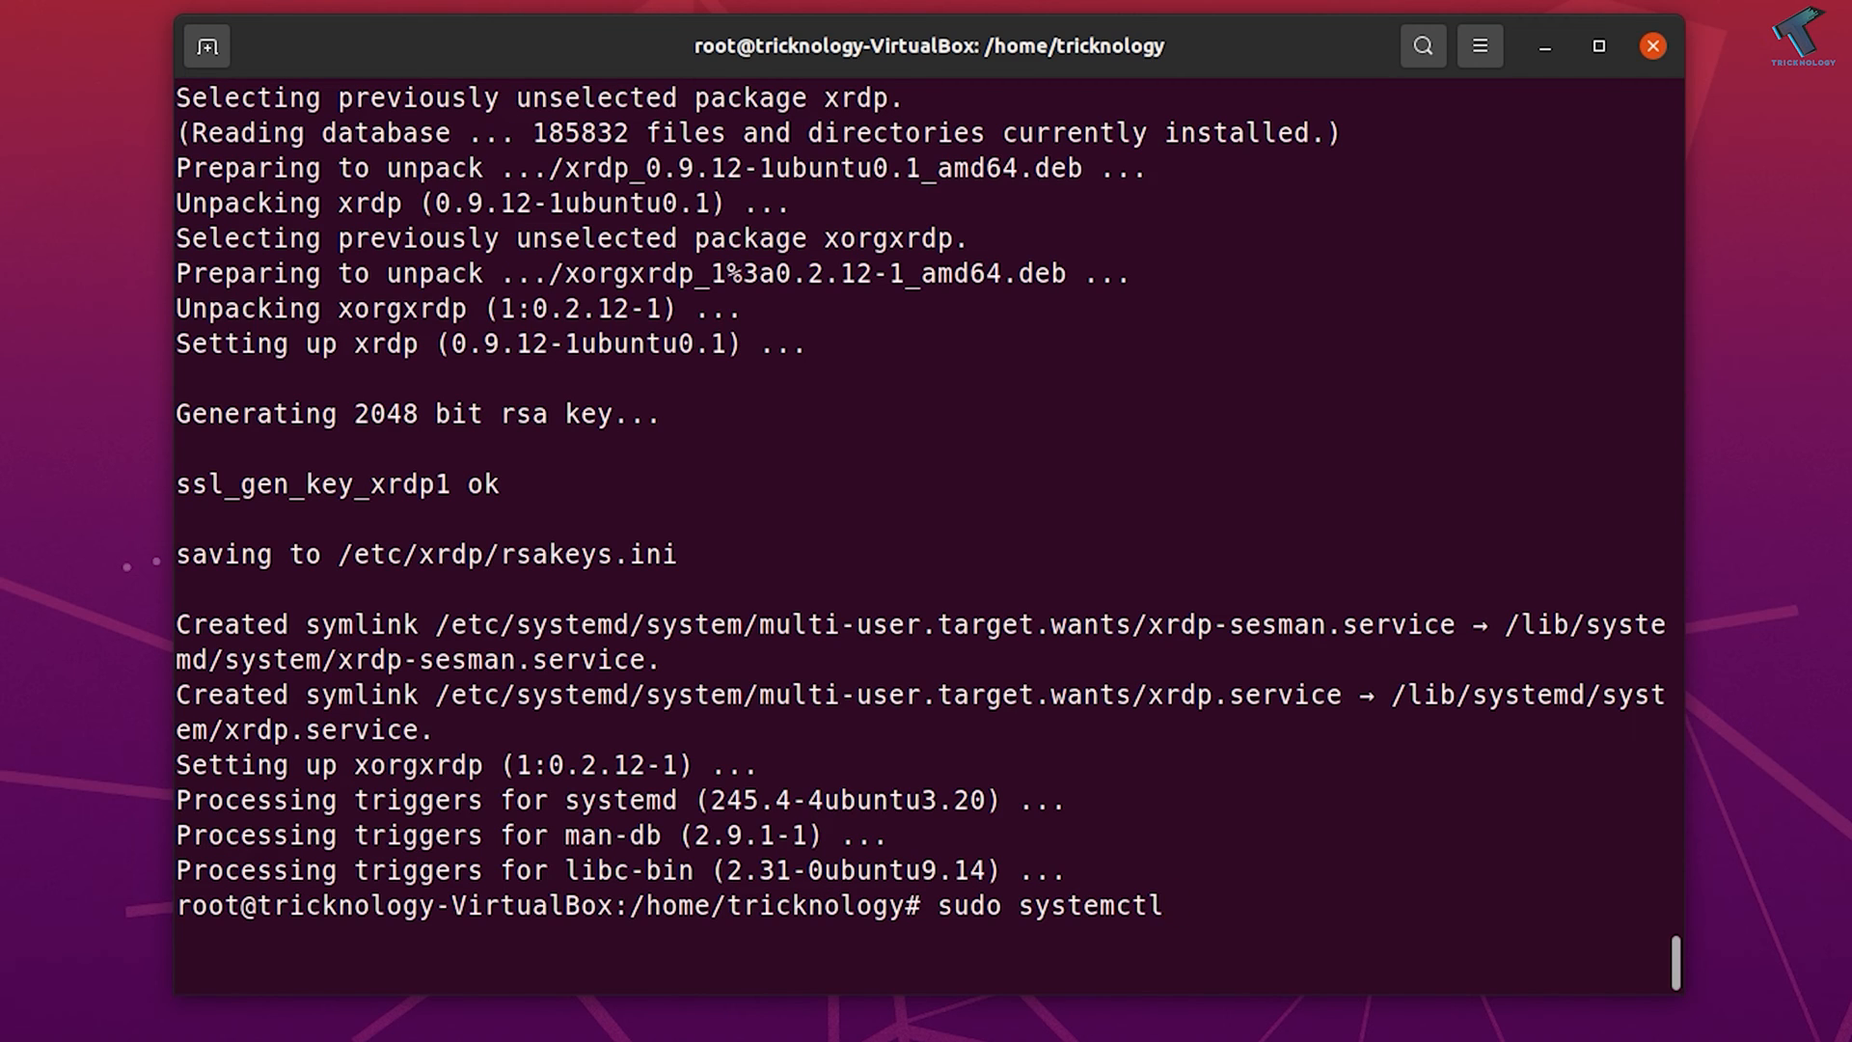
type("status s")
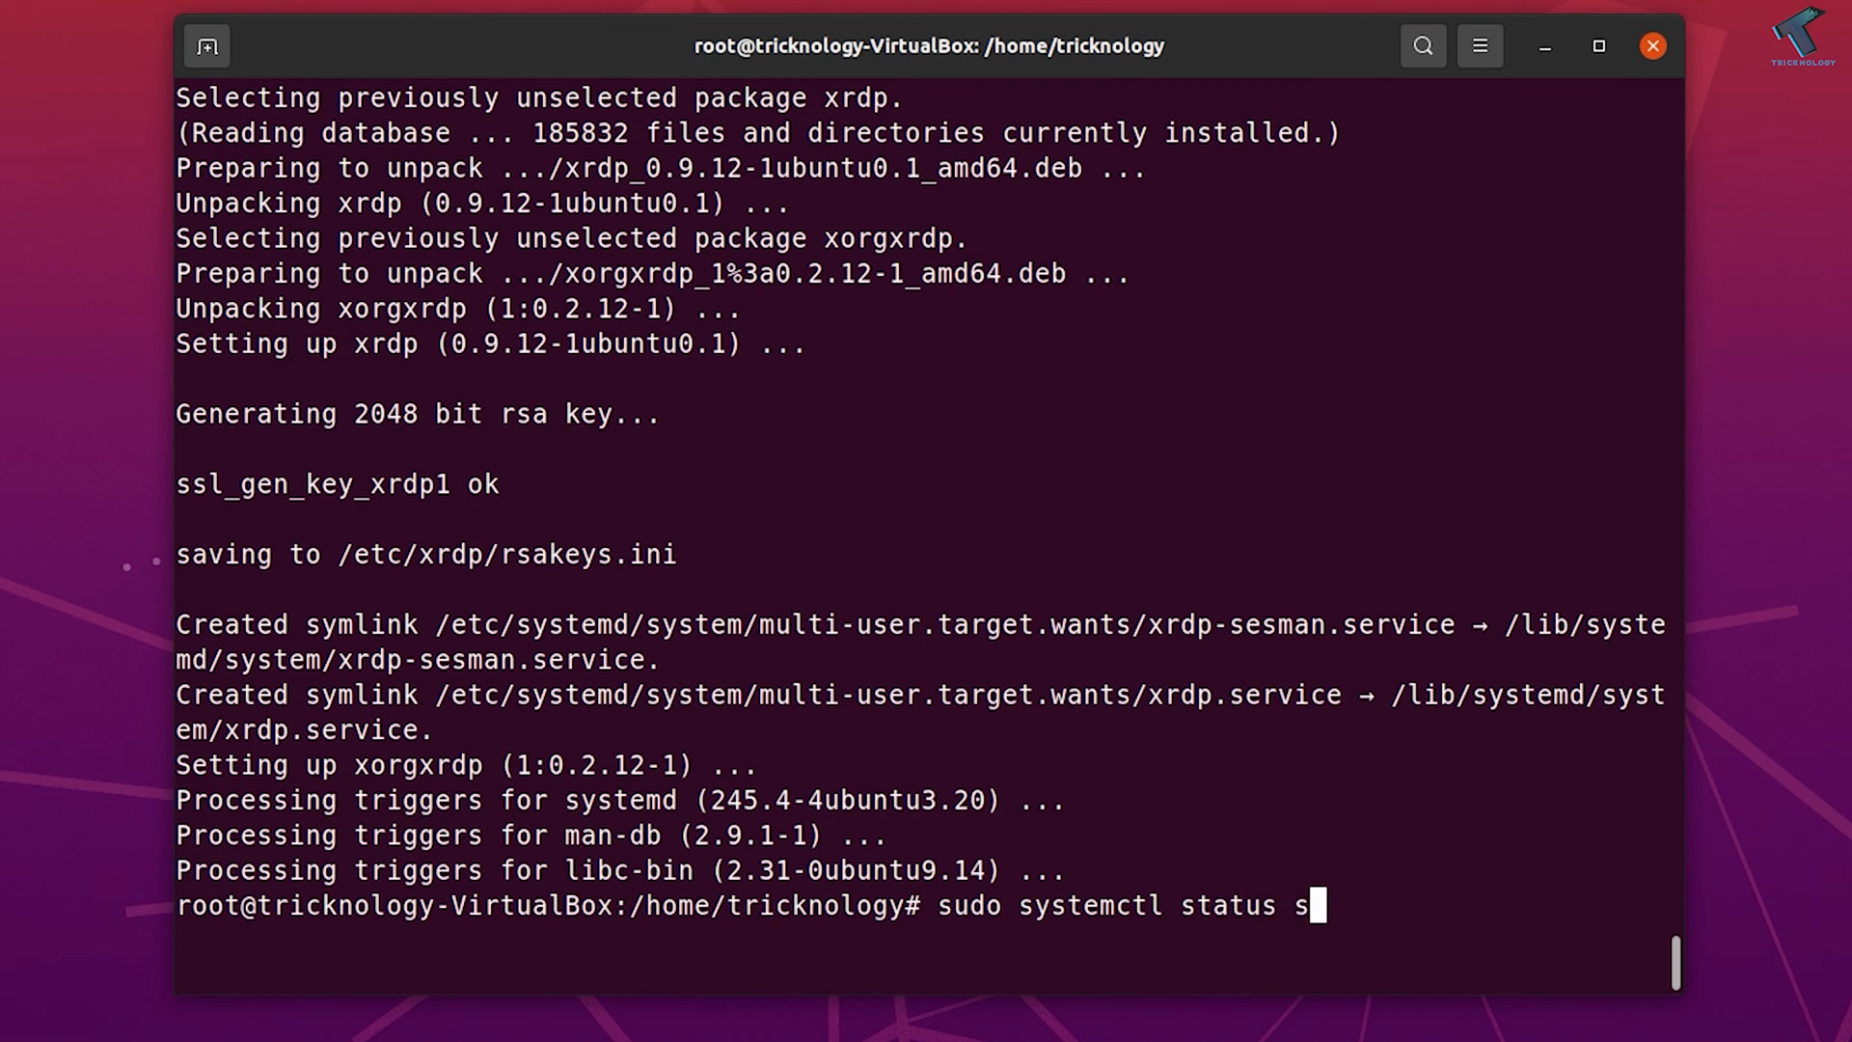
type("rdp")
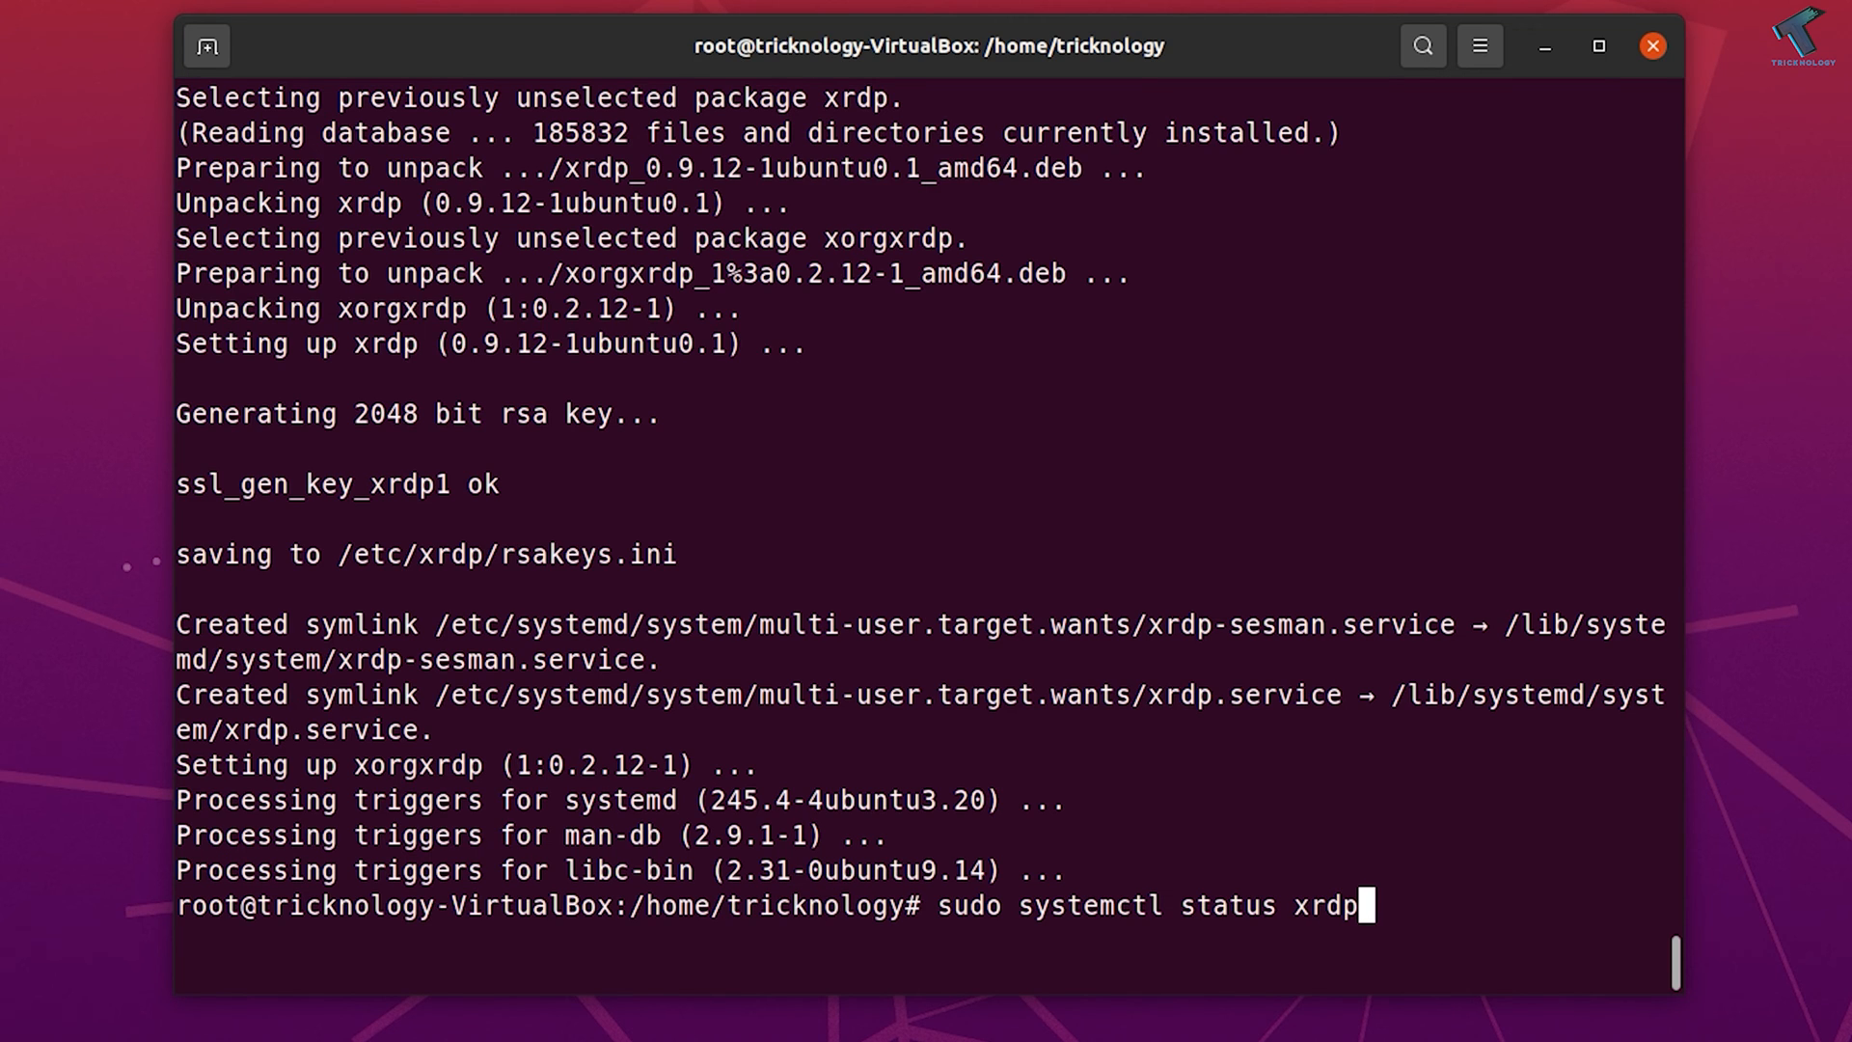
key("Return")
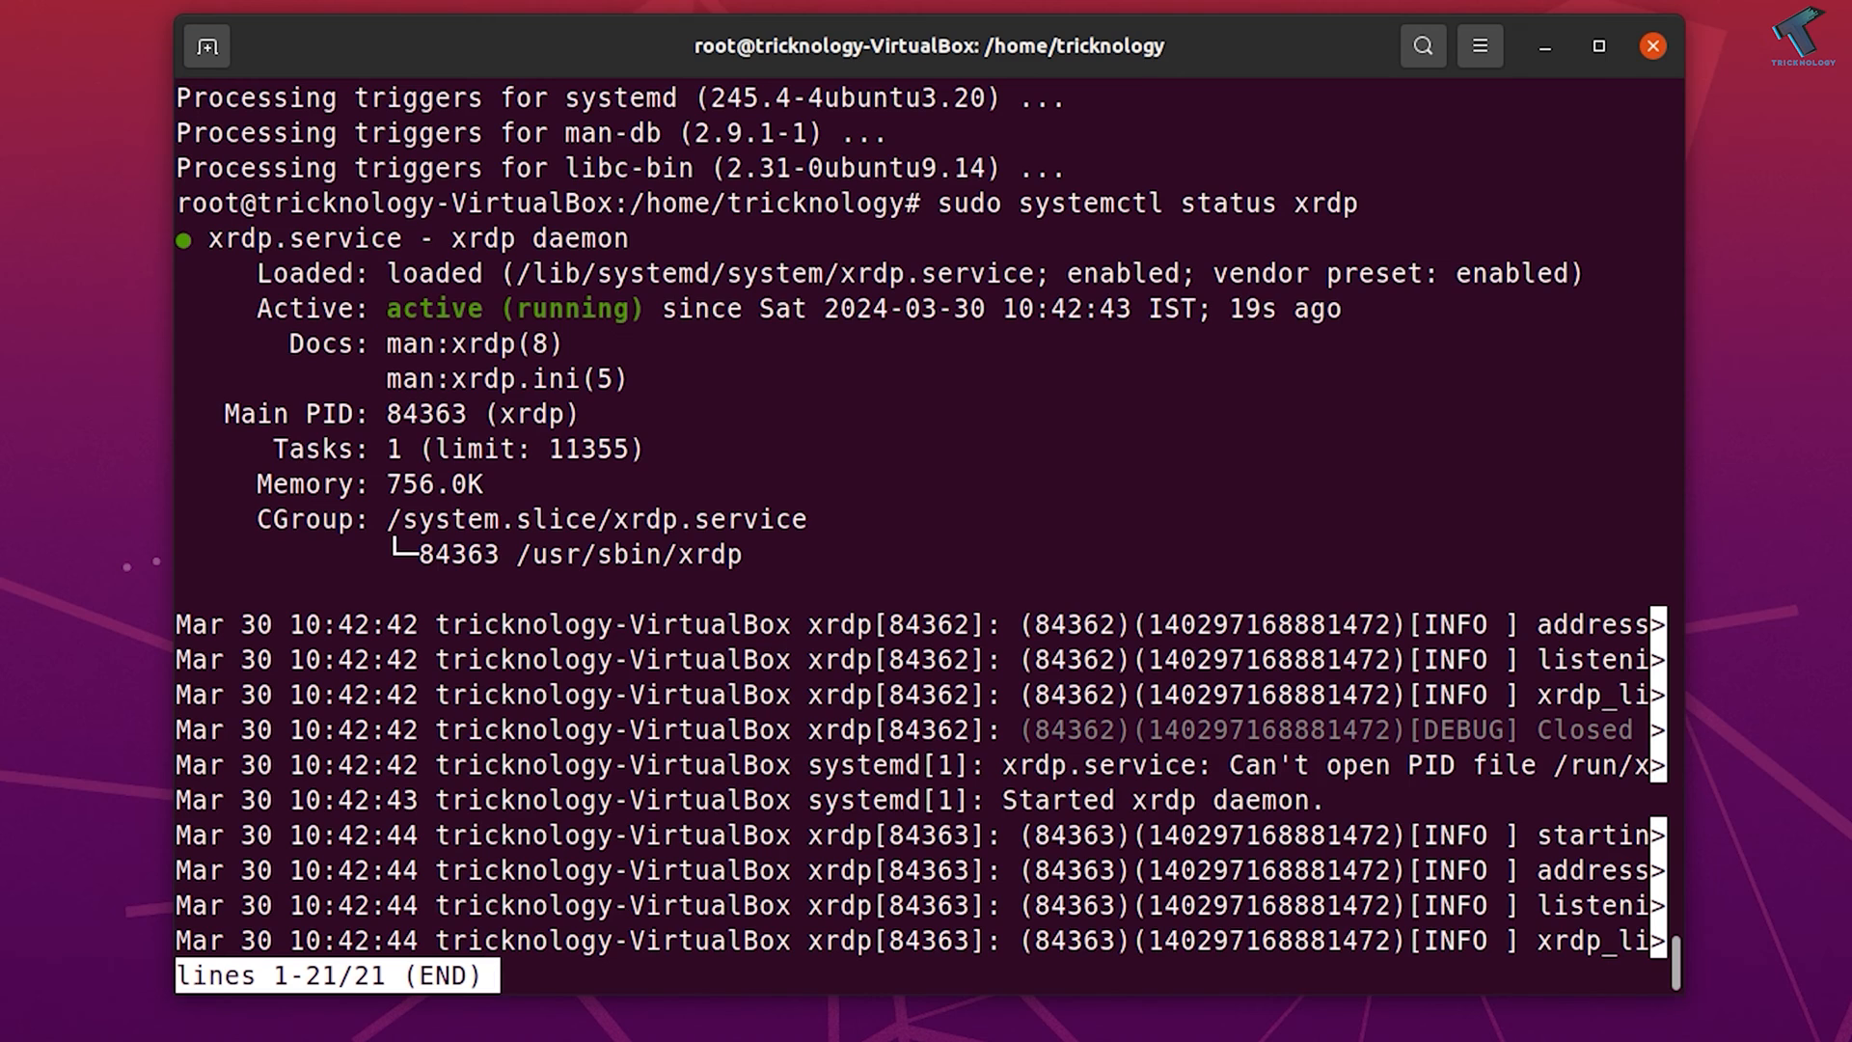
key("q")
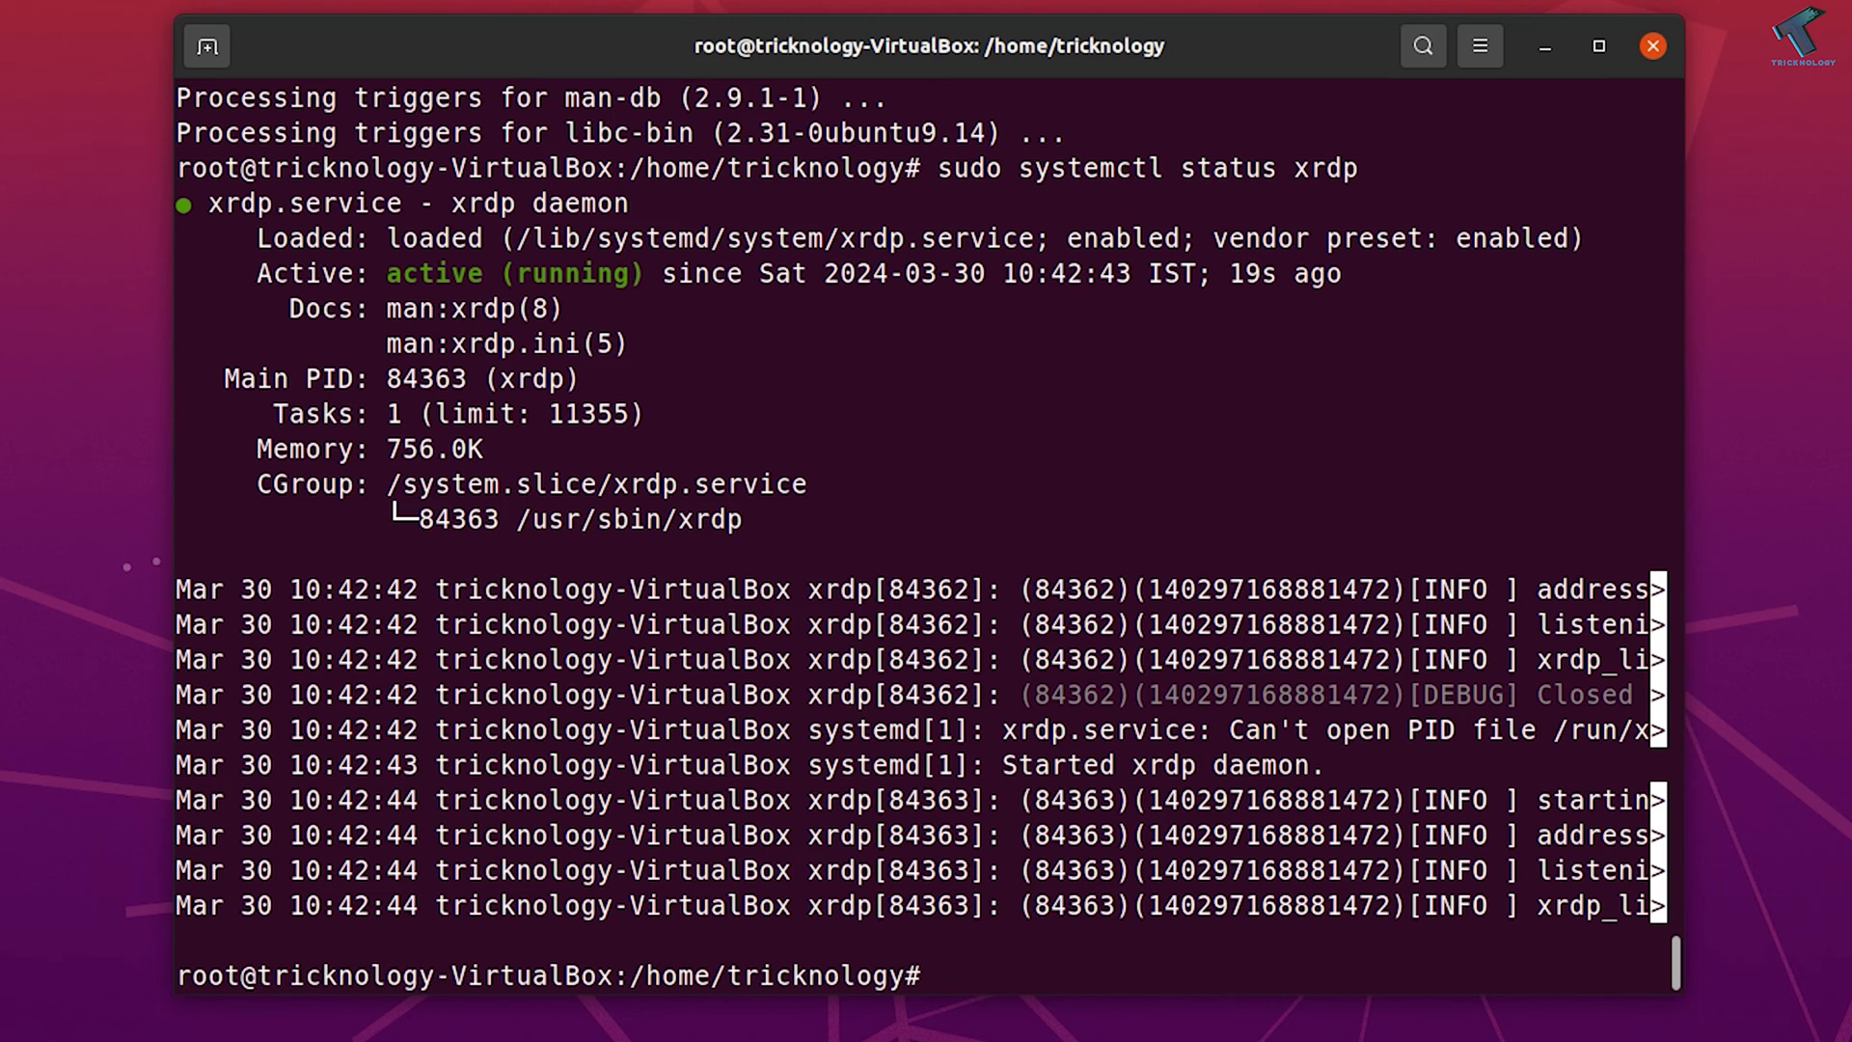
Edit the recalled status command into 'sudo systemctl start xrdp' and run it.
type("sudo systemctl status xrdp")
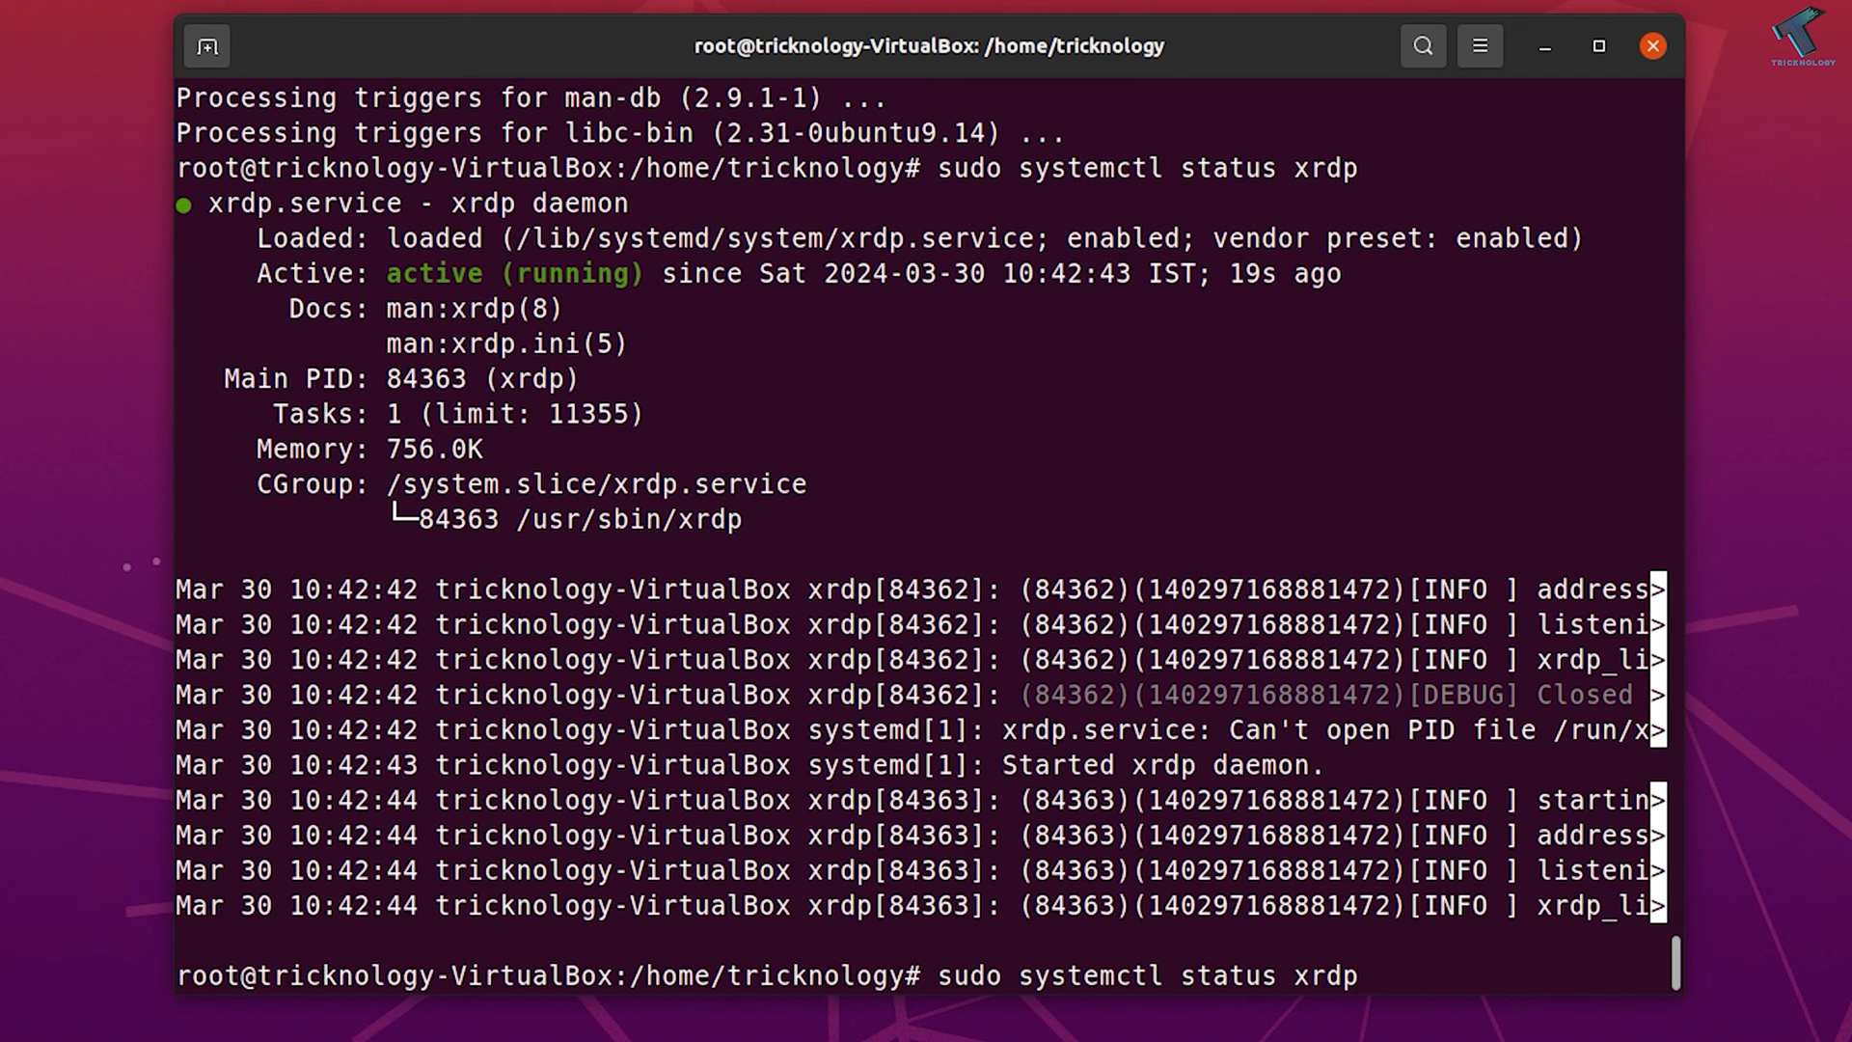
key("BackSpace")
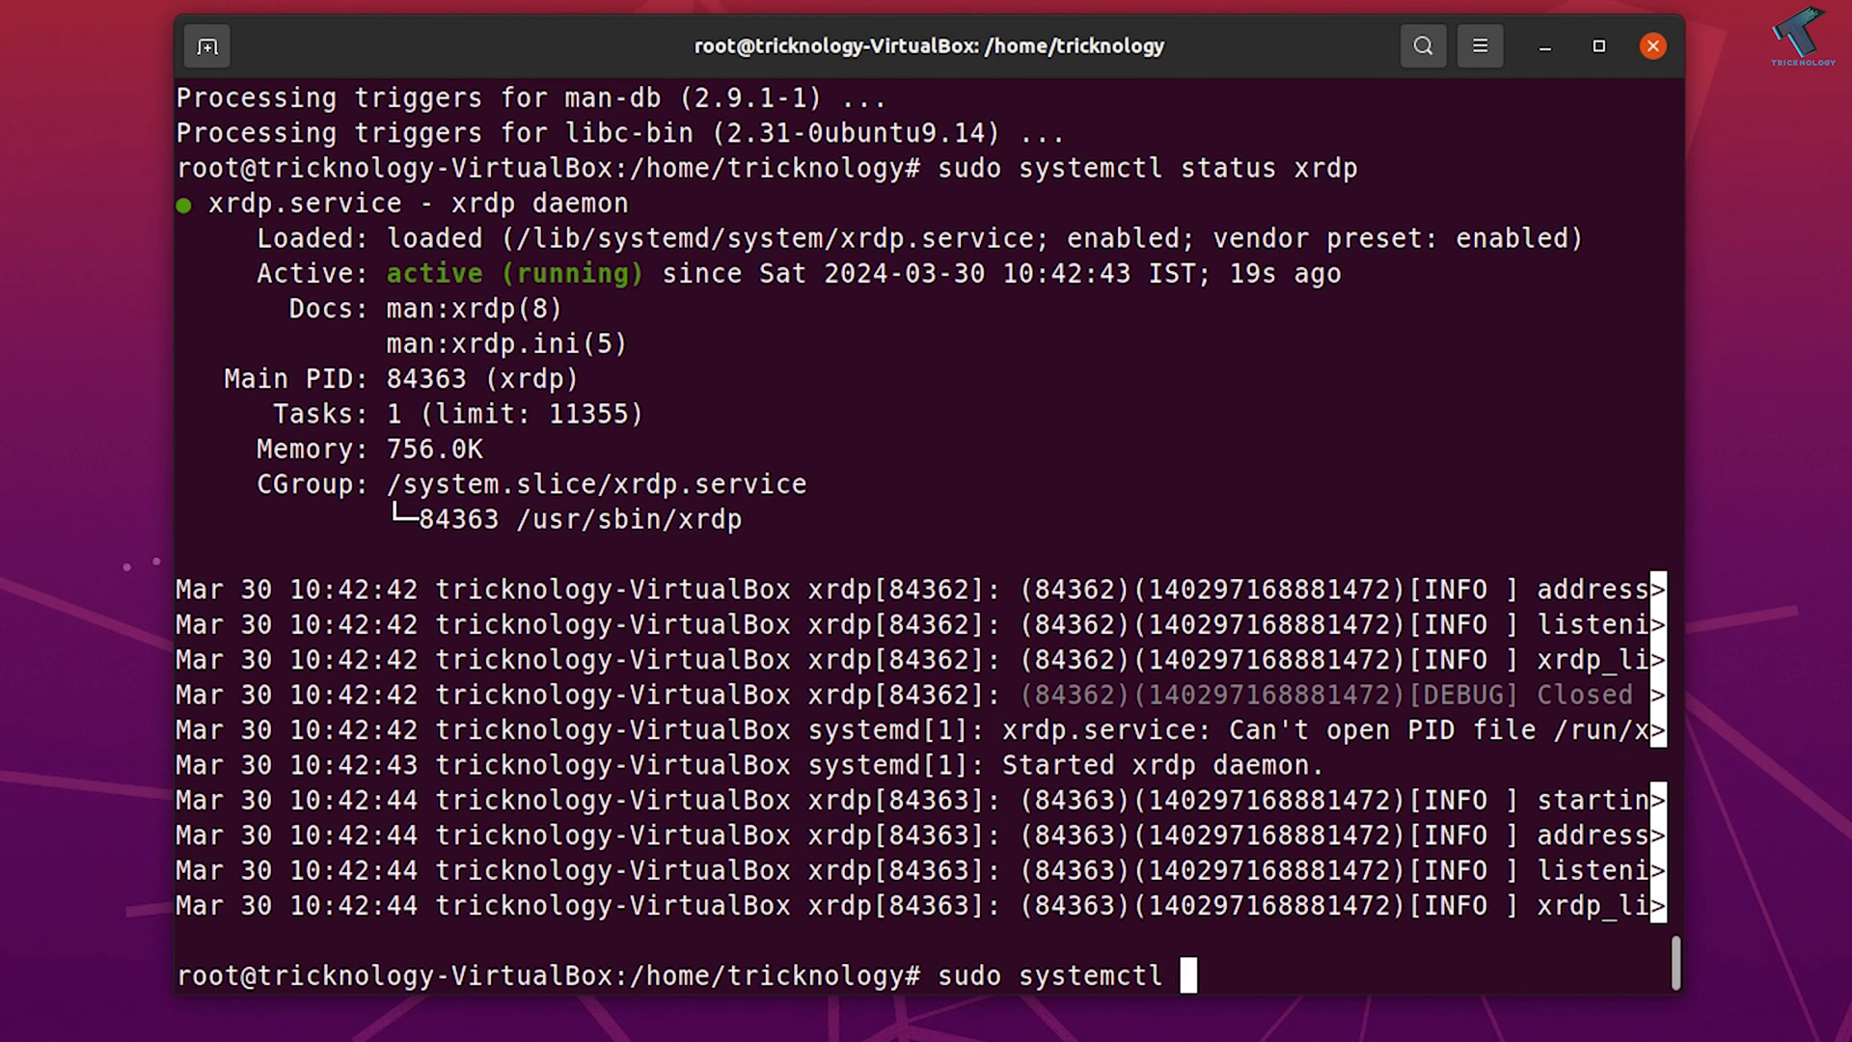
type("stat")
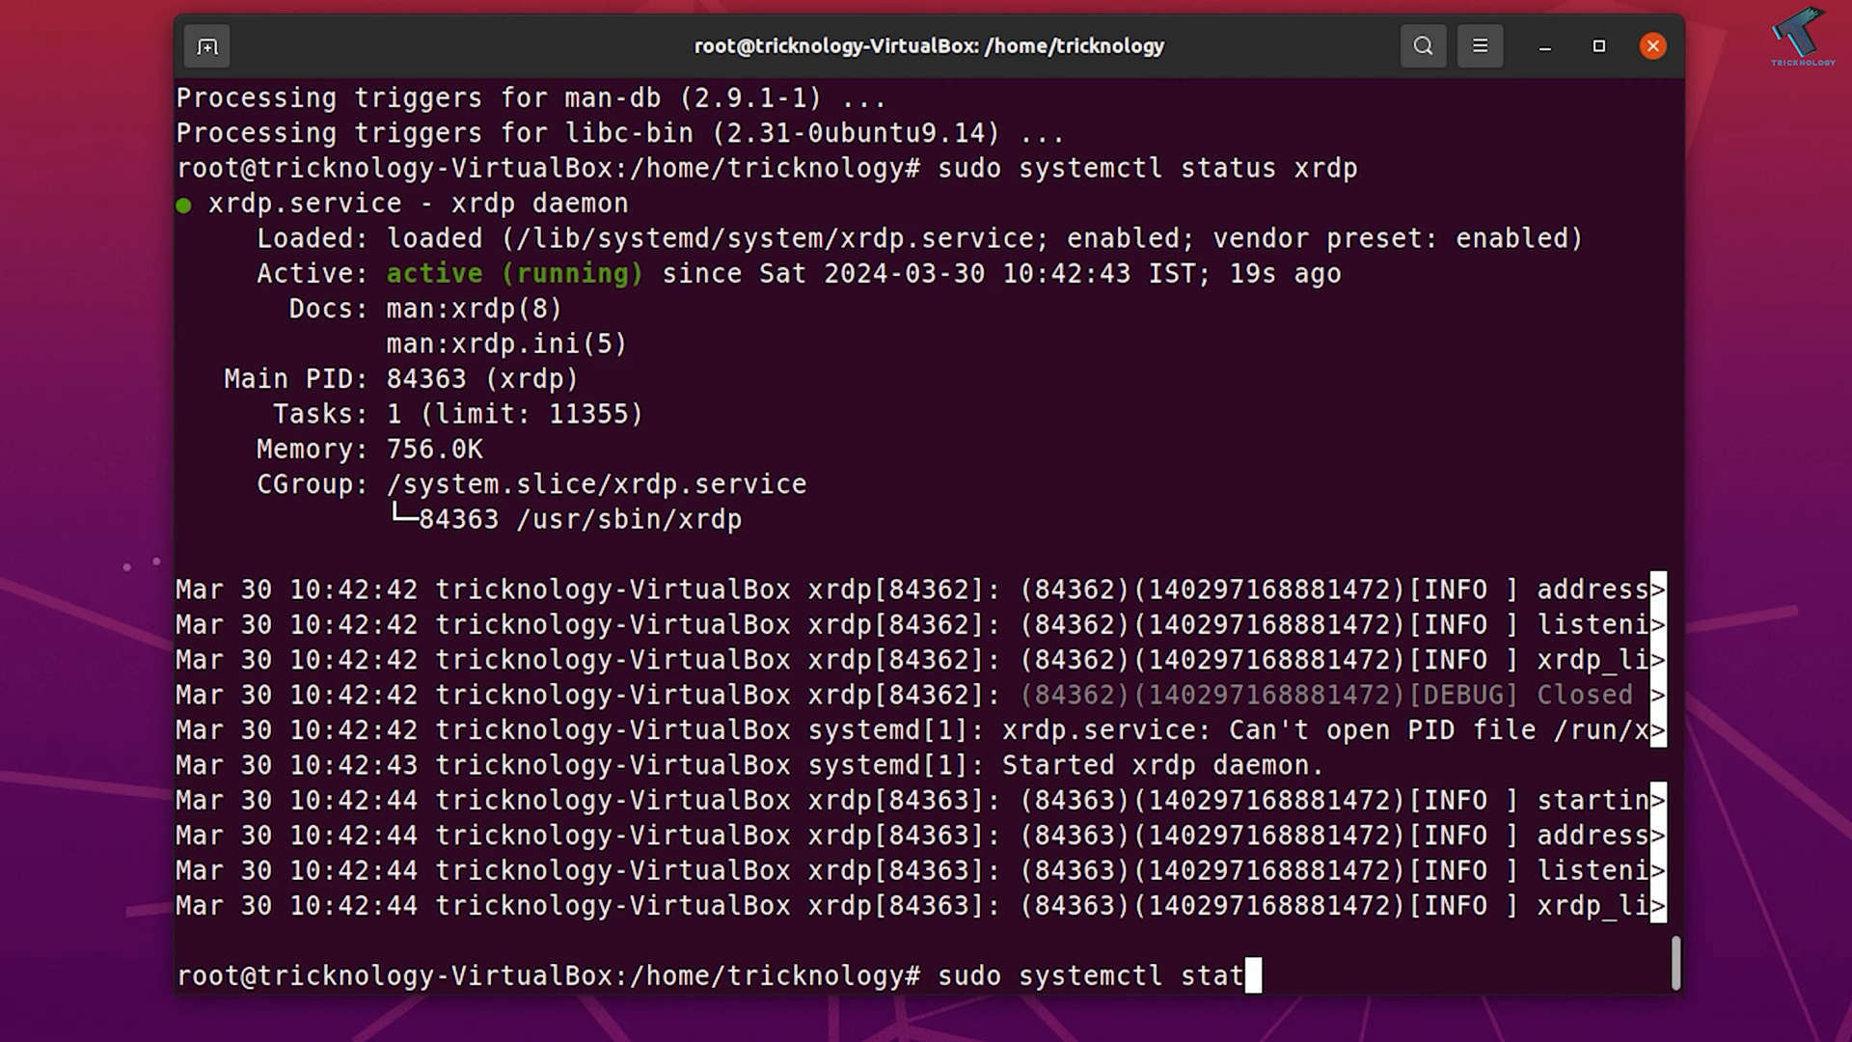
key("BackSpace")
type("rt xrpd")
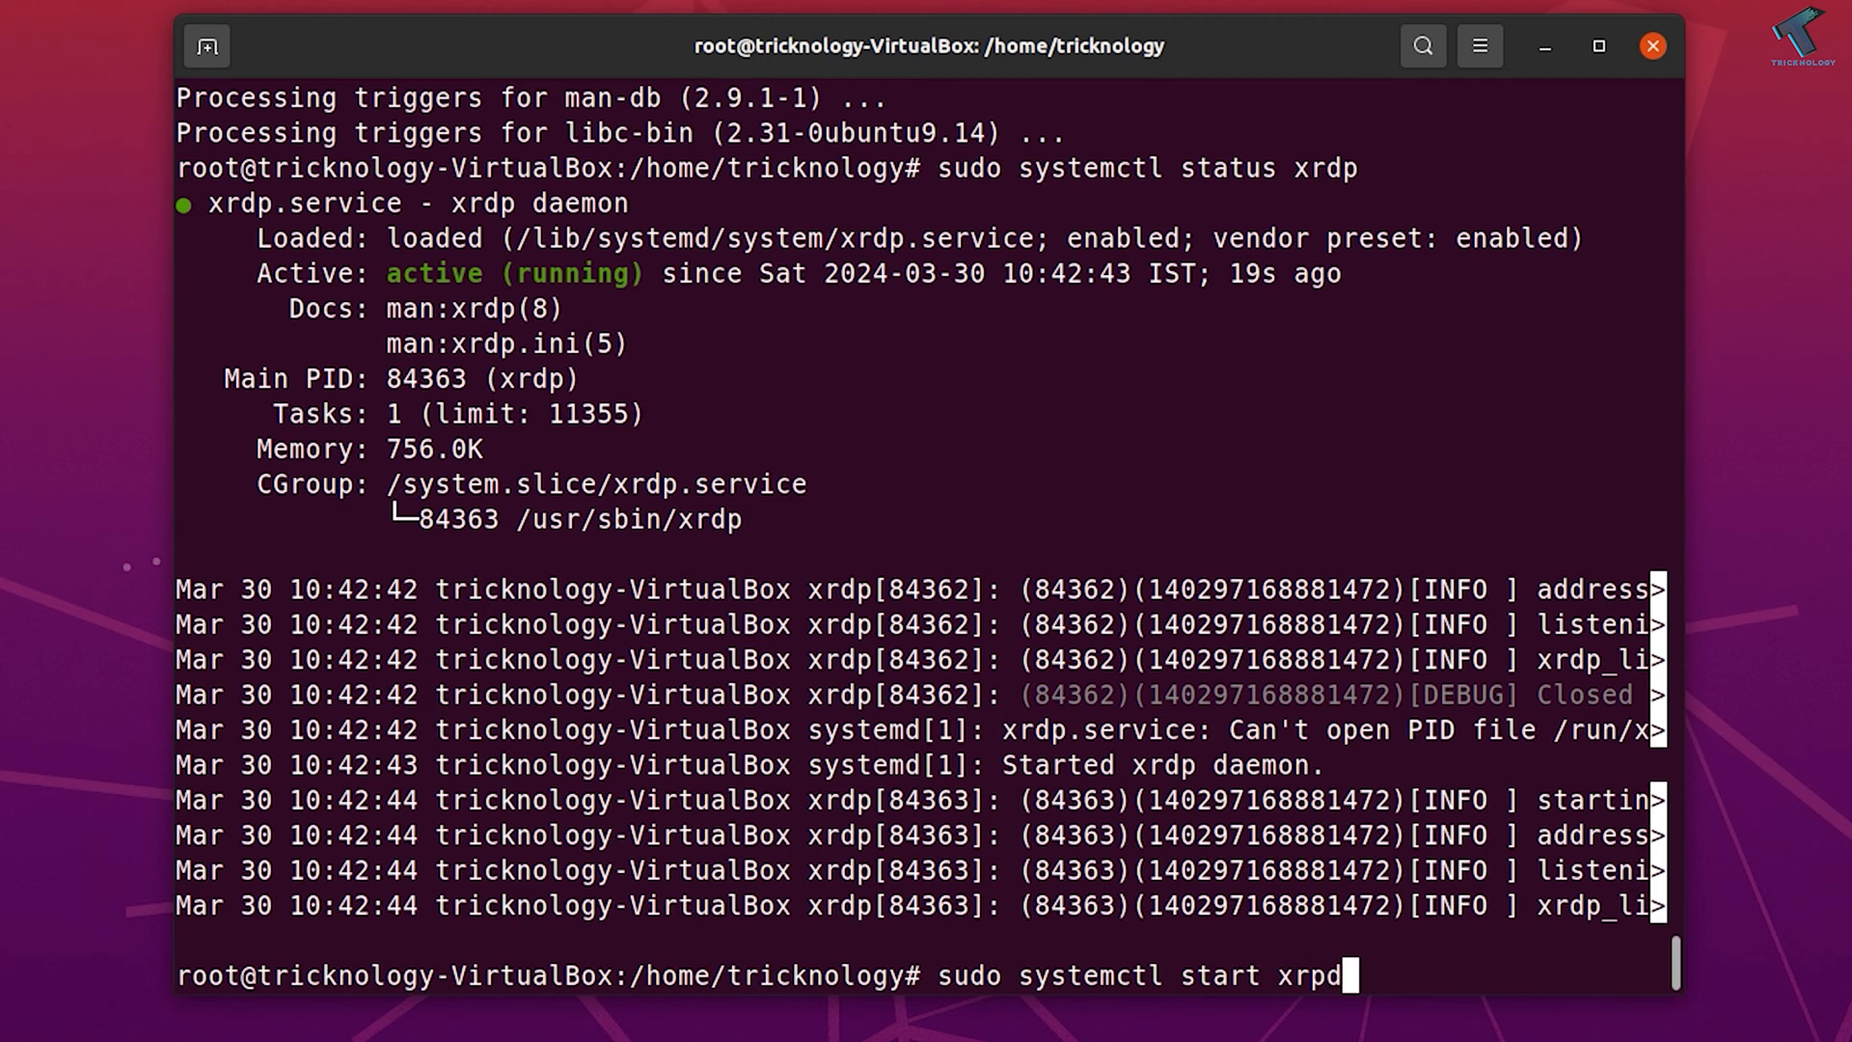
key("BackSpace")
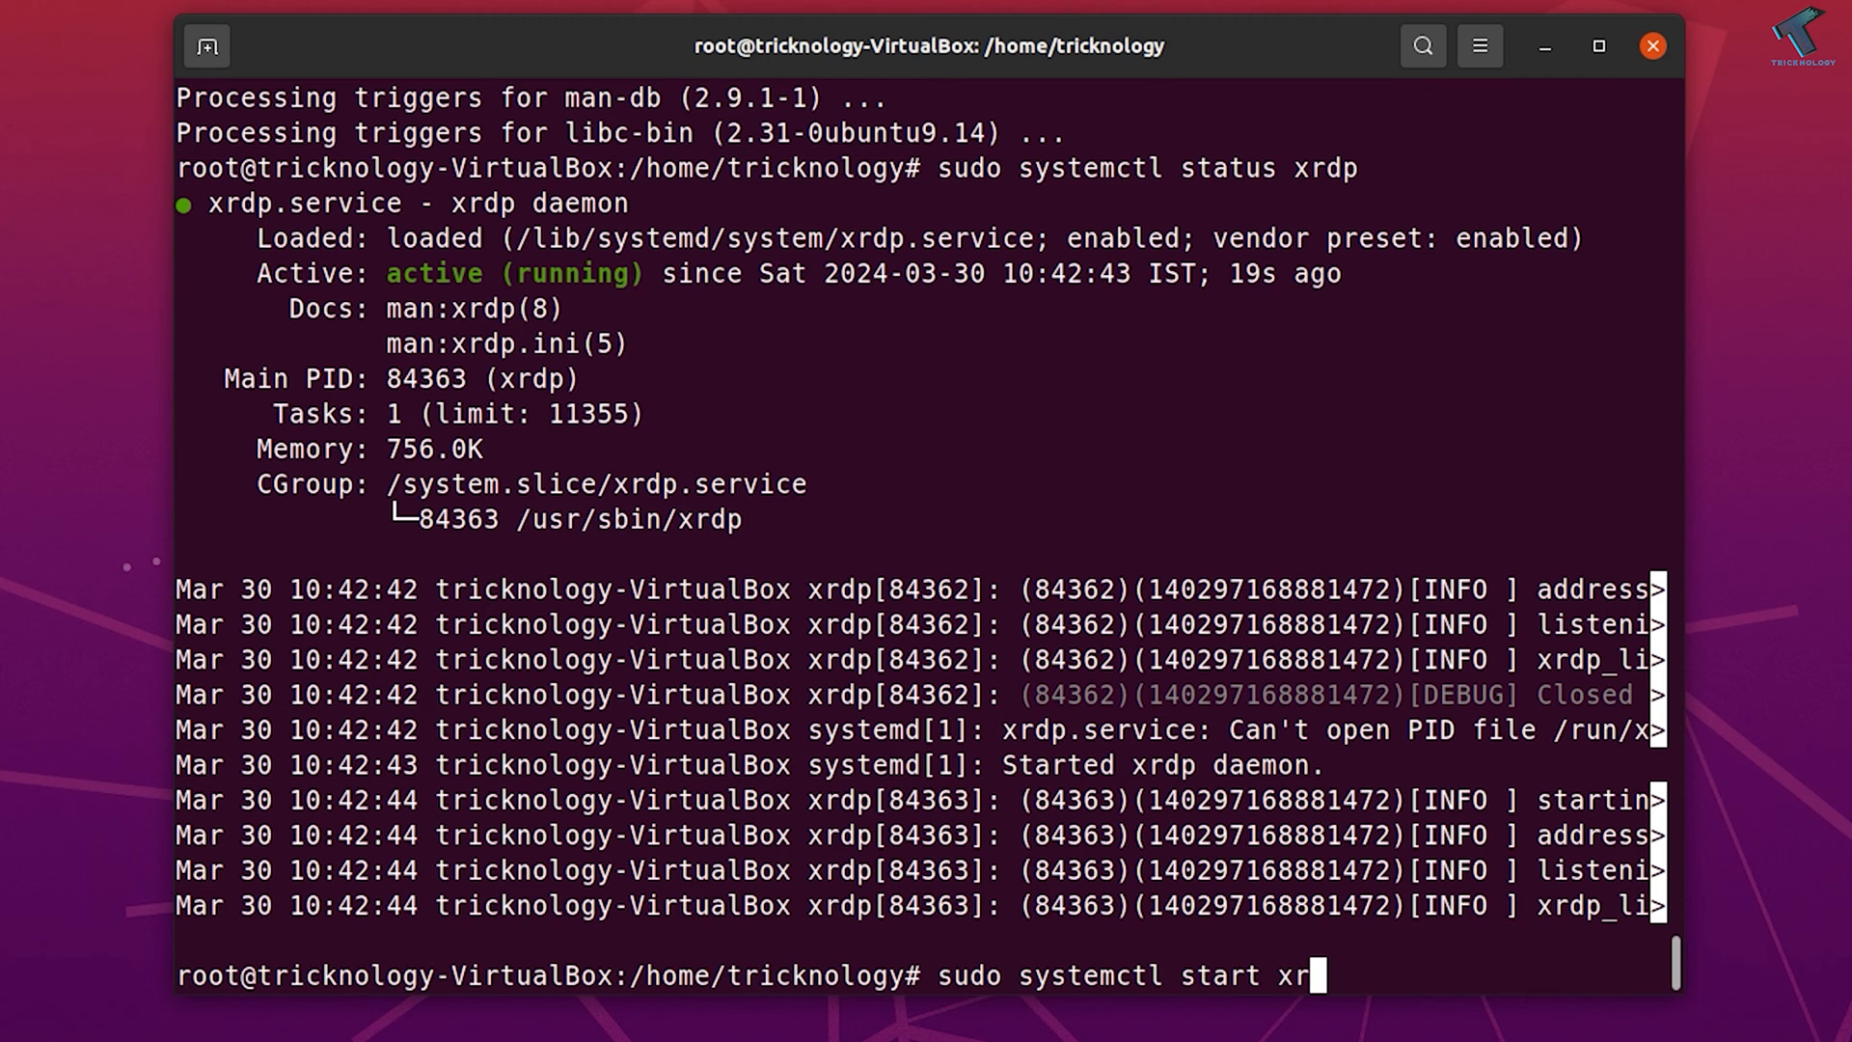
key("Return")
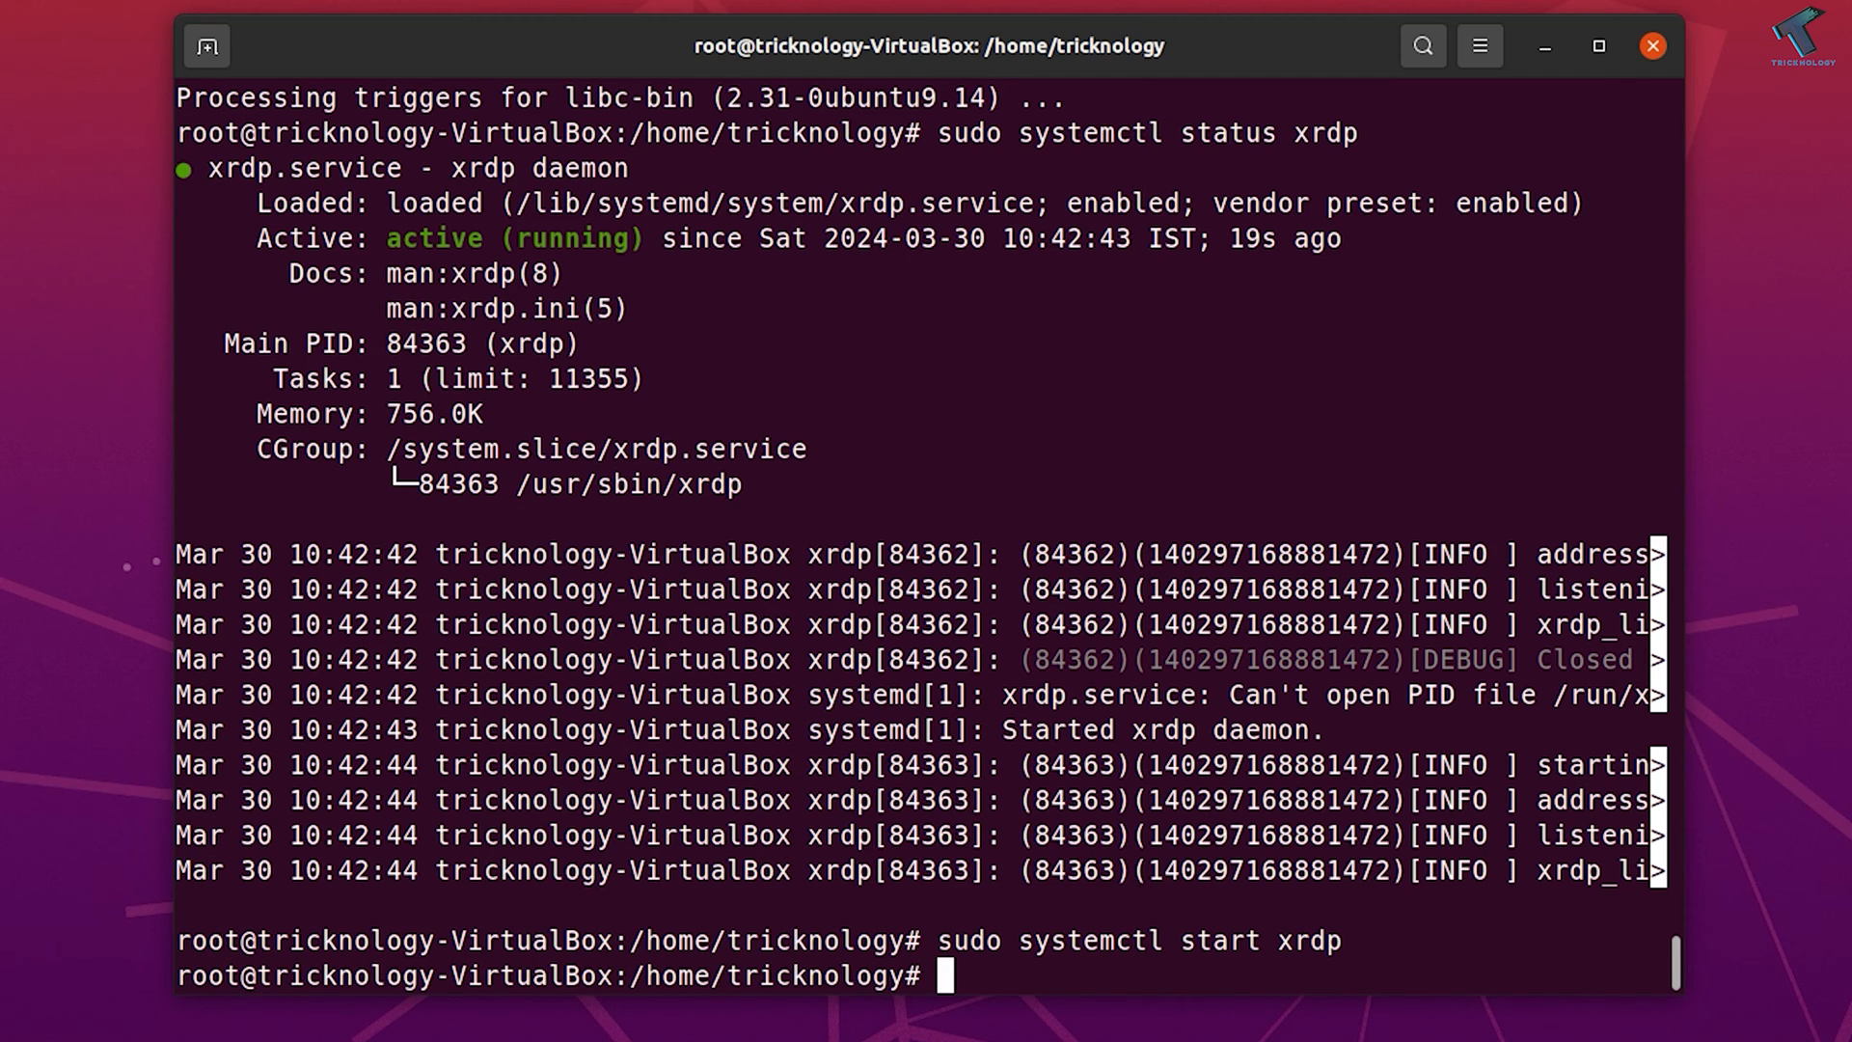
Type 'sudo ufw allow 3389' to allow the remote desktop port.
type("sudo")
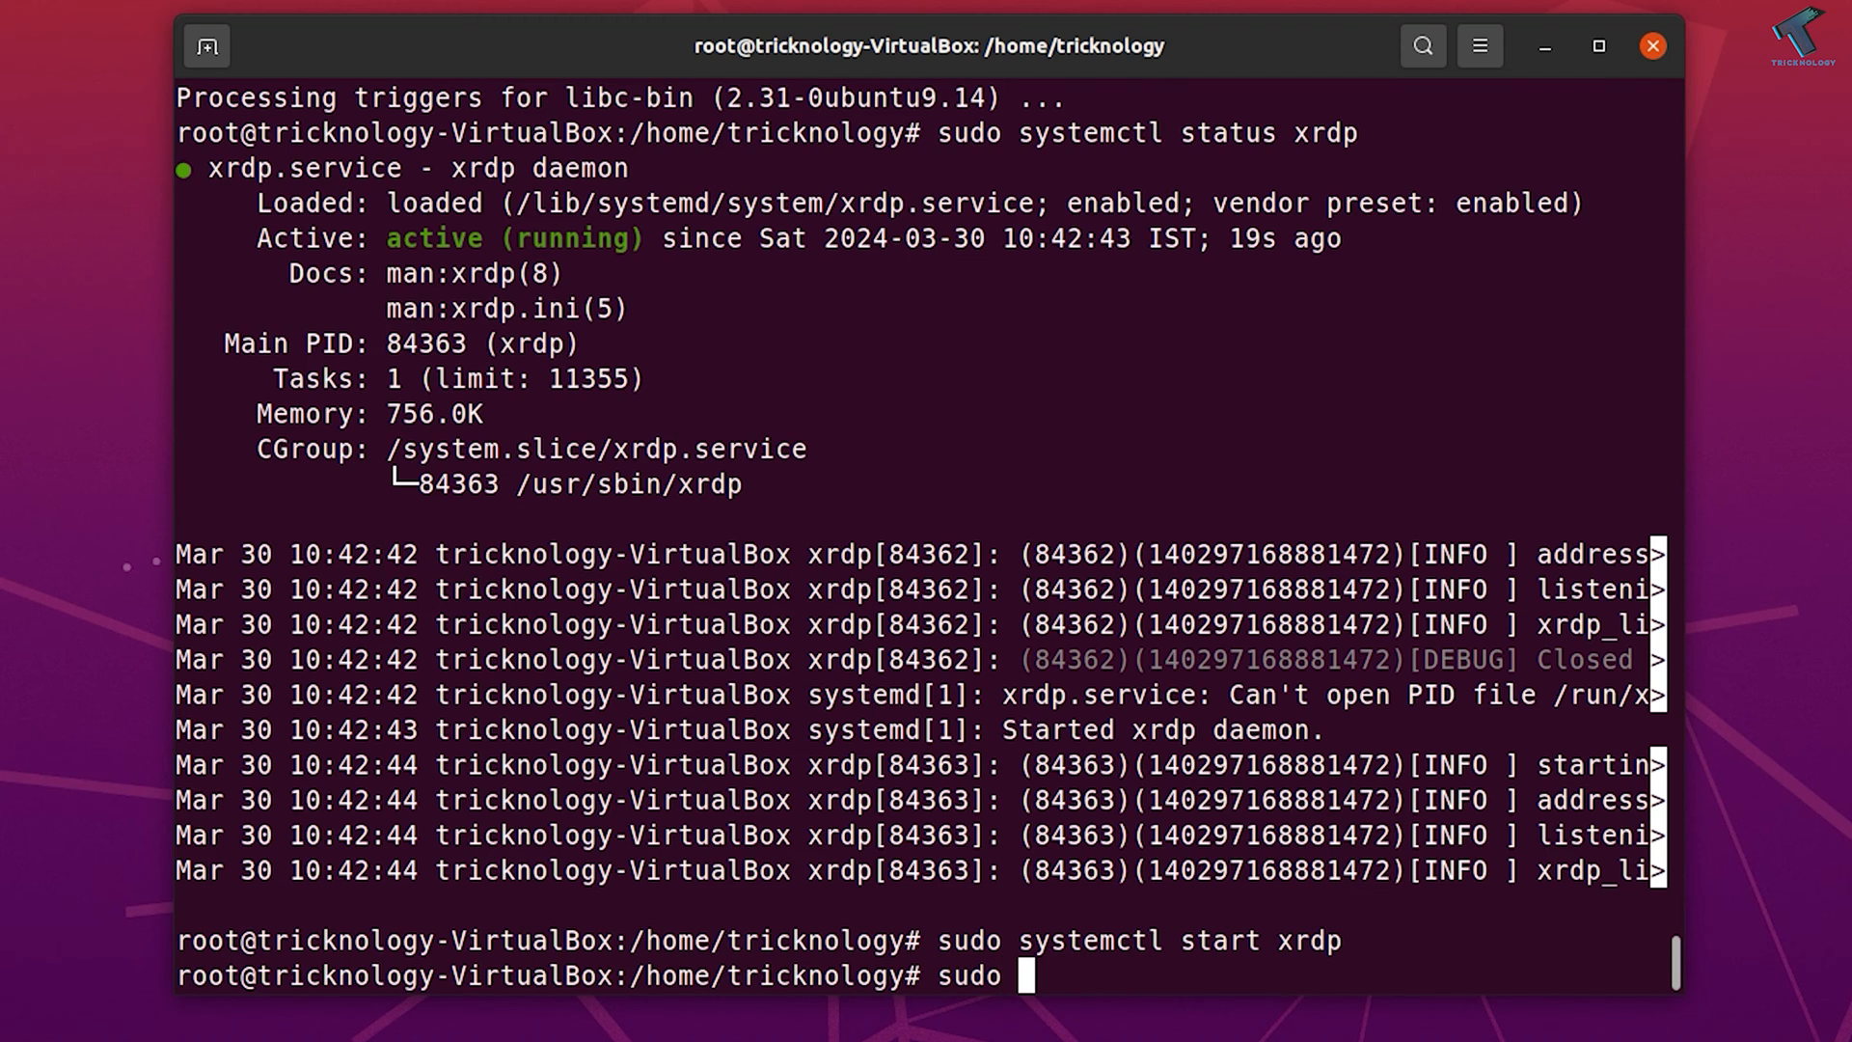
type("uf")
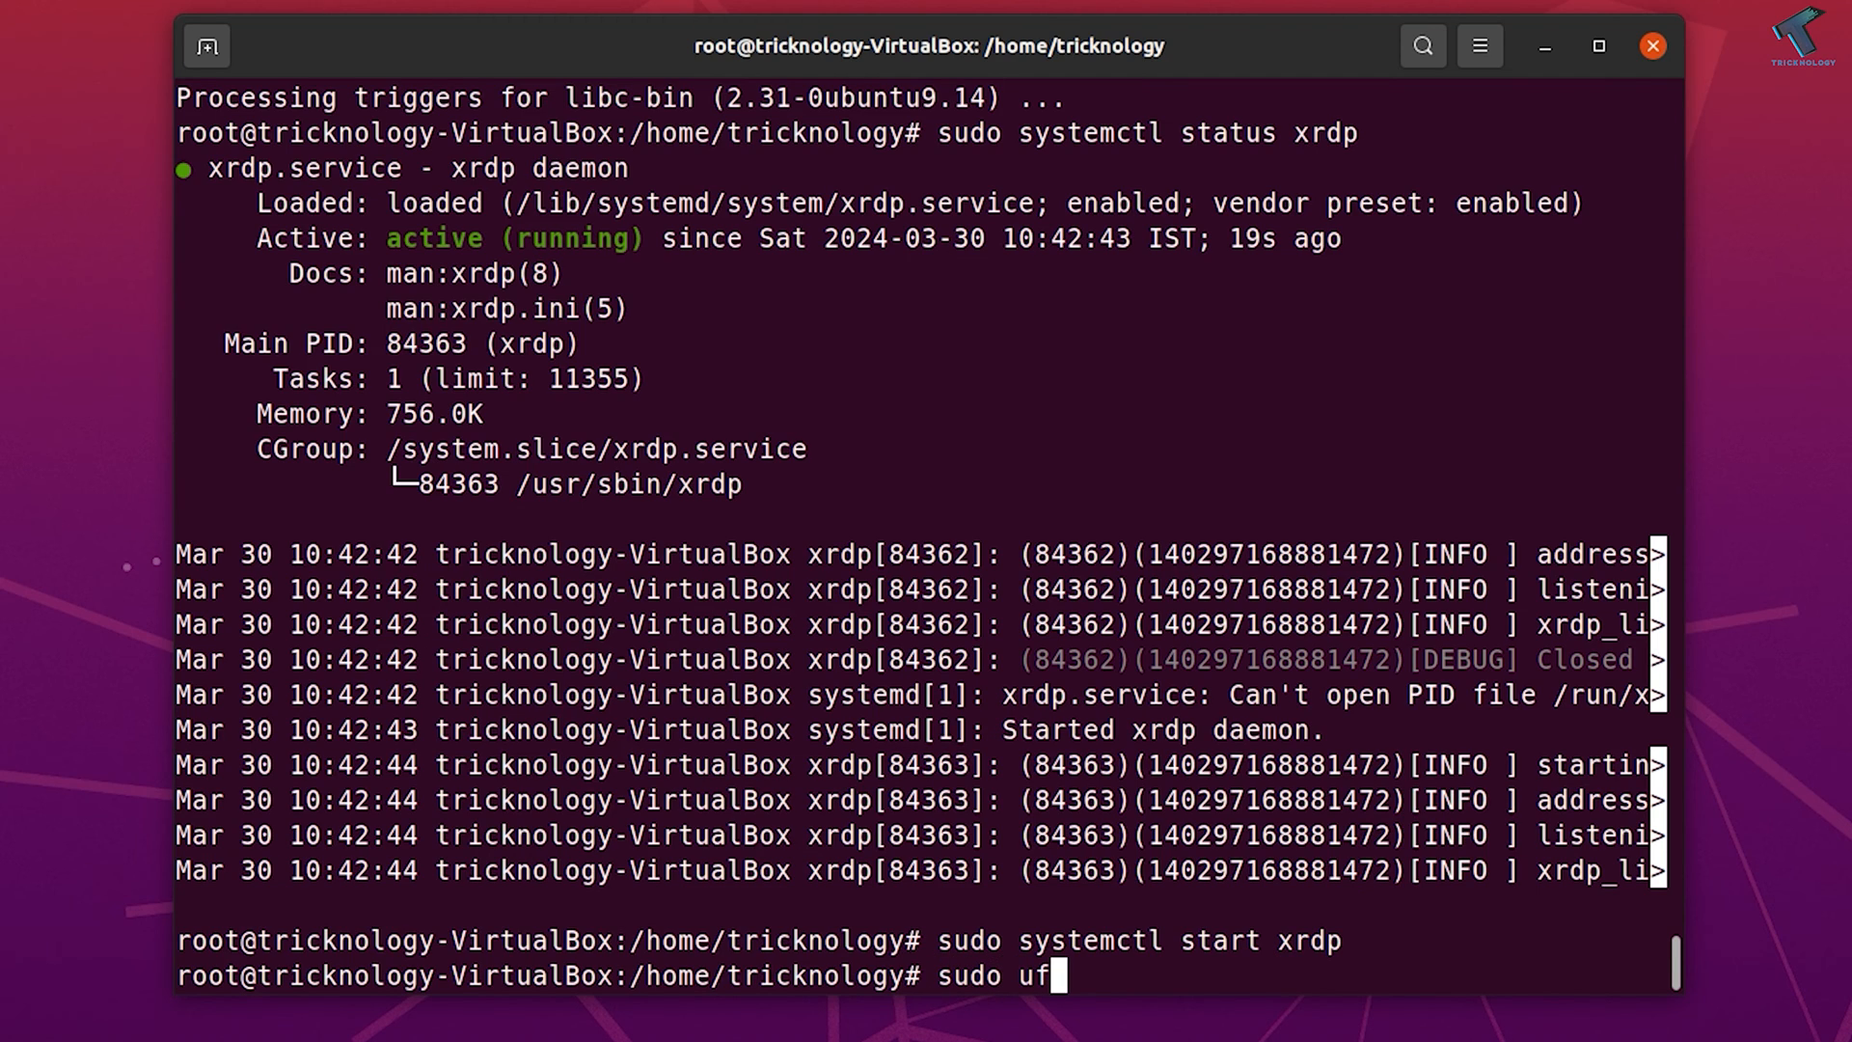
type("w sl")
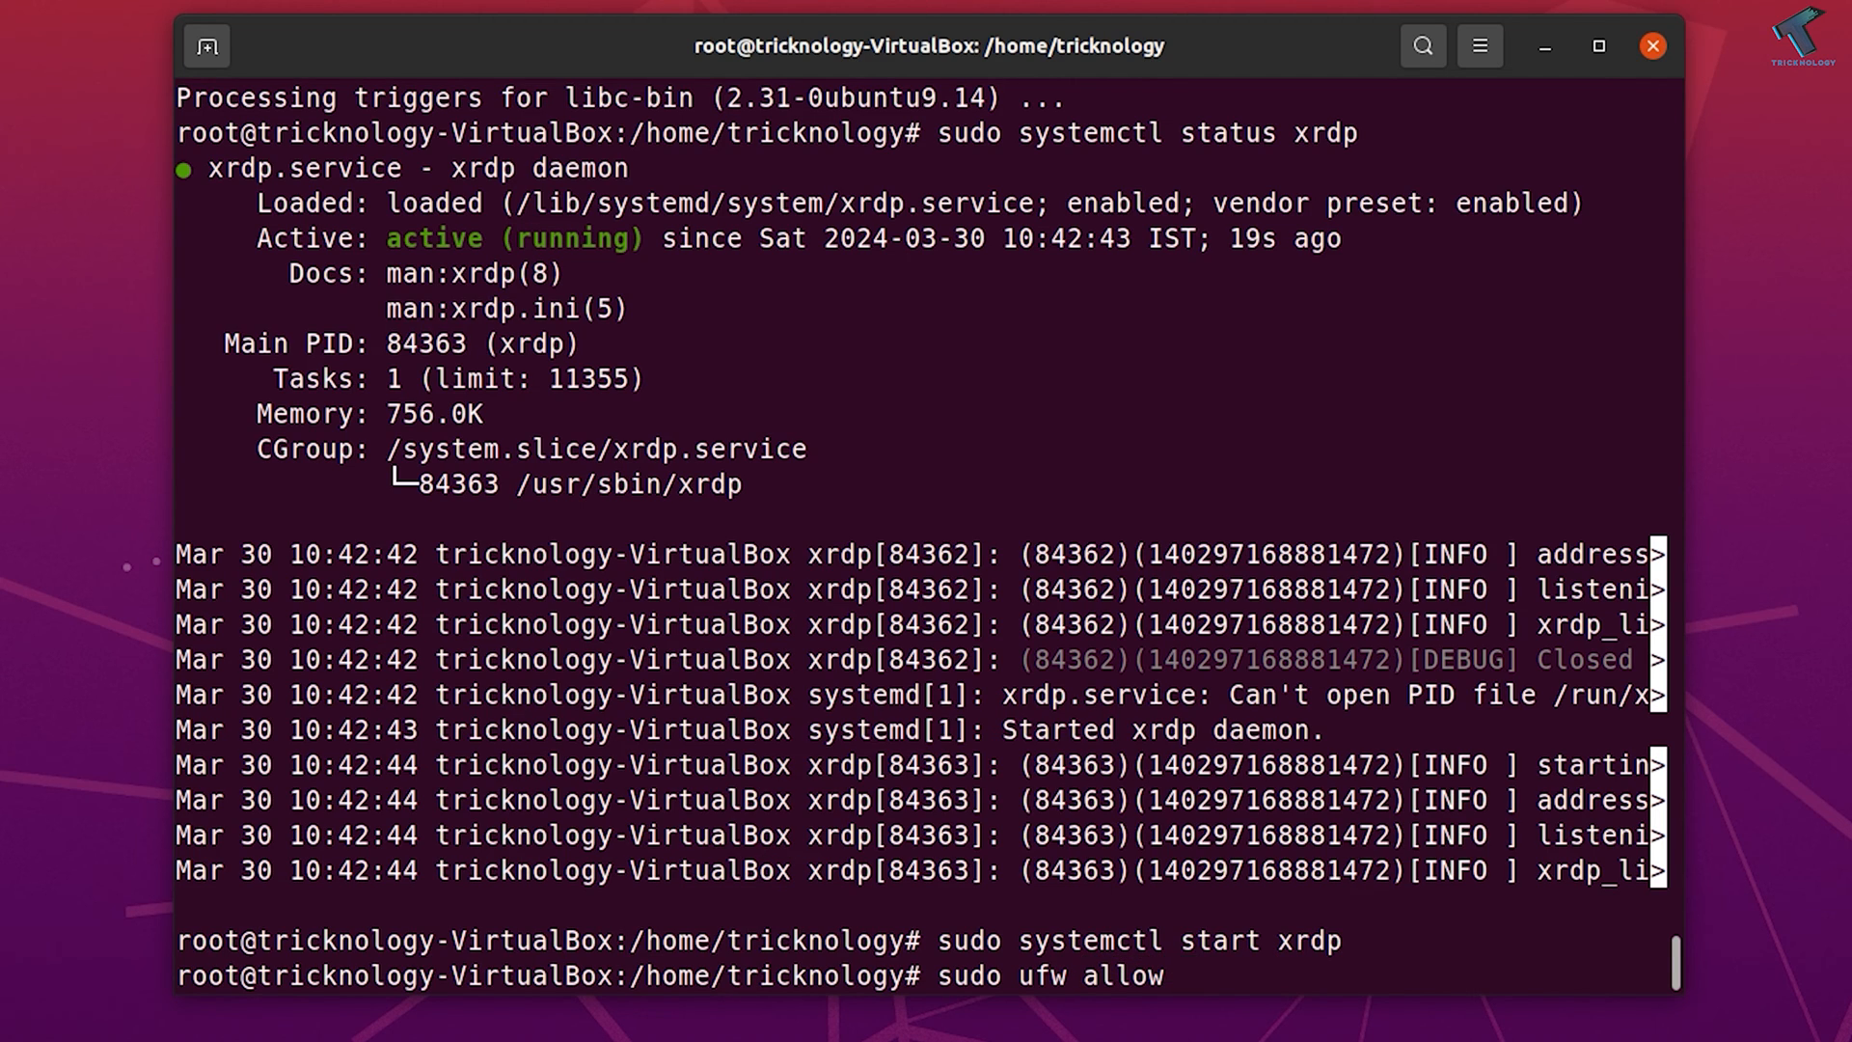
type("33")
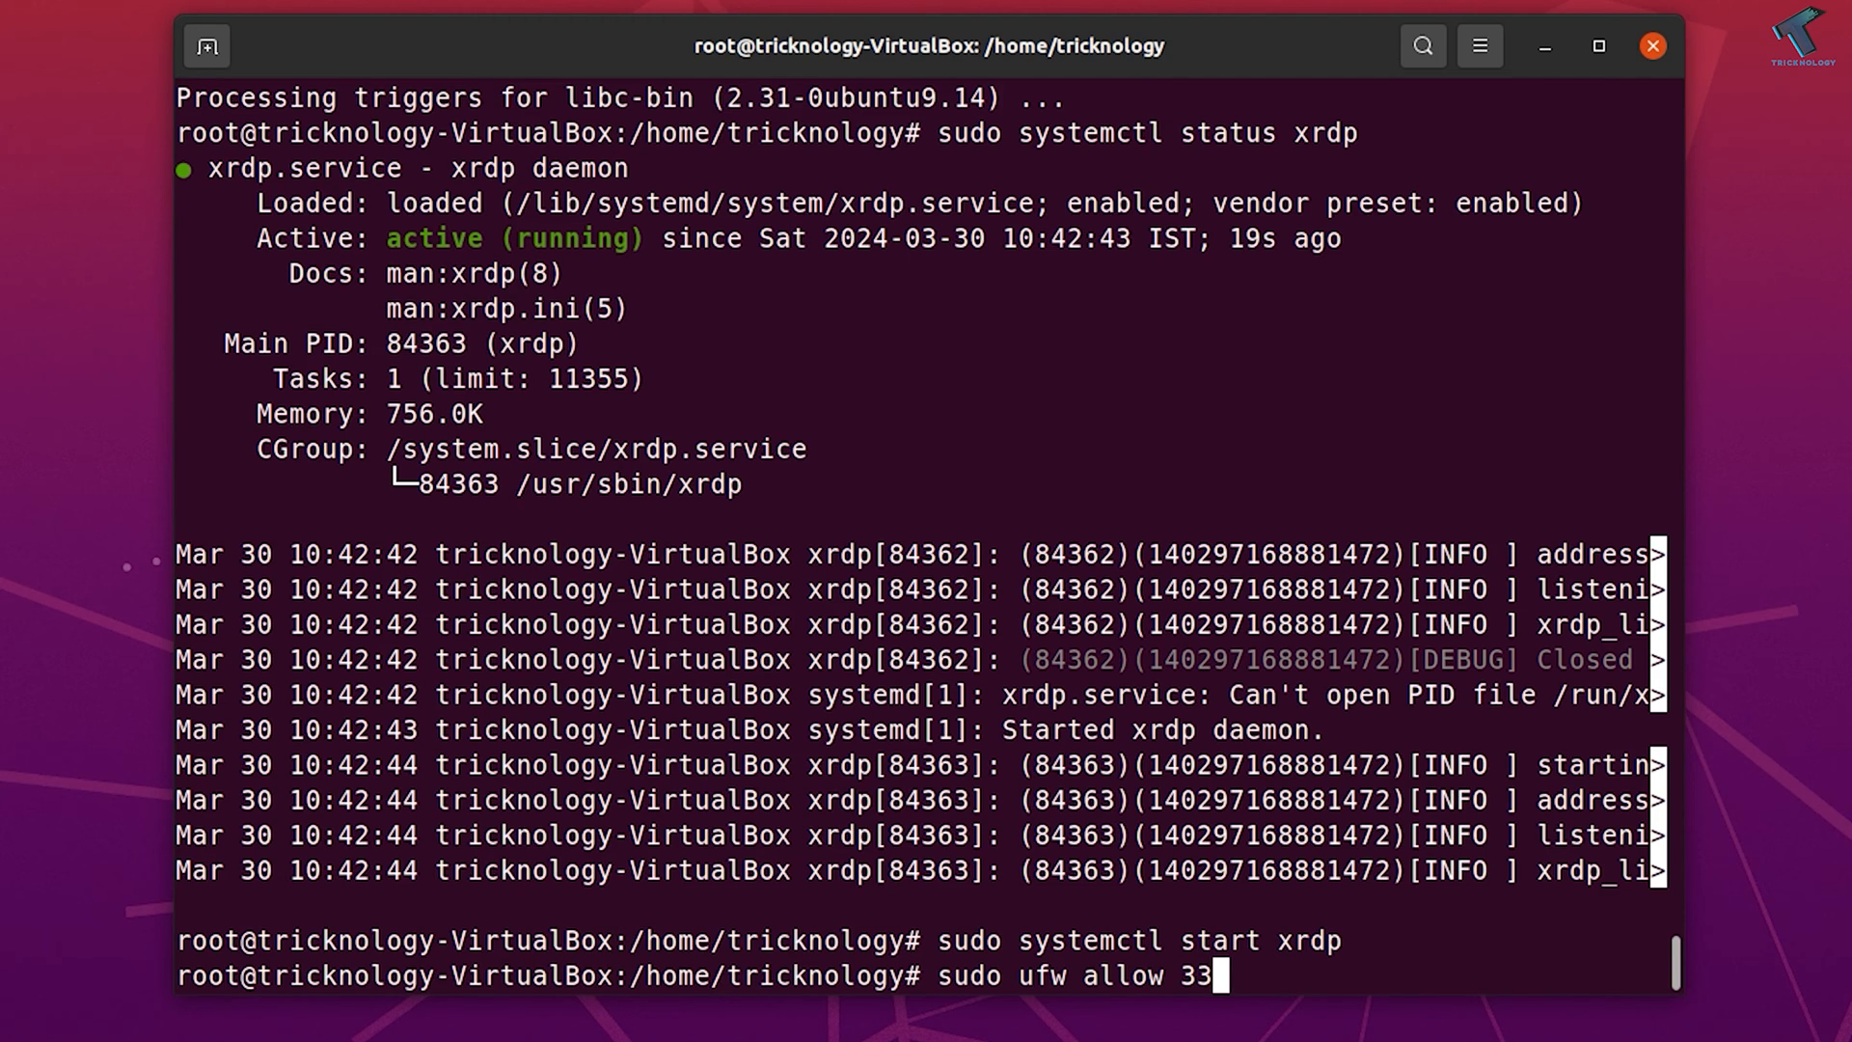
type("8")
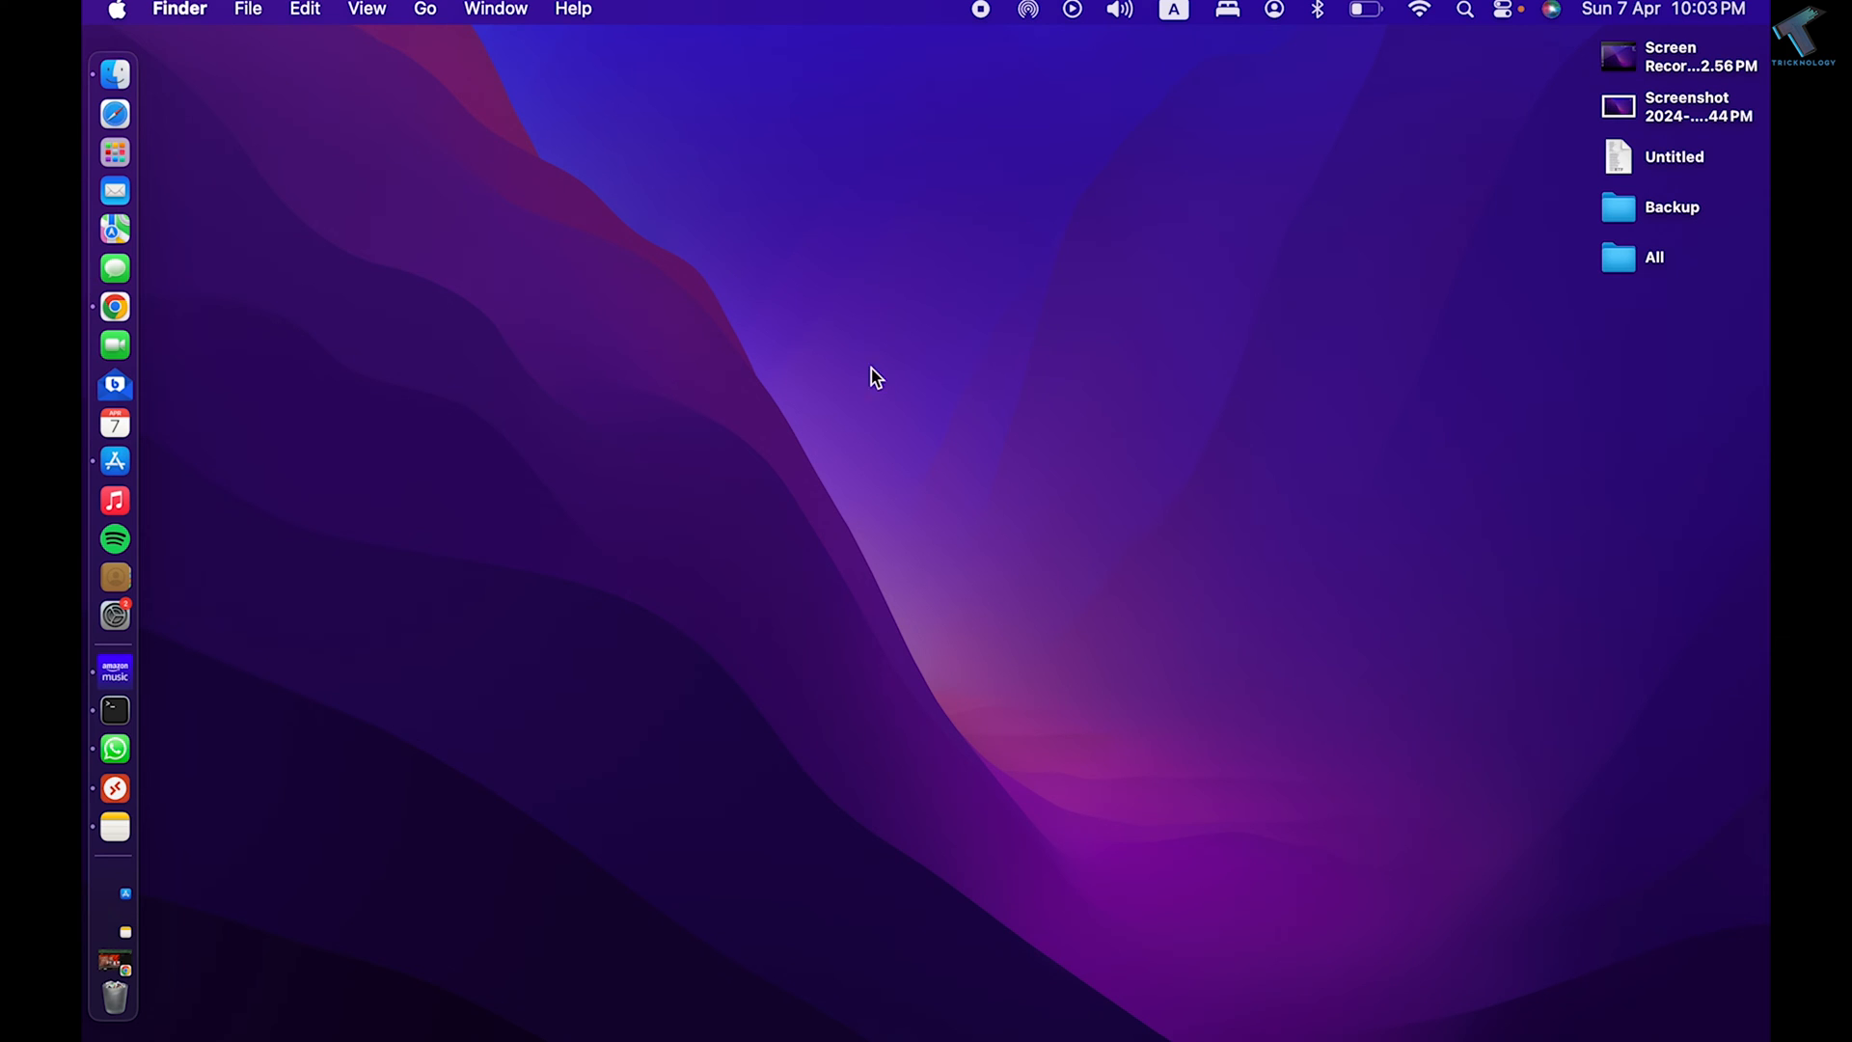
Launch Microsoft Remote Desktop from the App Store and begin adding a PC.
left_click(115, 479)
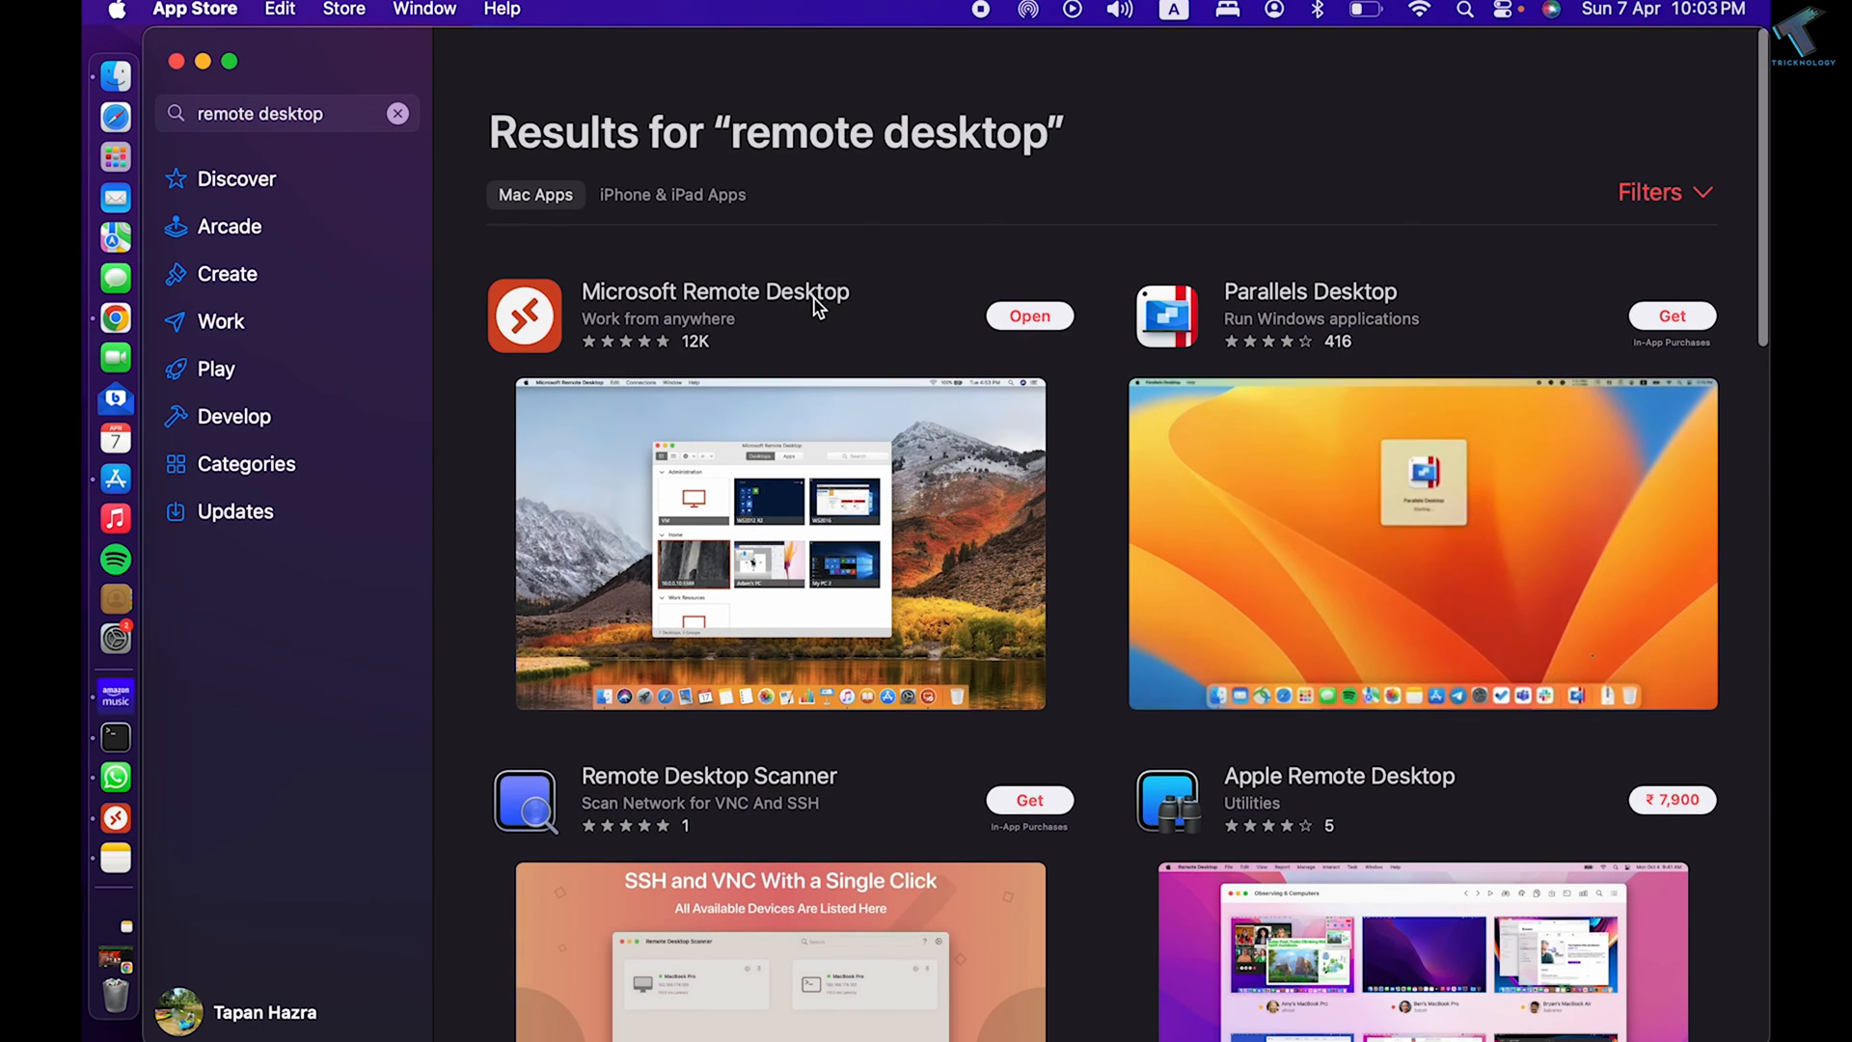
mouse_move(744, 257)
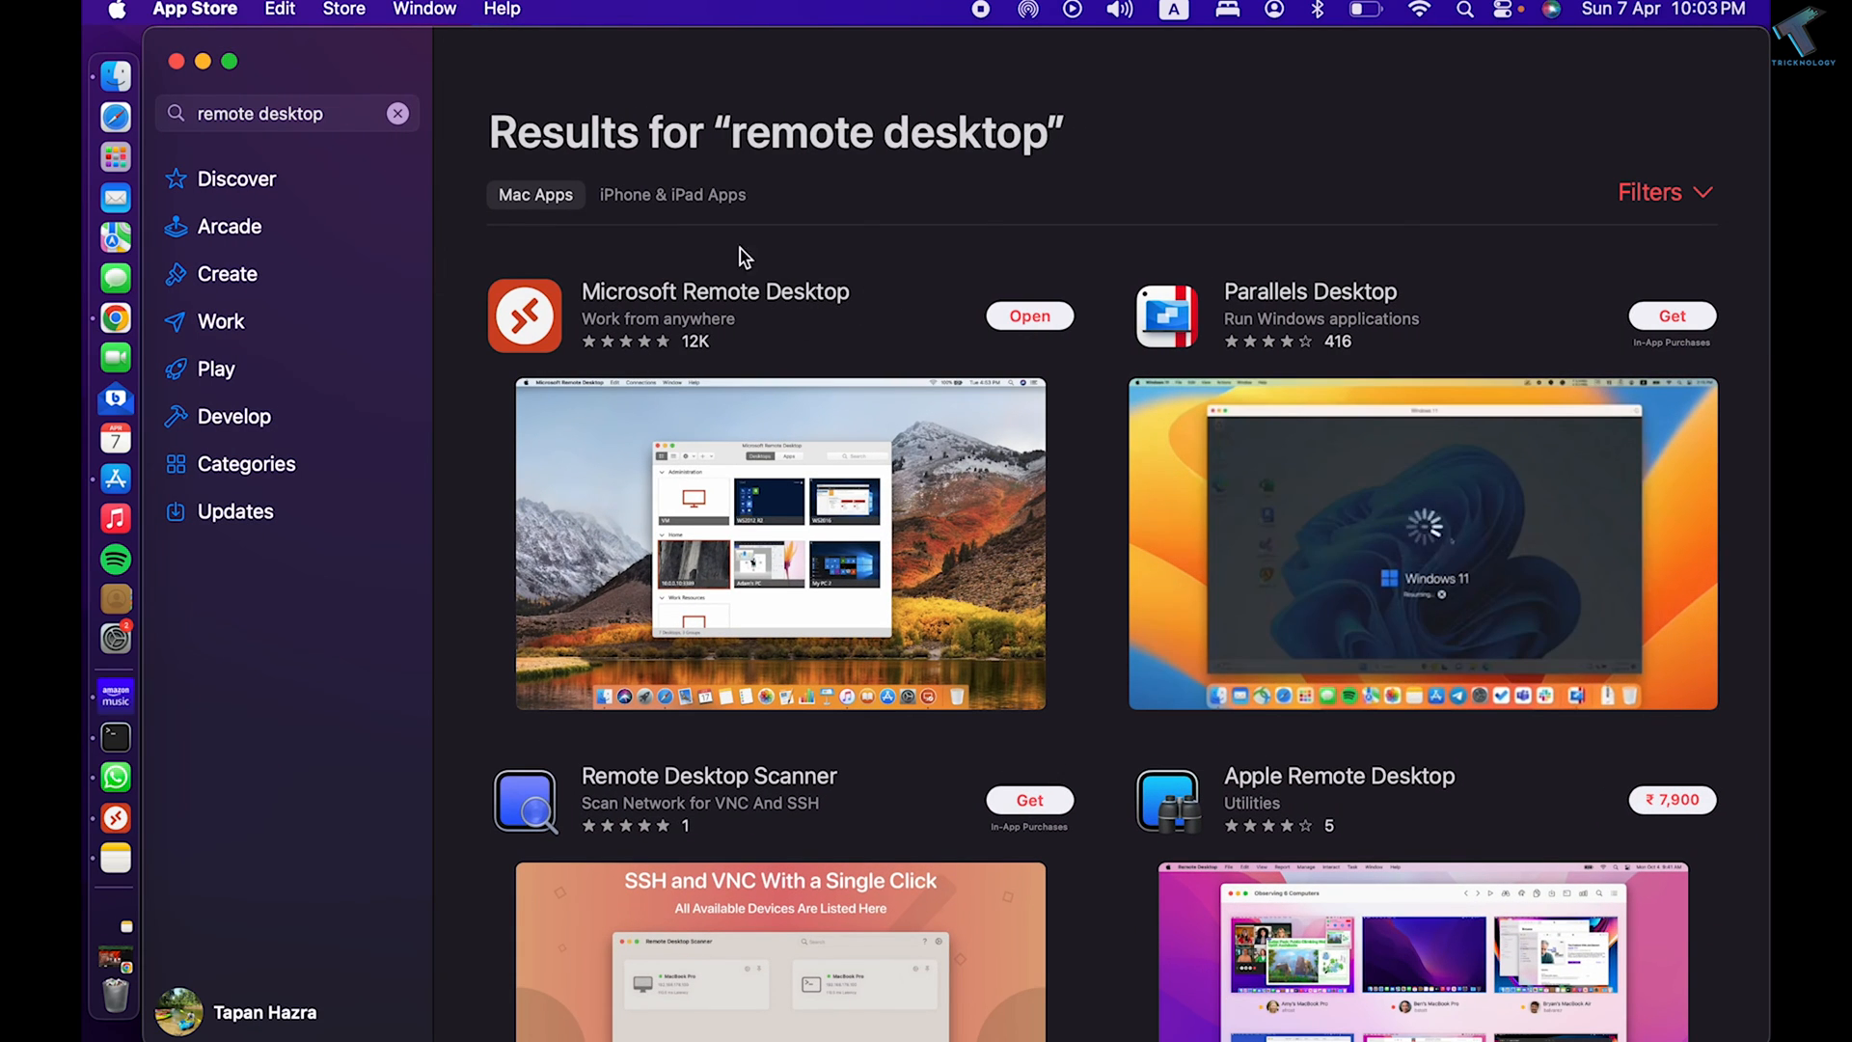
left_click(1029, 315)
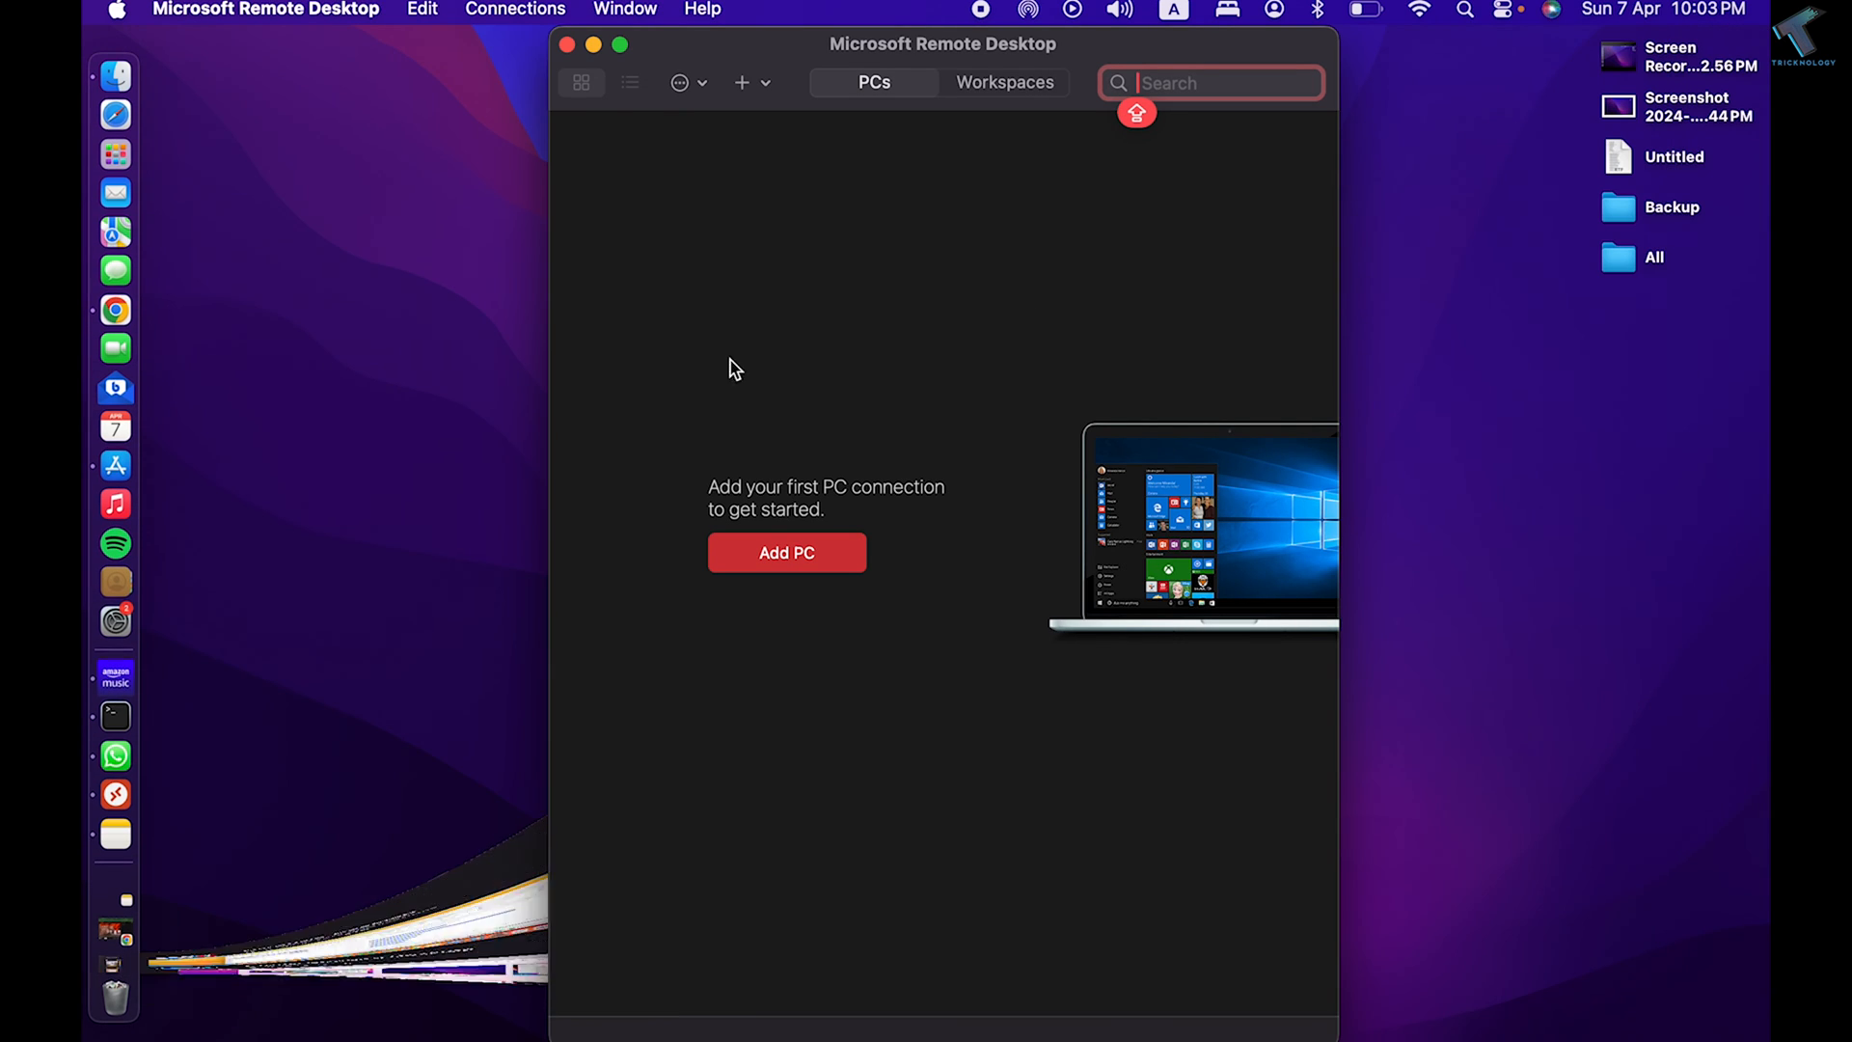
left_click(786, 551)
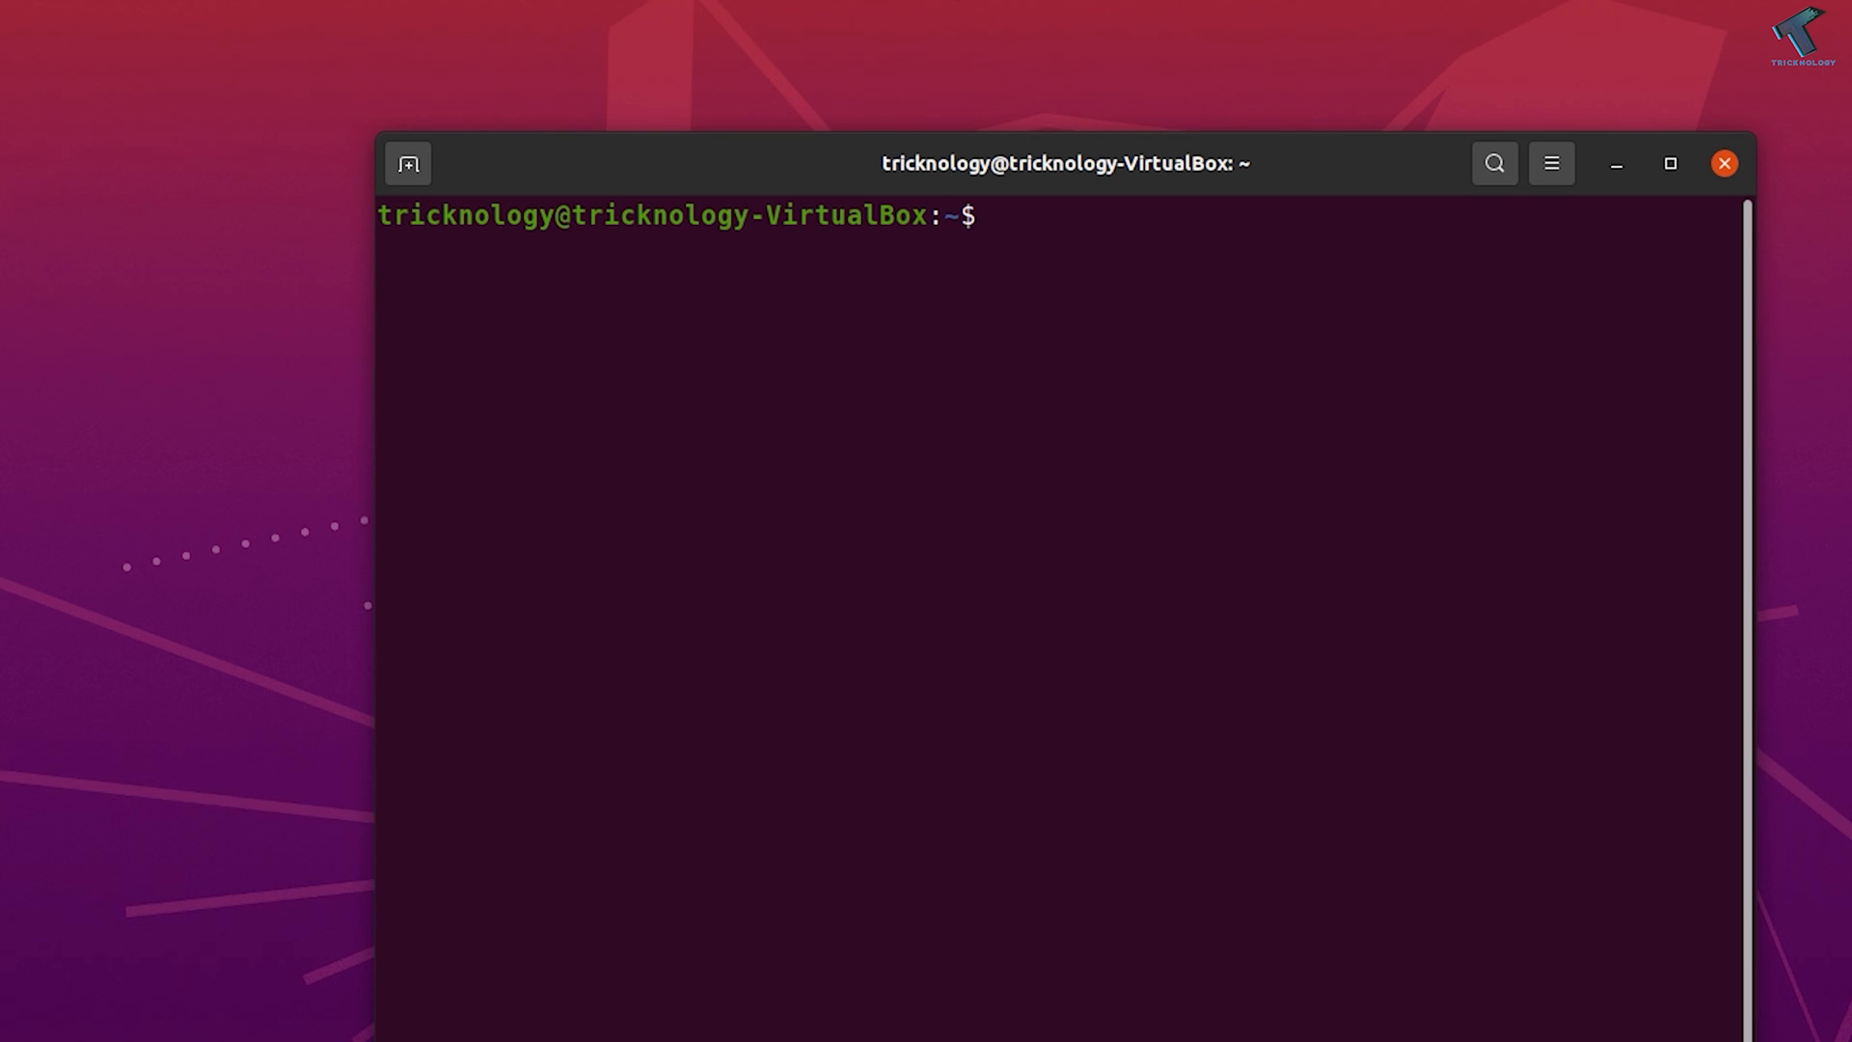
Run 'ip a' and select the VM's IP address 192.168.0.125.
type("ip")
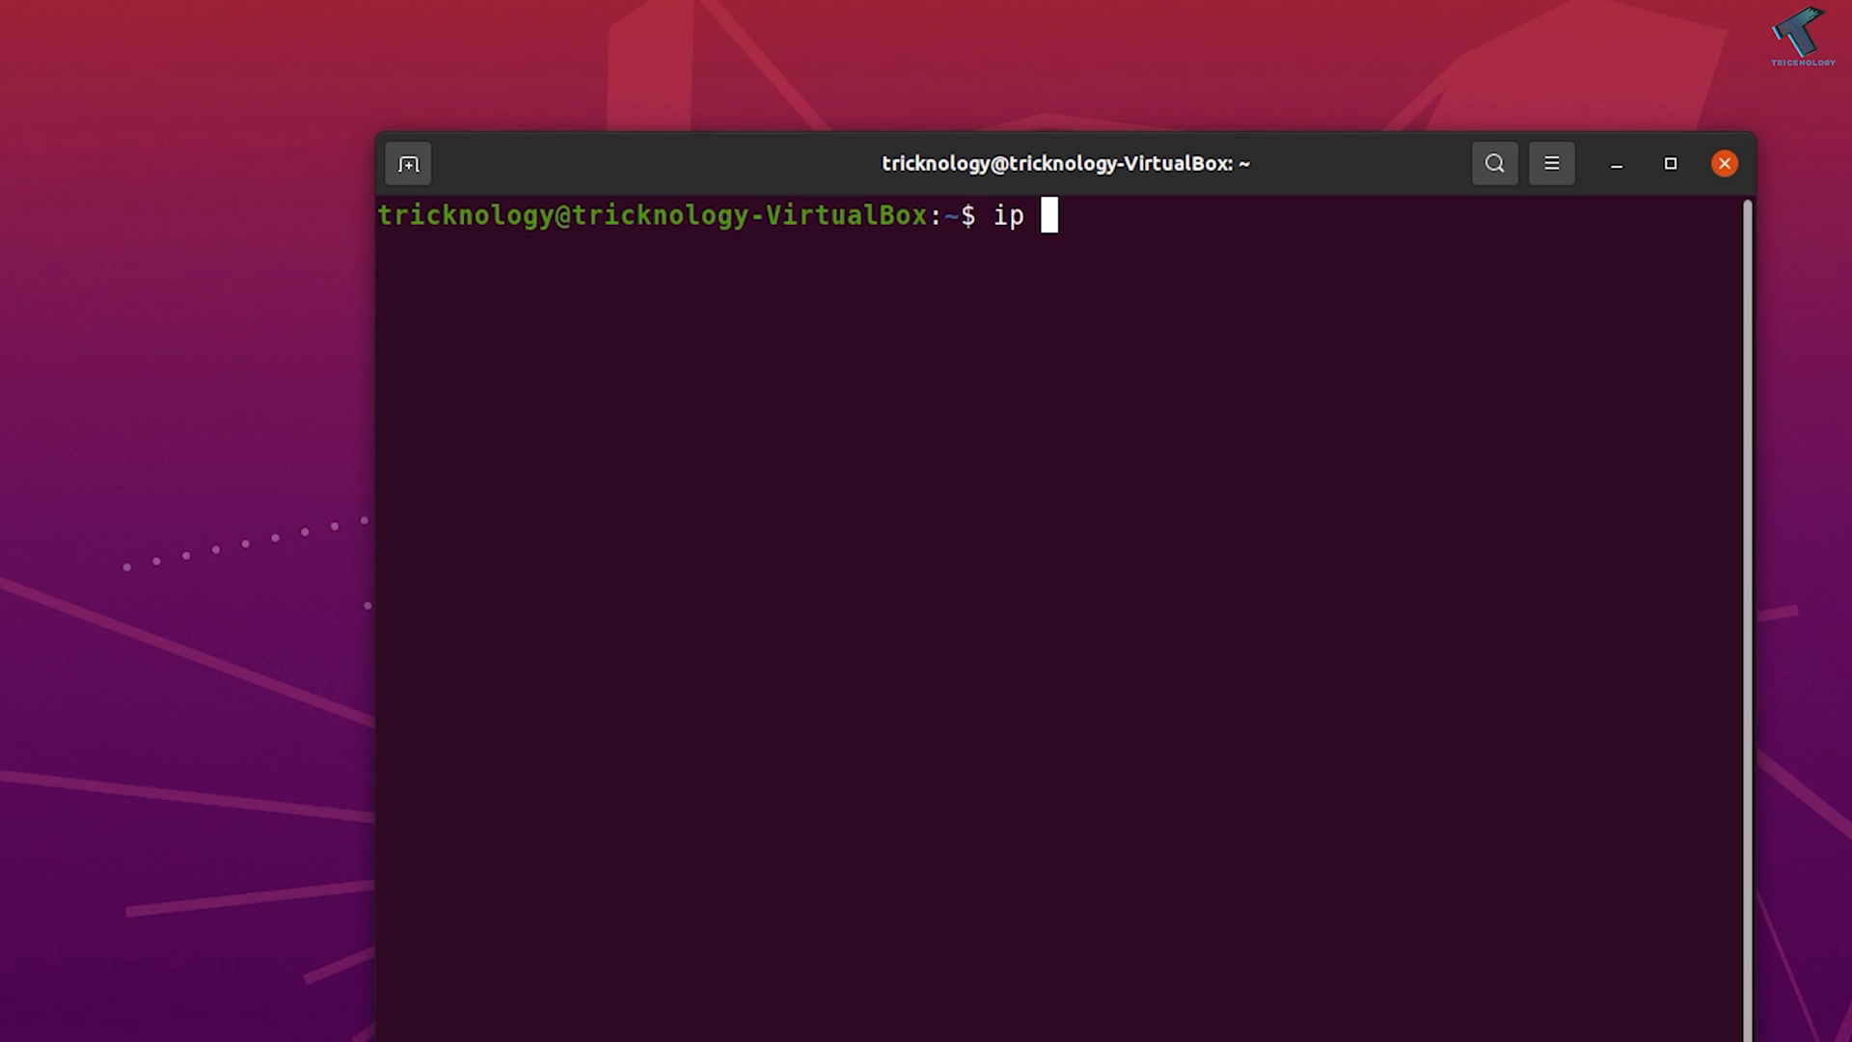
type("a")
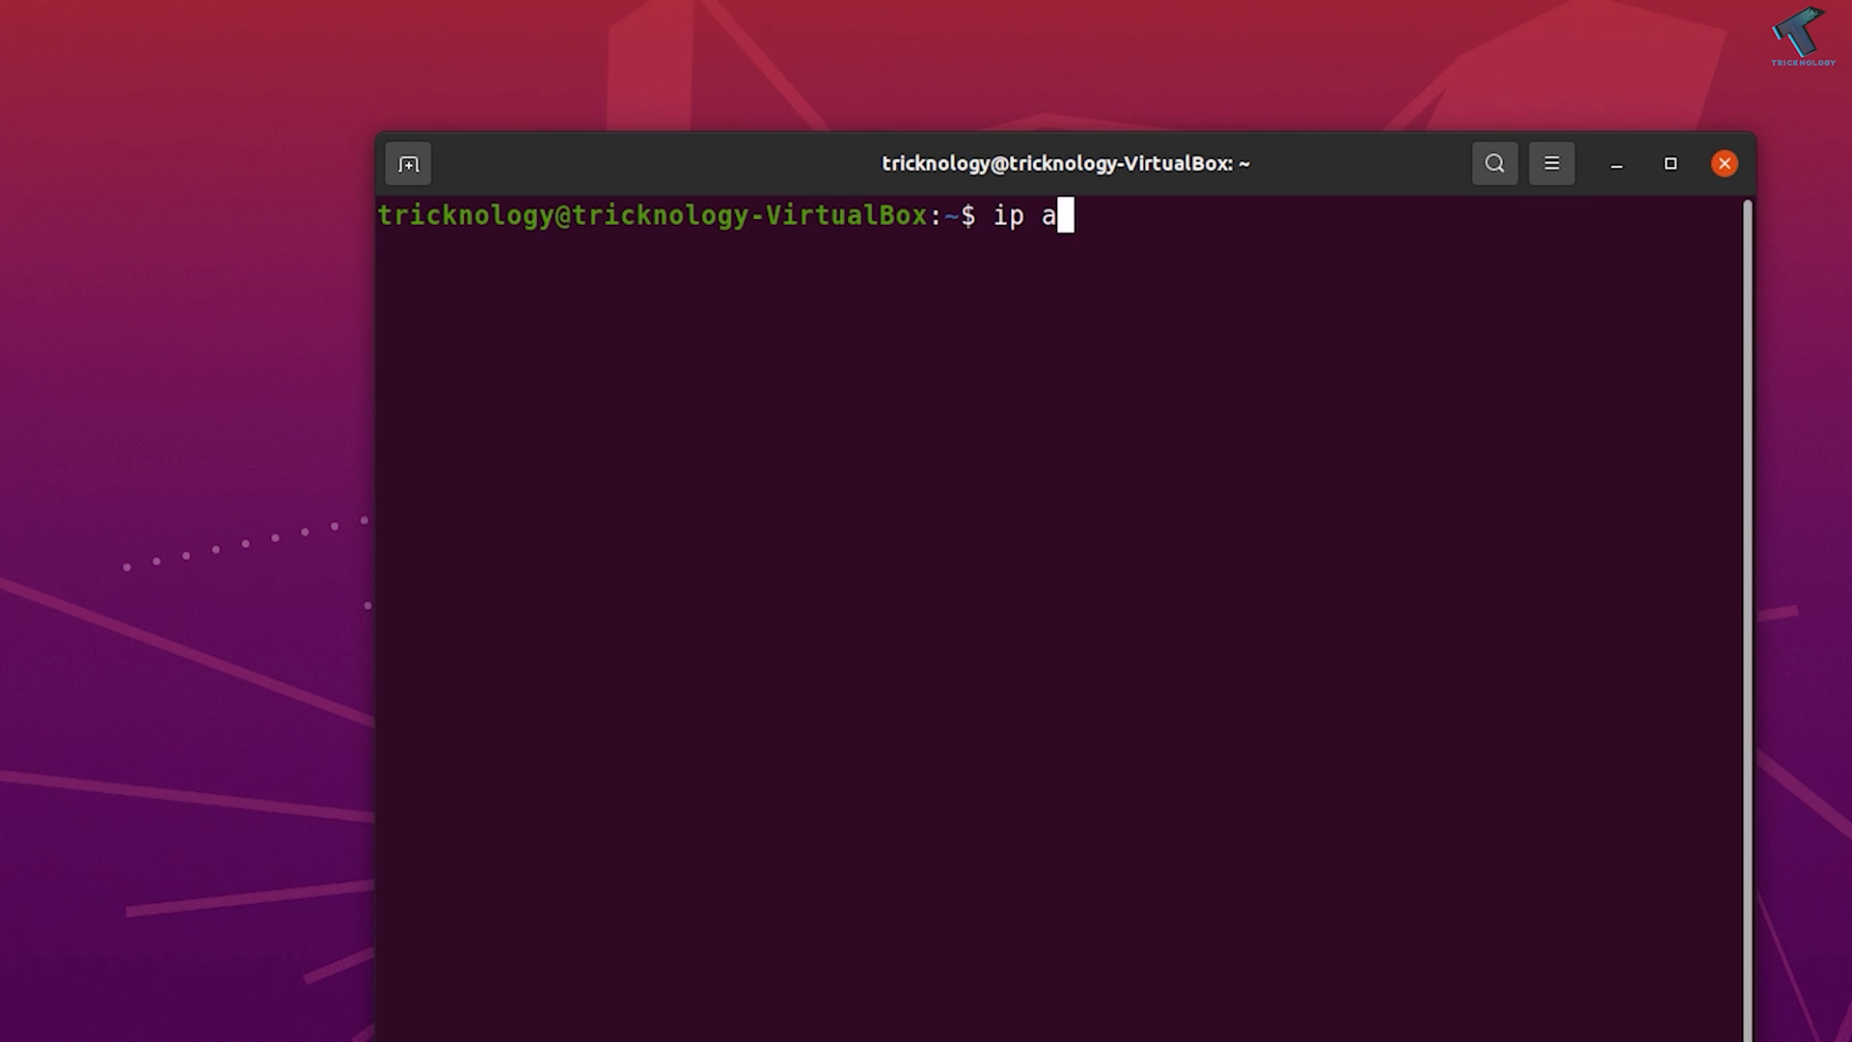
key("Return")
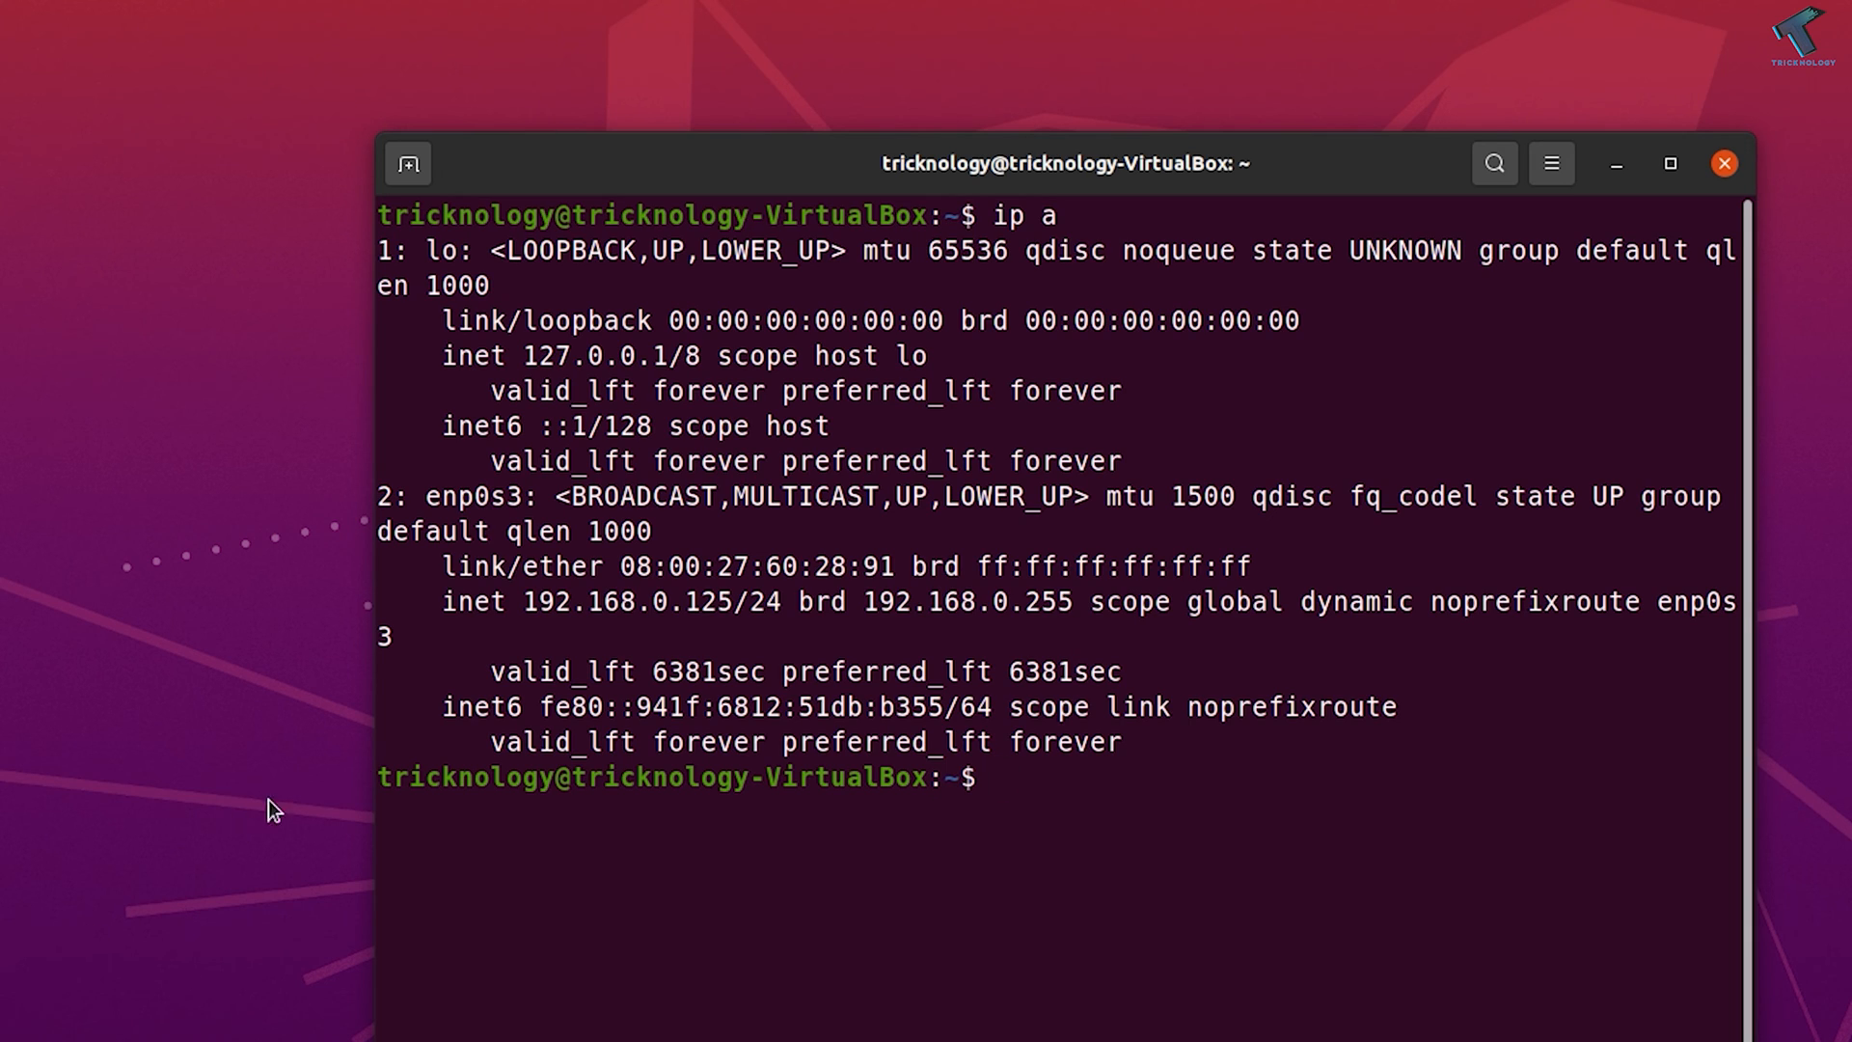
double_click(632, 601)
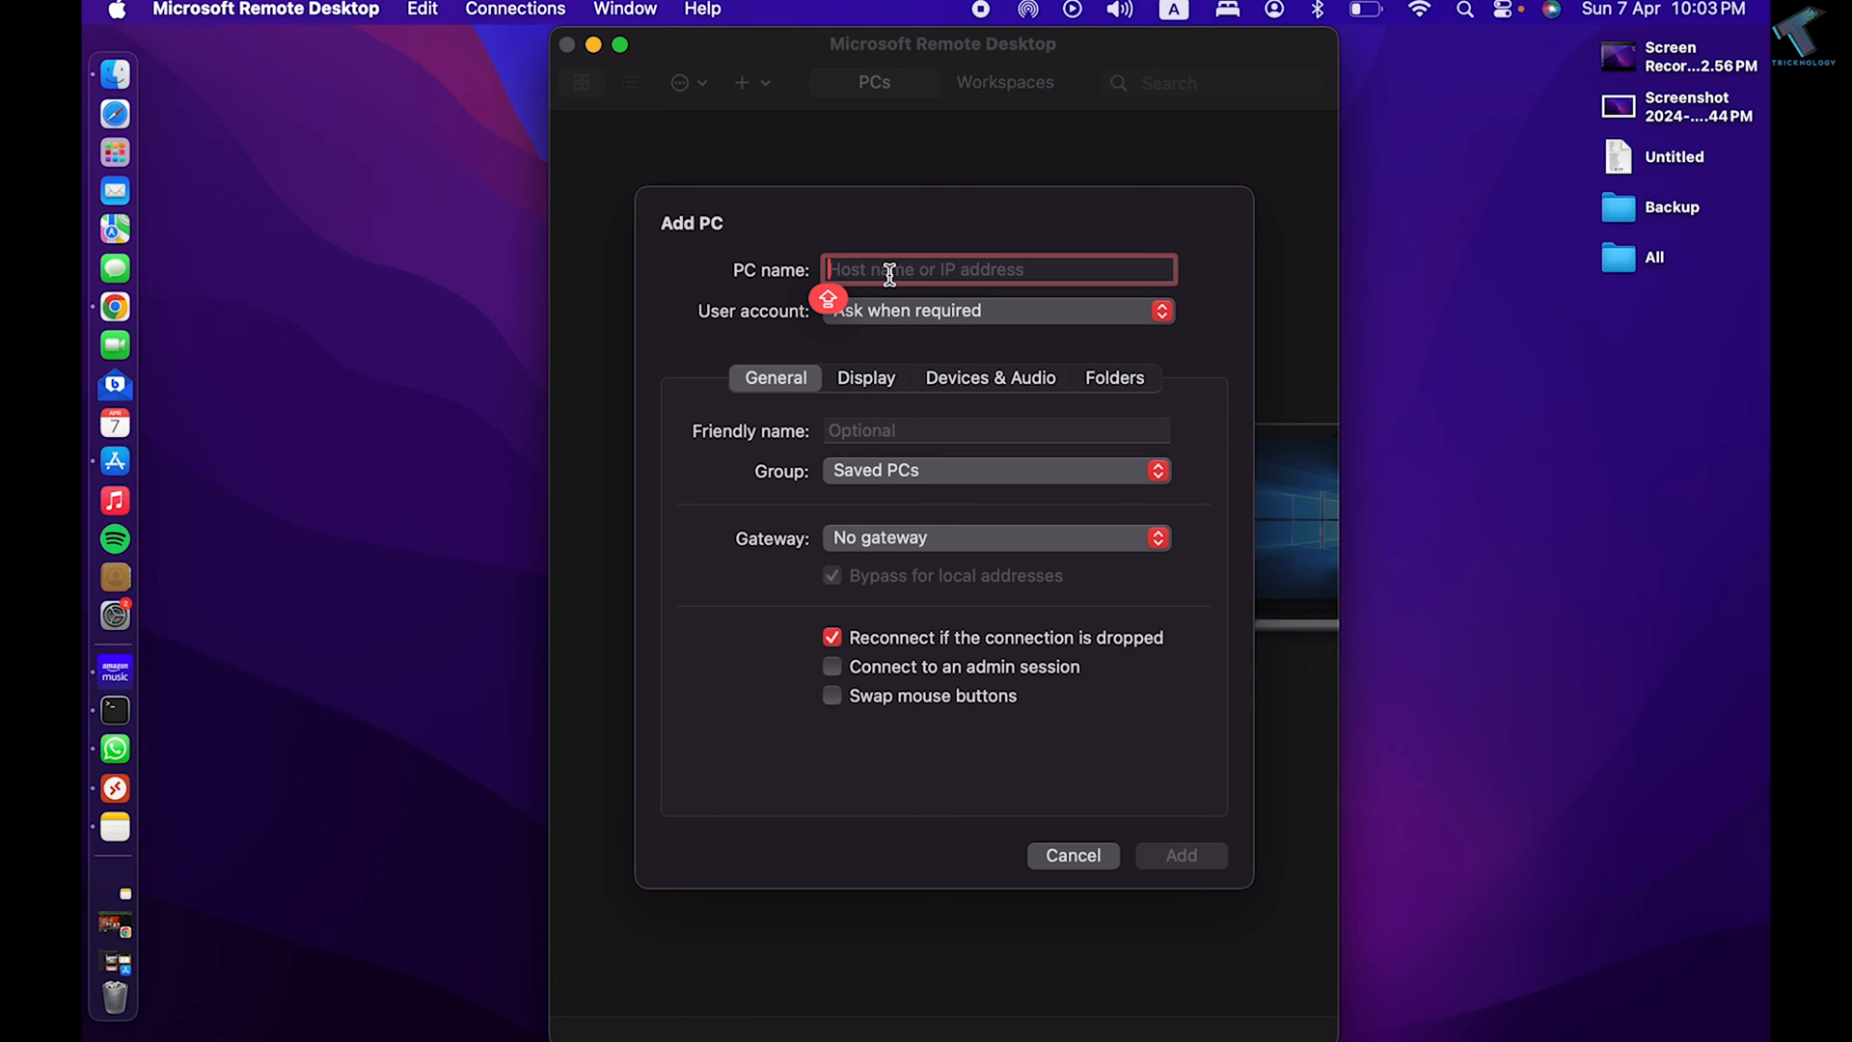
Save a PC entry named 192.168.0.125 using the root user account.
type("192.168.0")
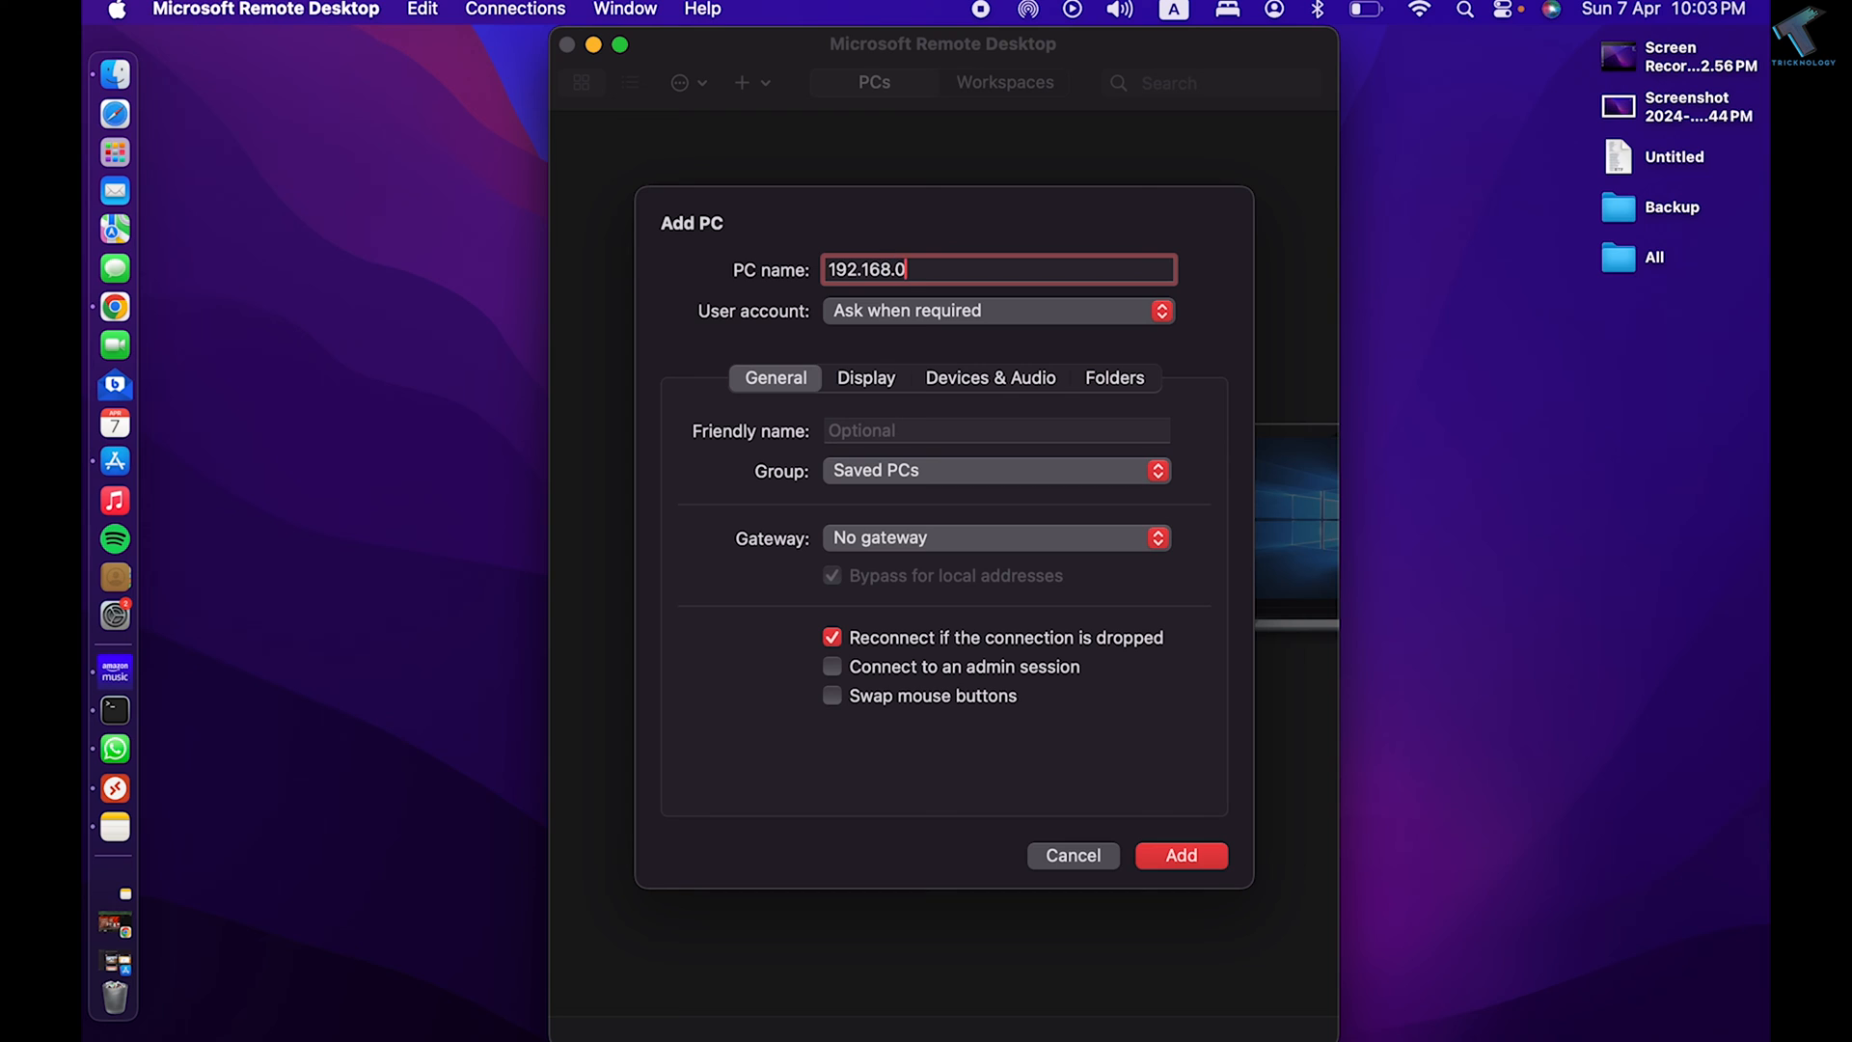
type("125")
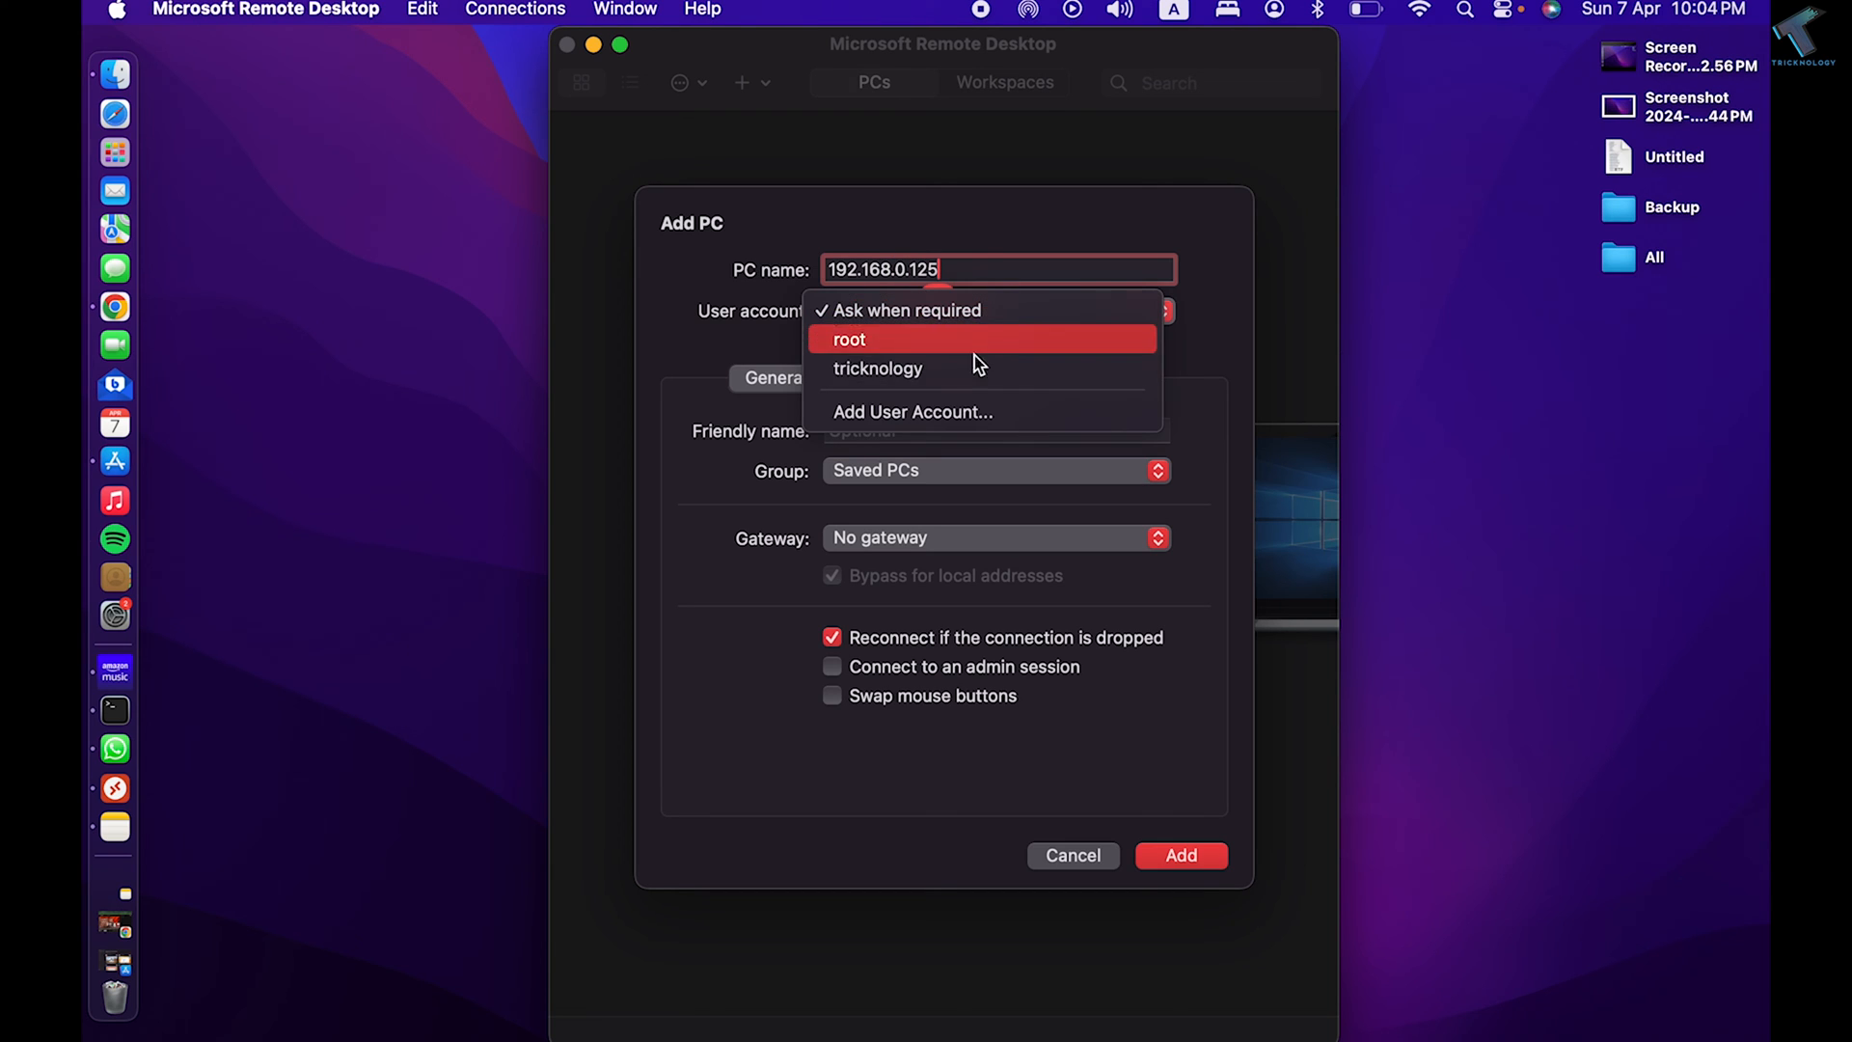
mouse_move(967, 363)
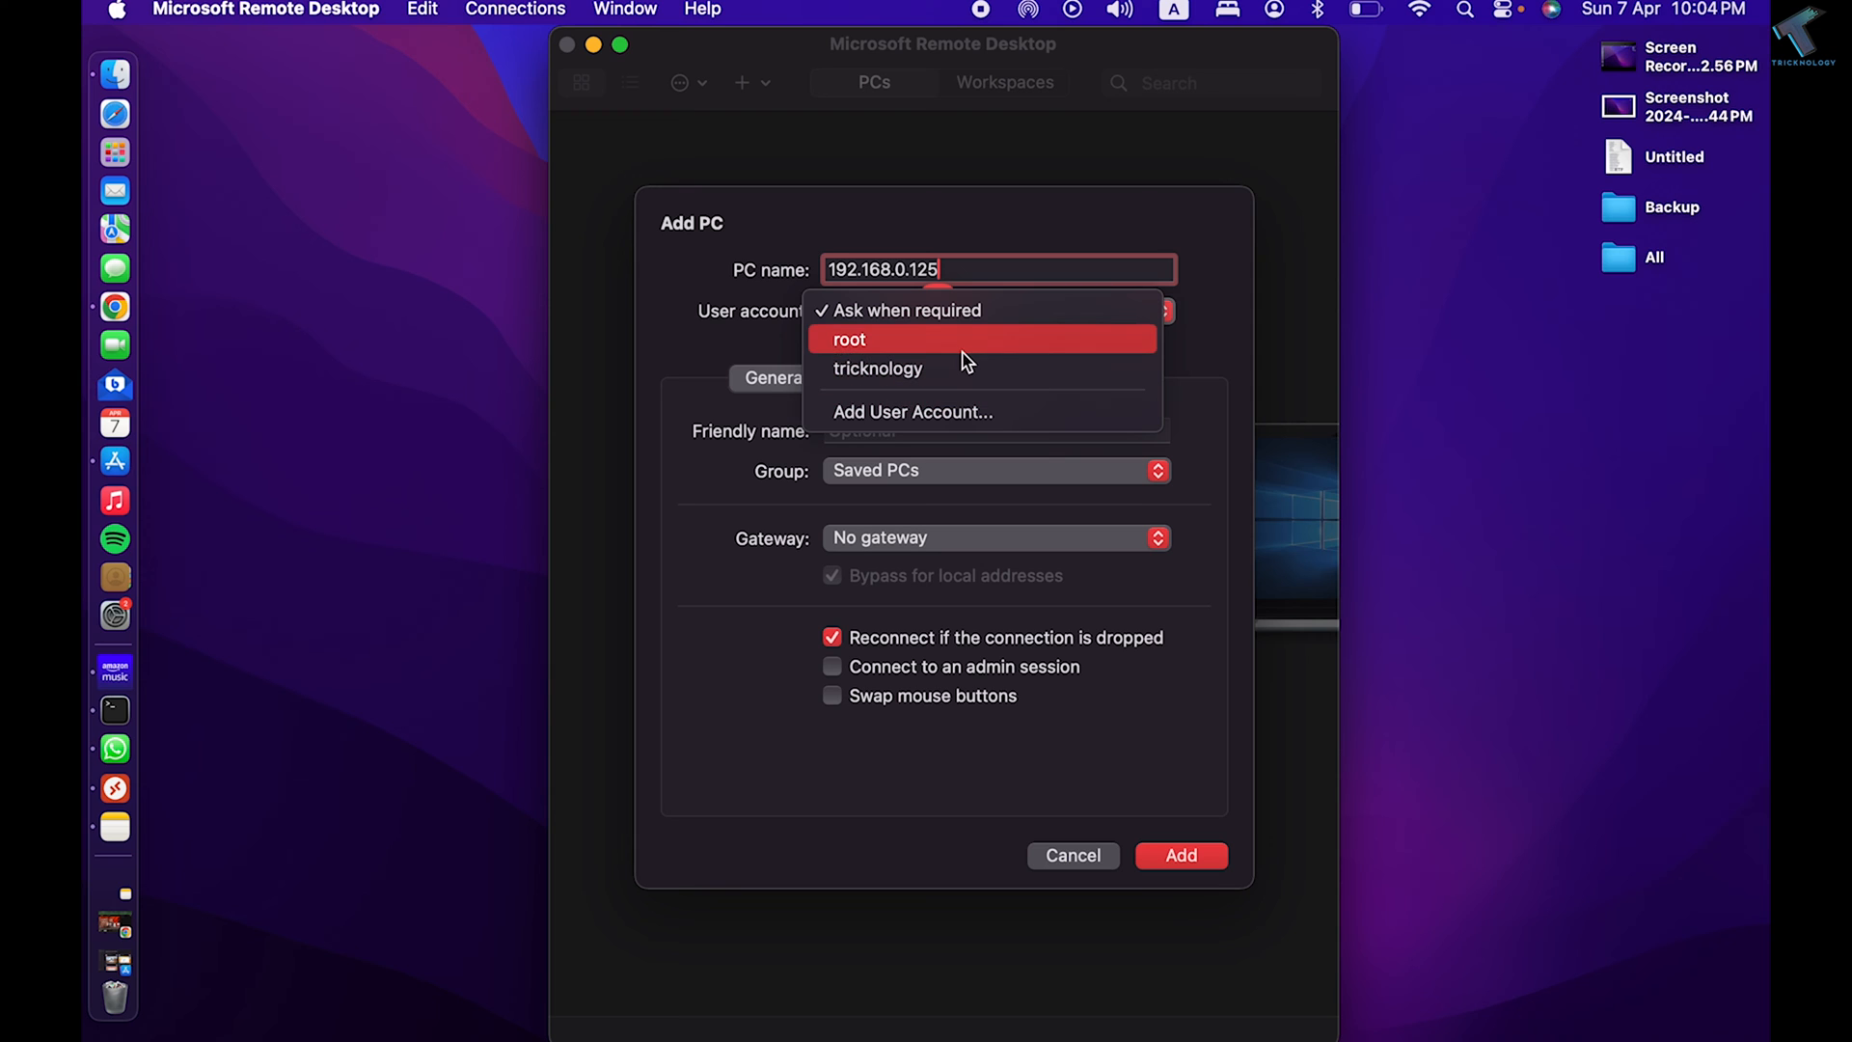
mouse_move(869, 411)
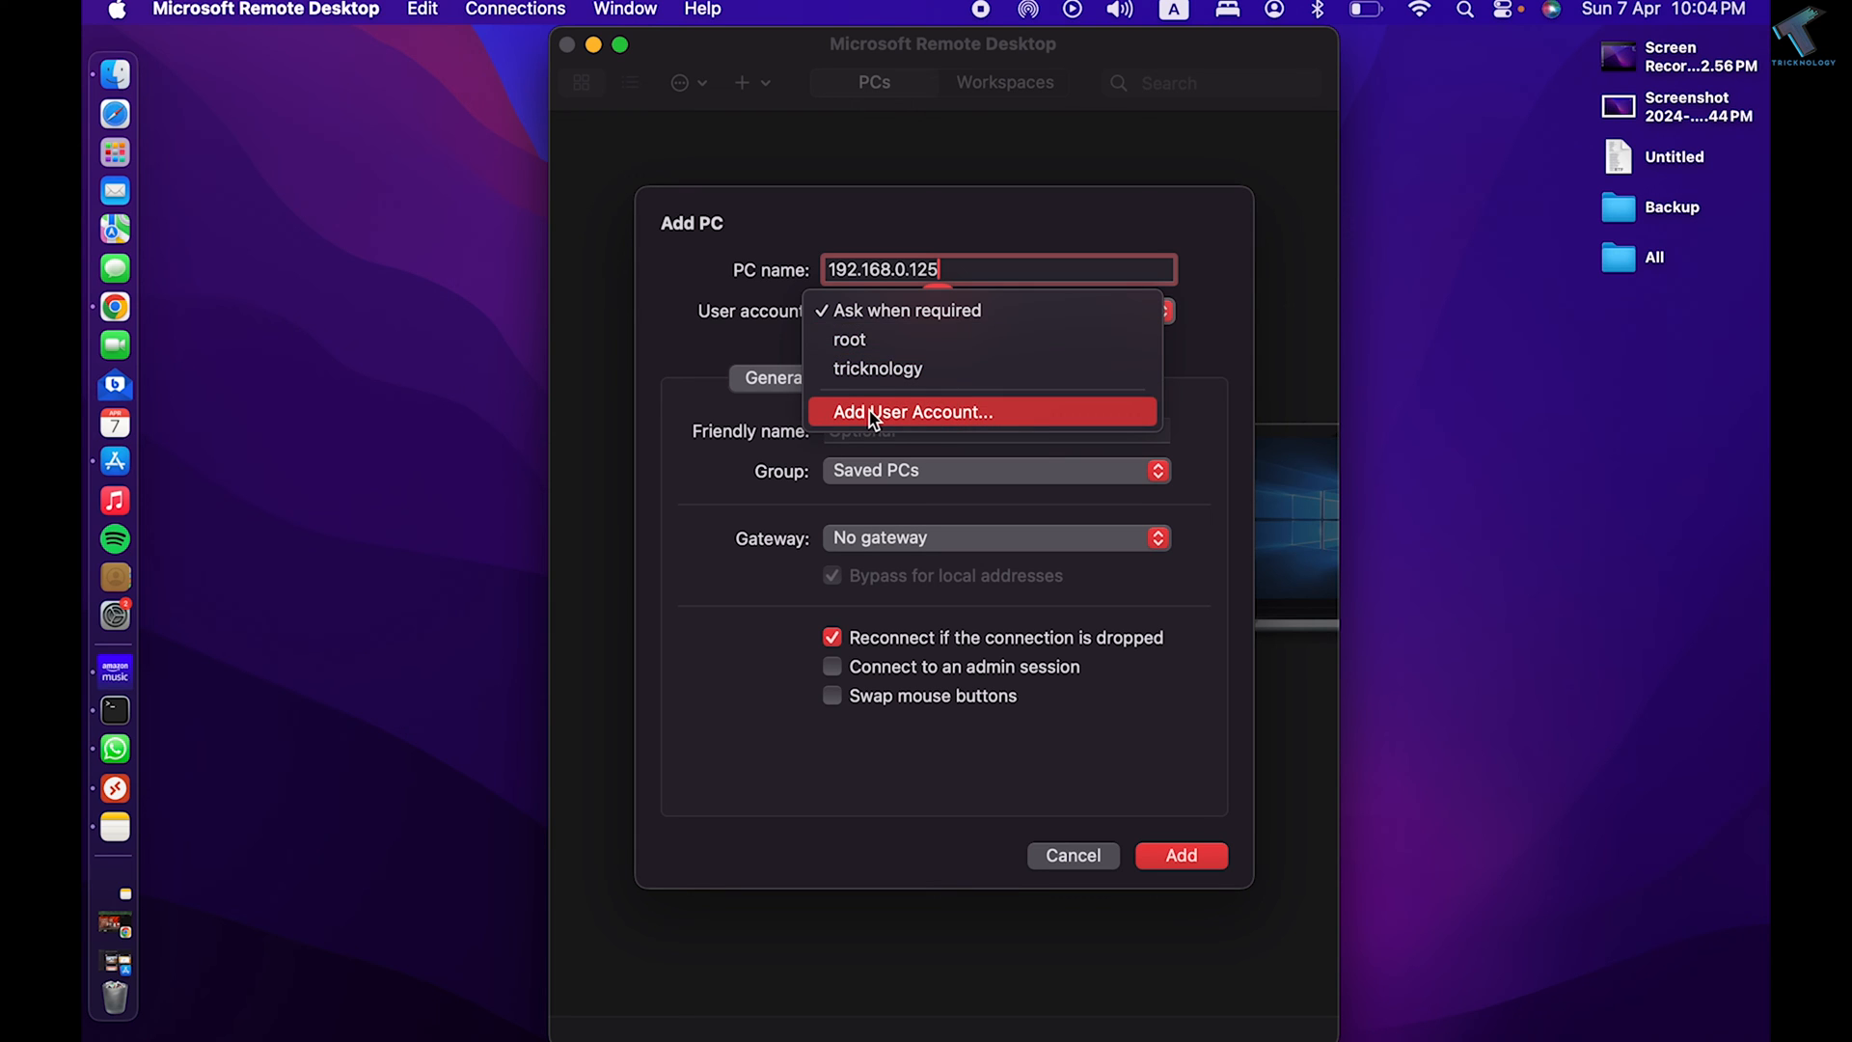
left_click(912, 411)
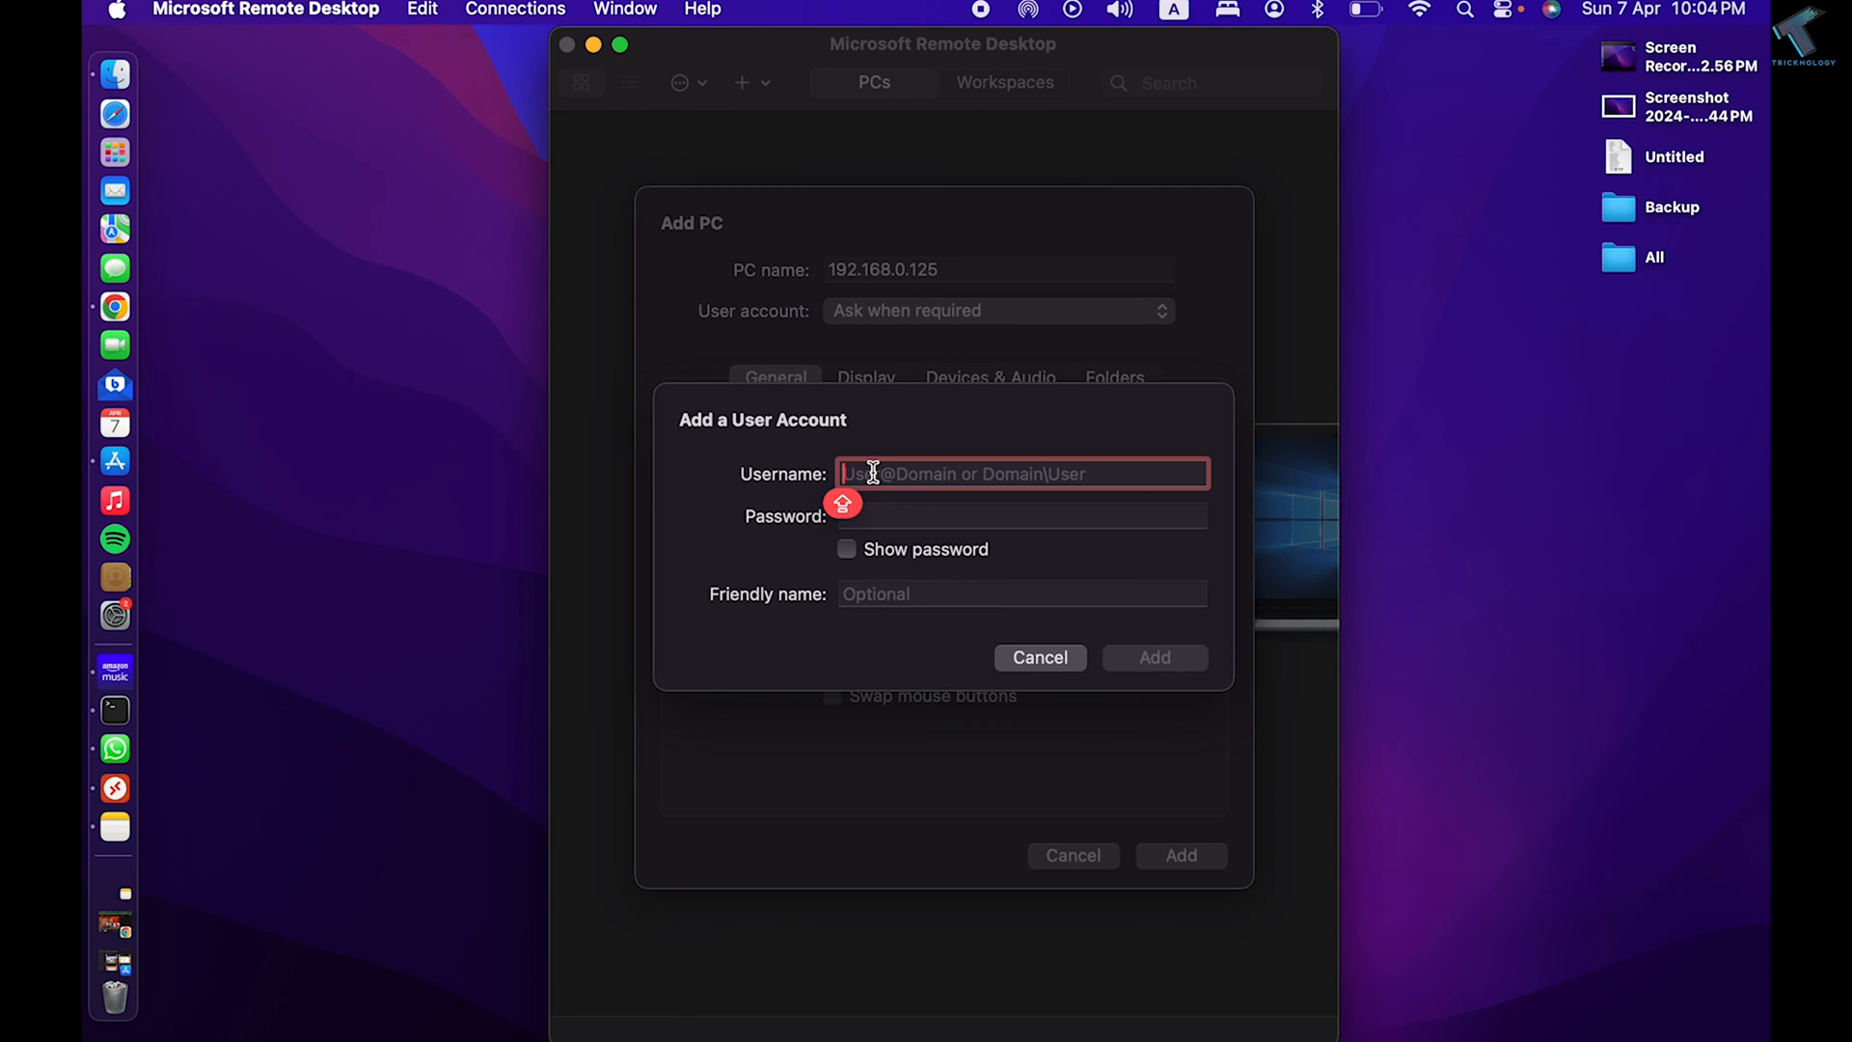
mouse_move(1042, 587)
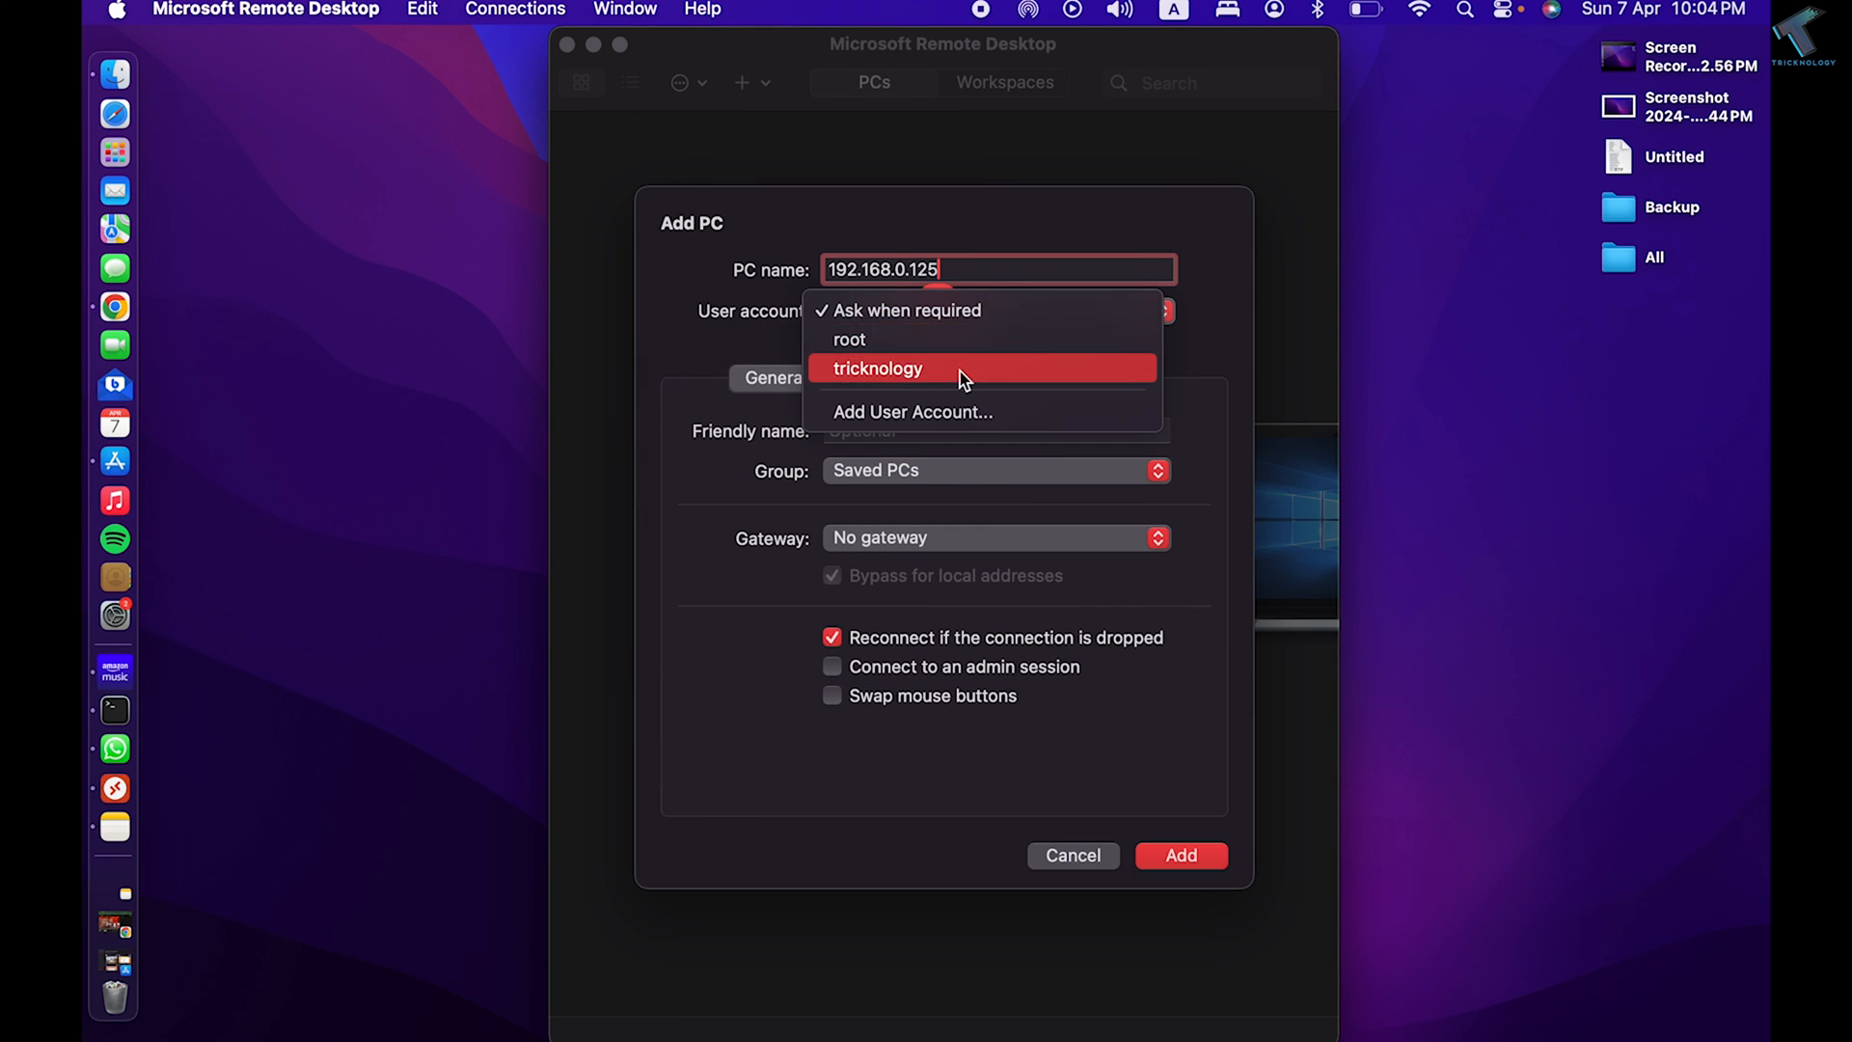
left_click(849, 338)
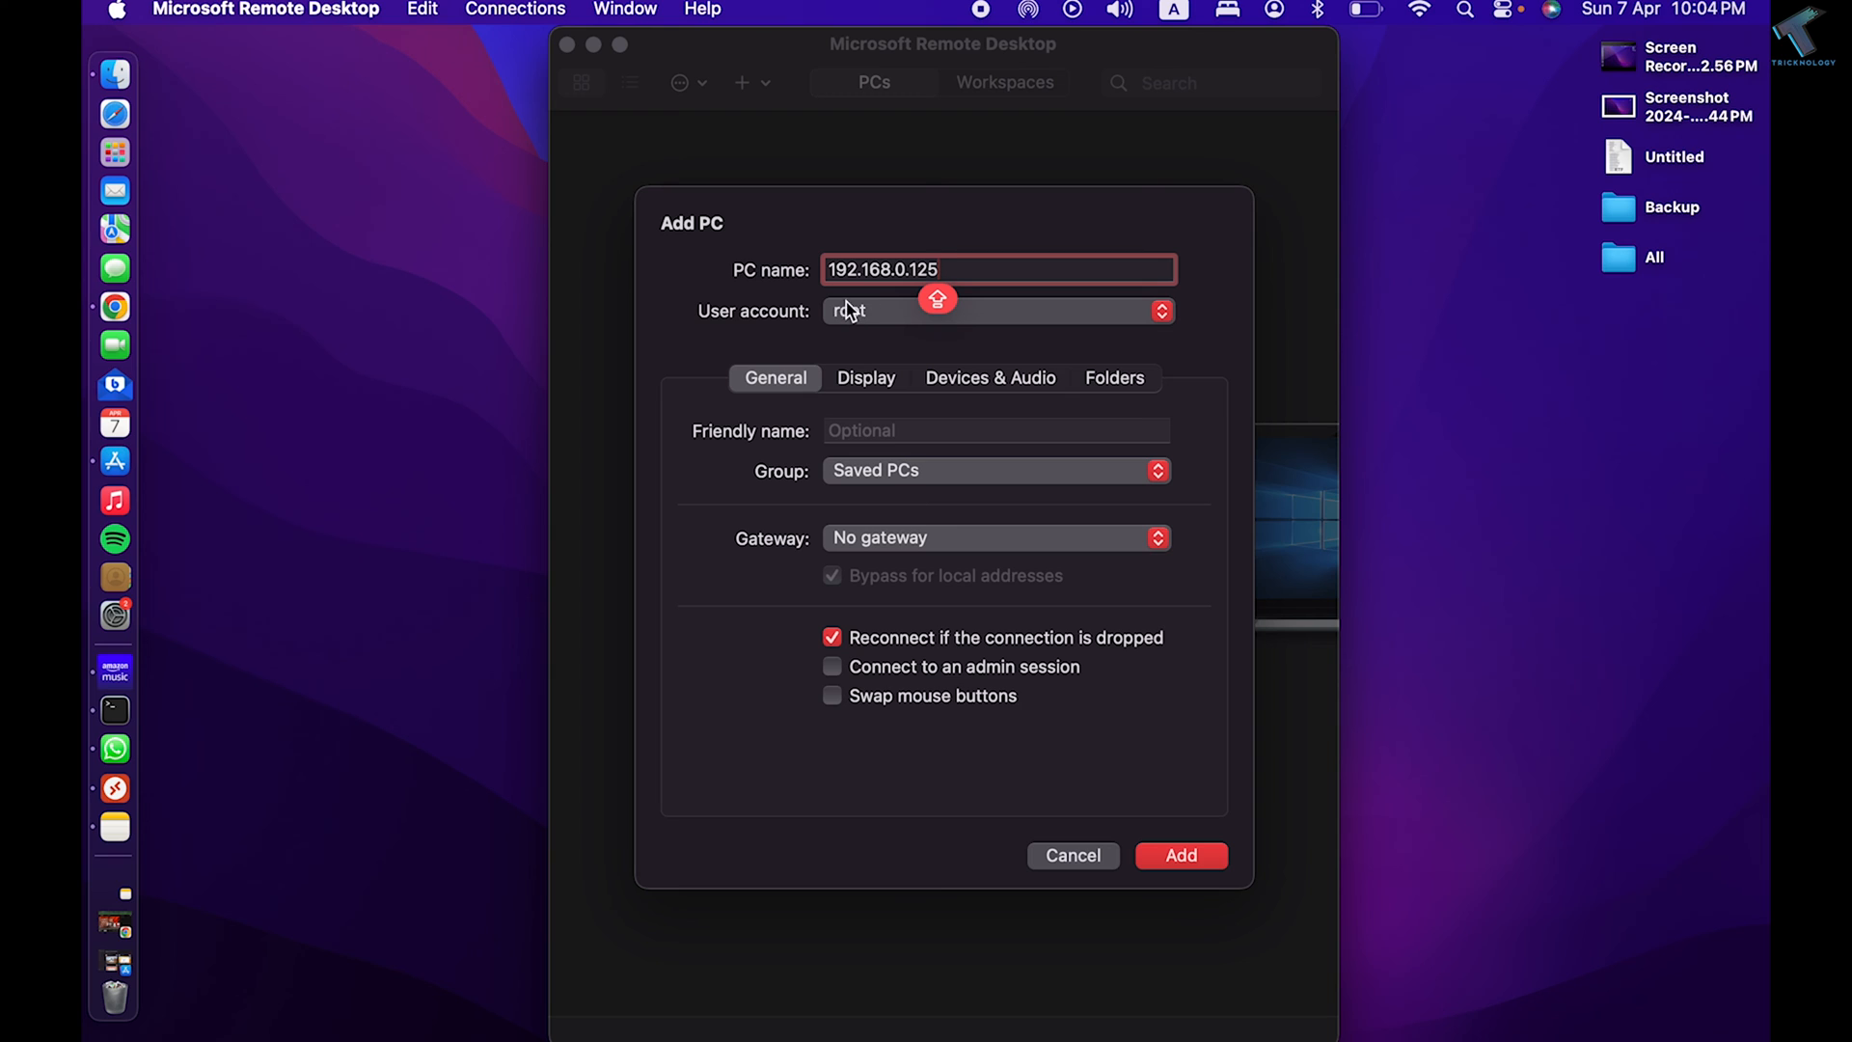
mouse_move(1000, 815)
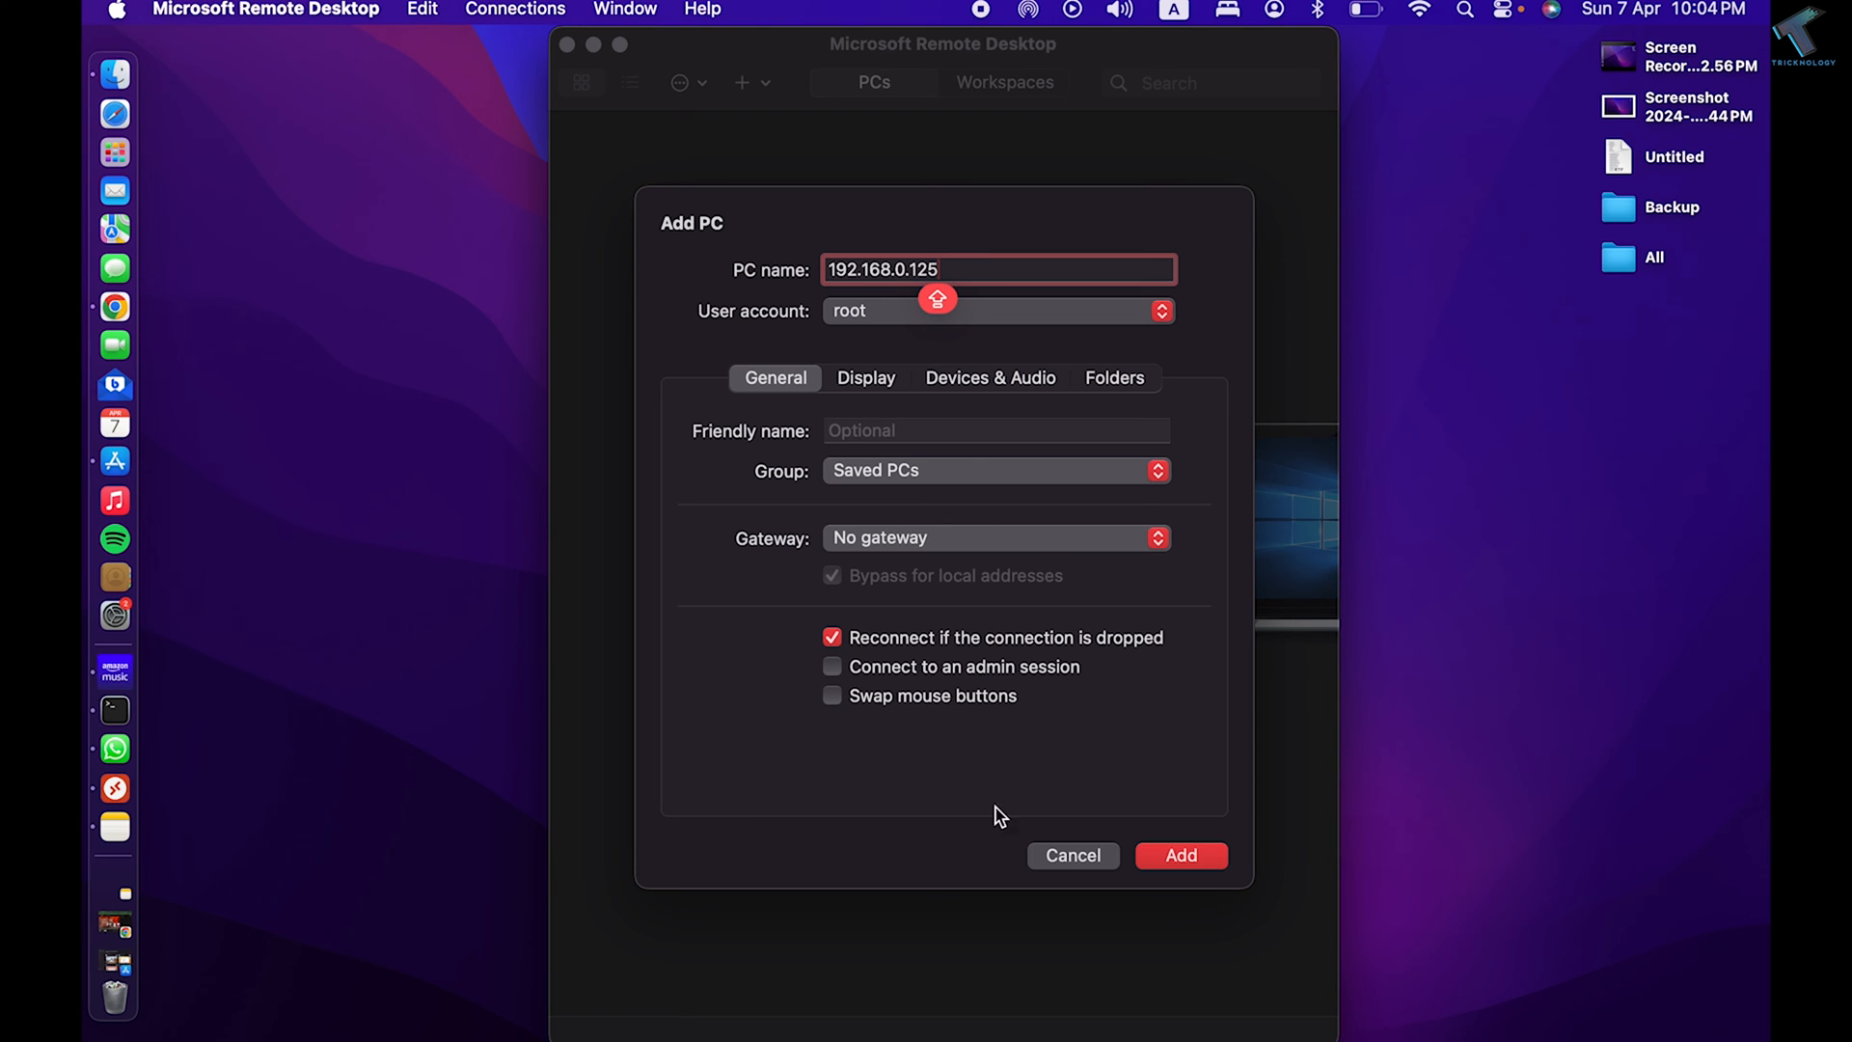
mouse_move(1211, 911)
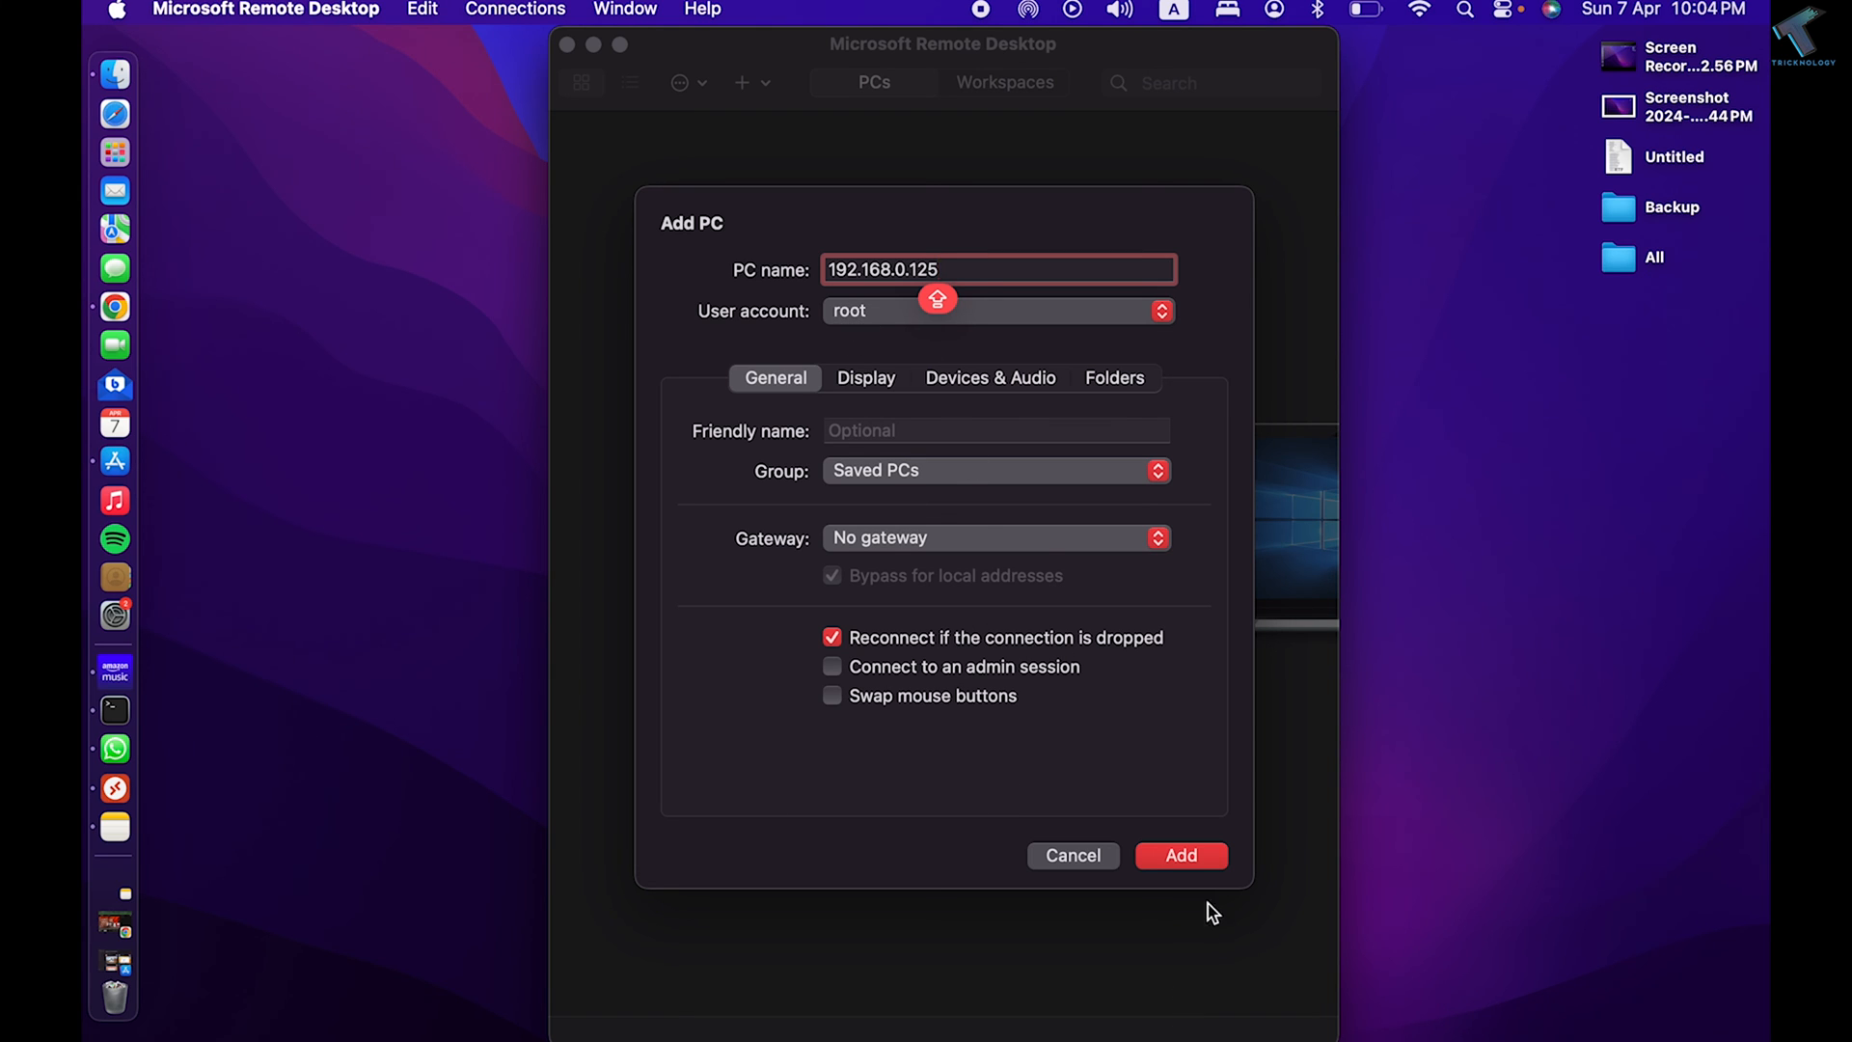
left_click(1180, 855)
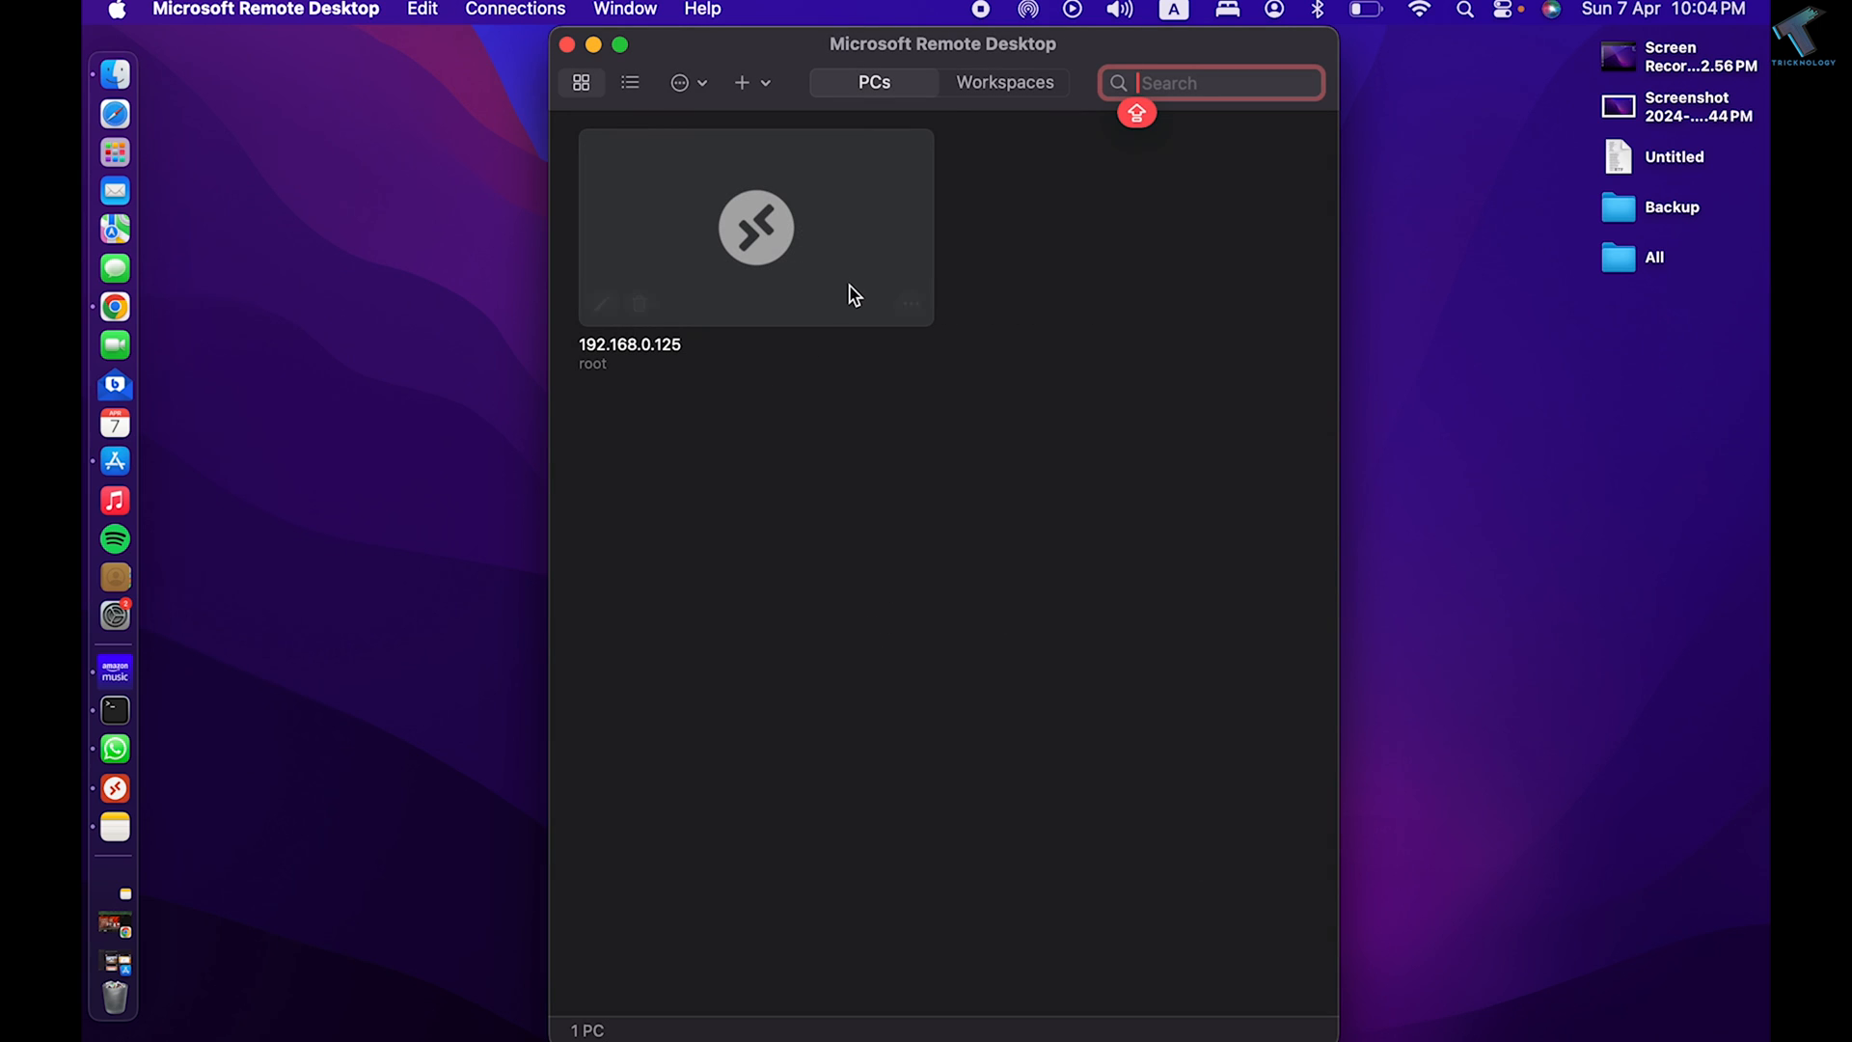
Connect to the 192.168.0.125 PC, accepting the unverified certificate warning.
left_click(910, 304)
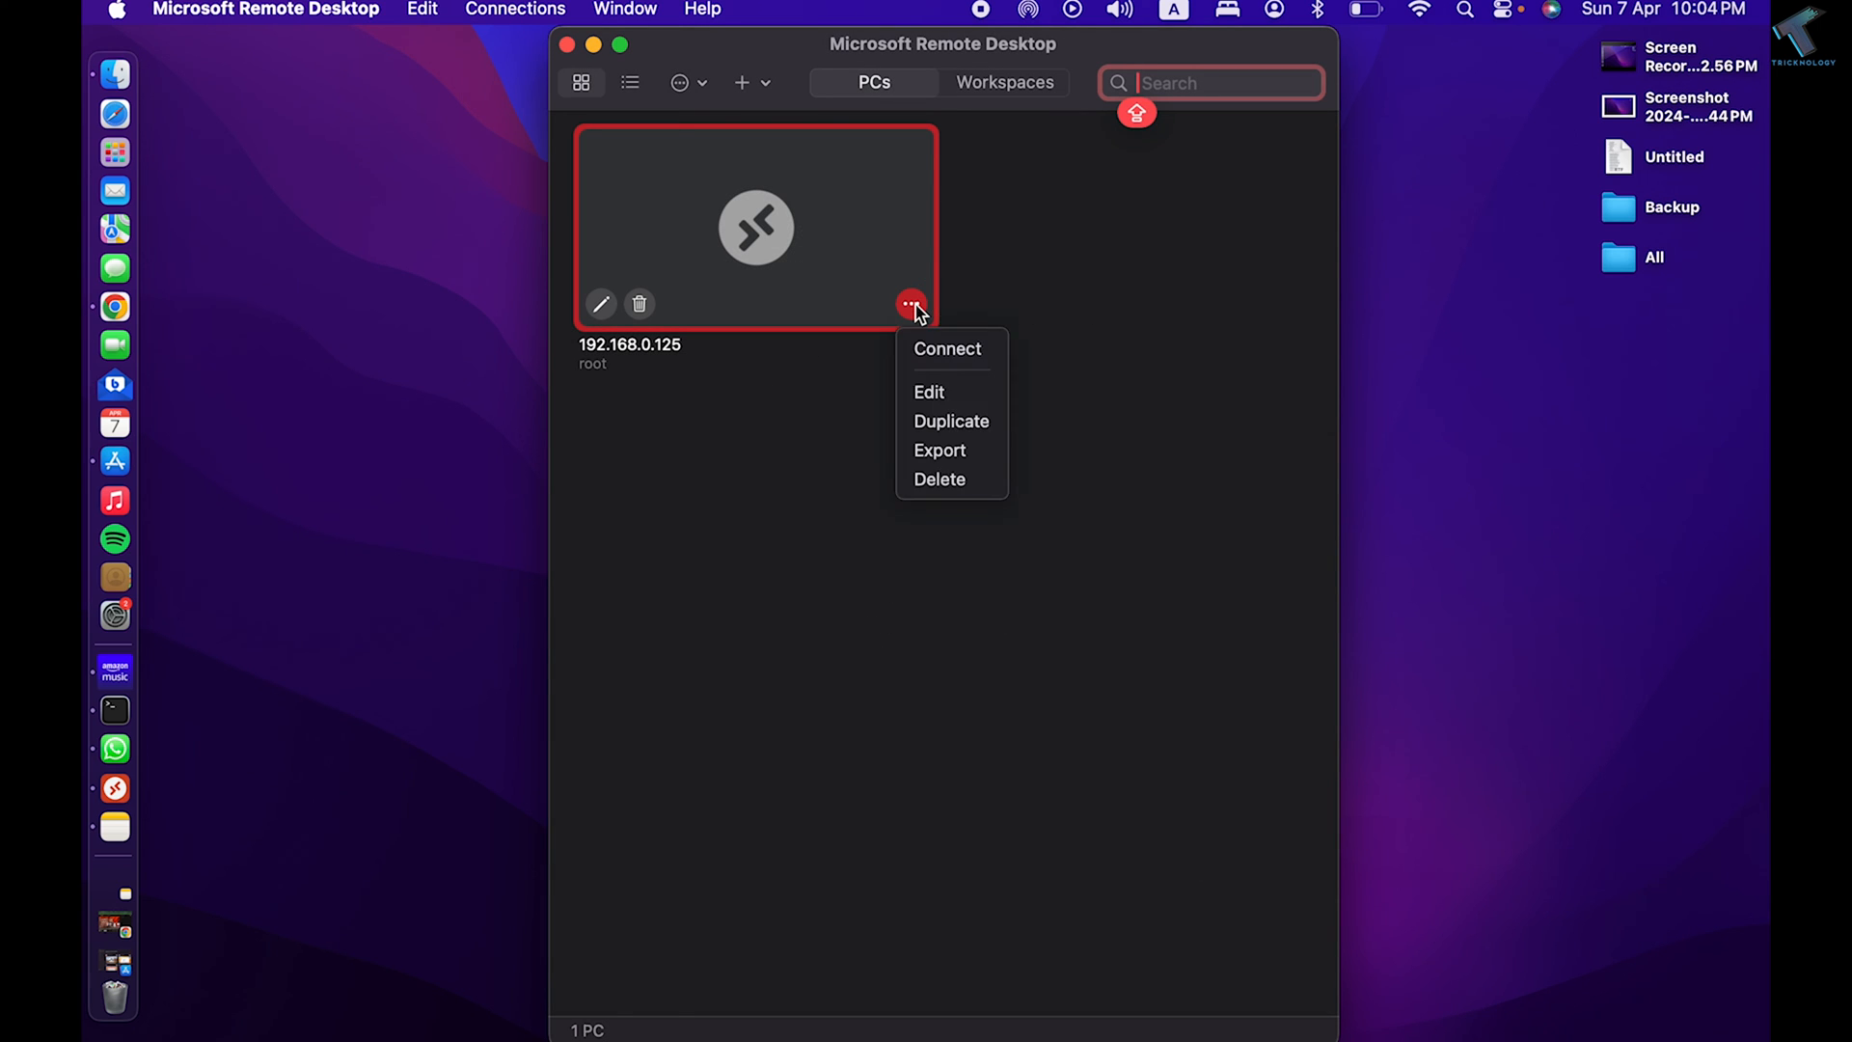
left_click(947, 348)
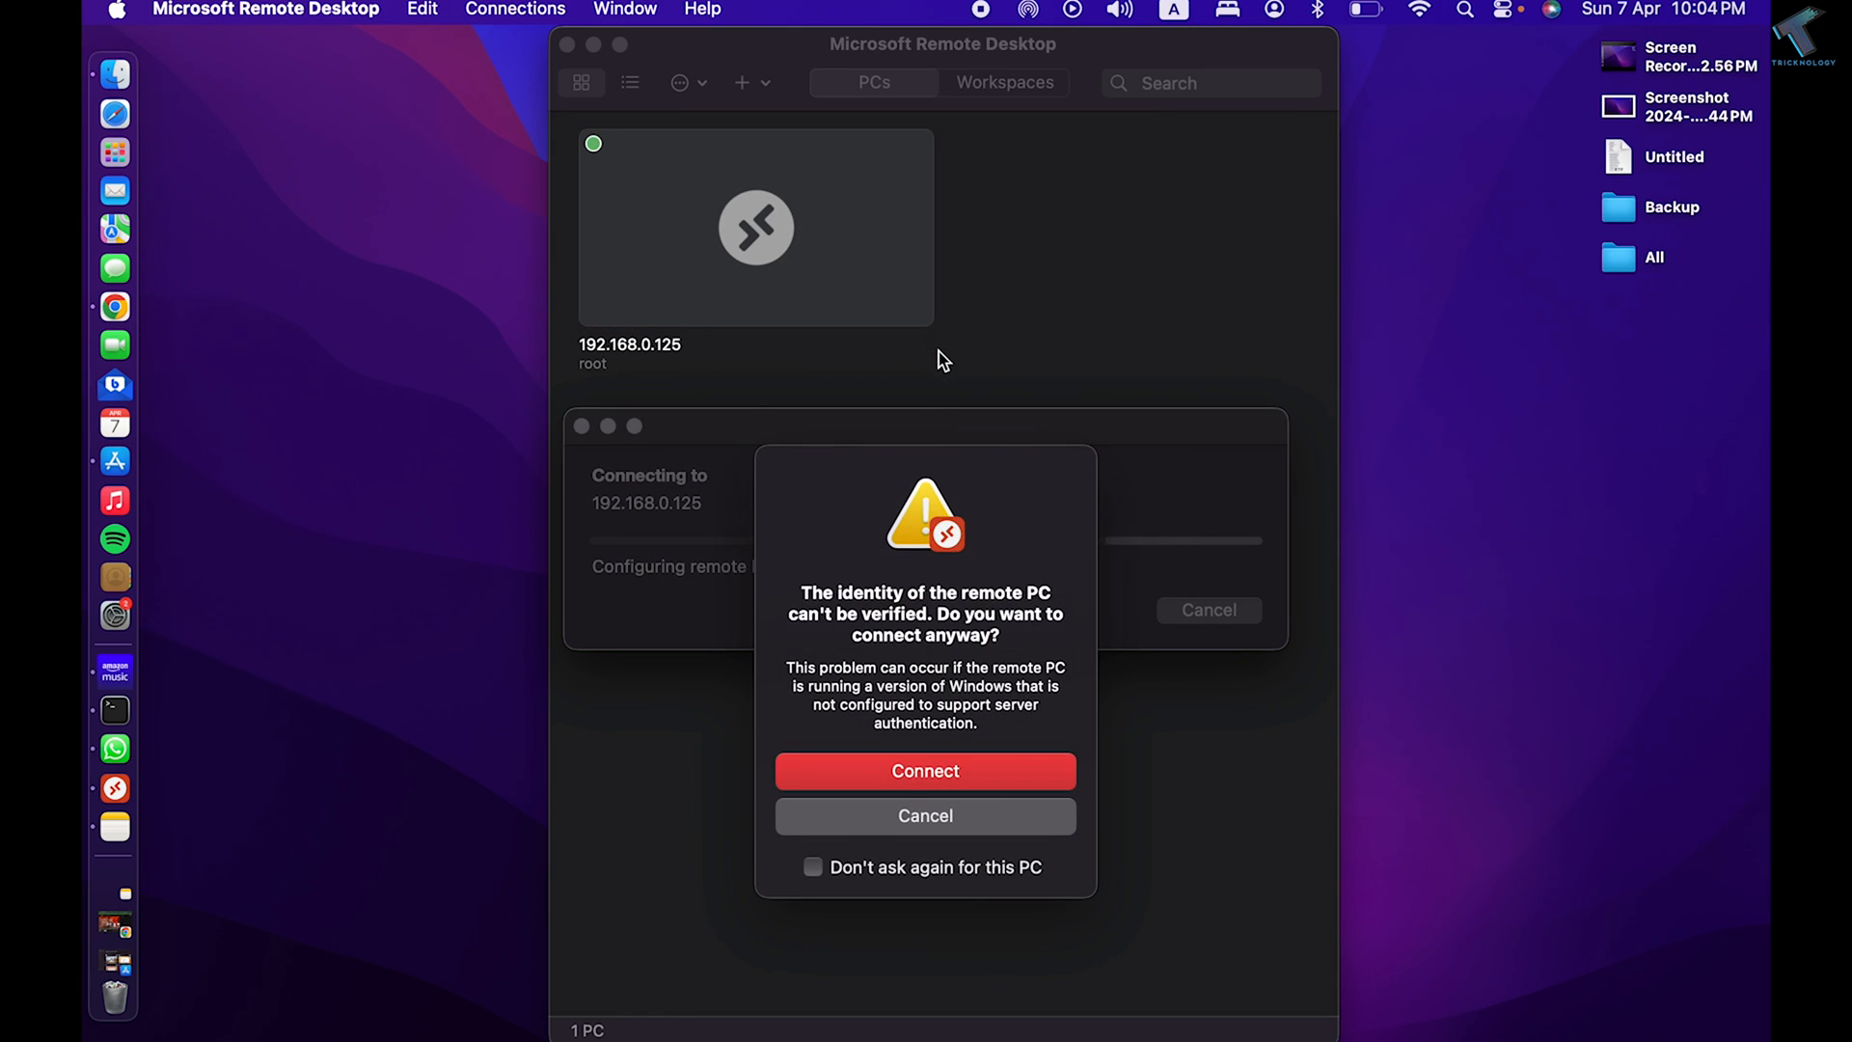
left_click(926, 769)
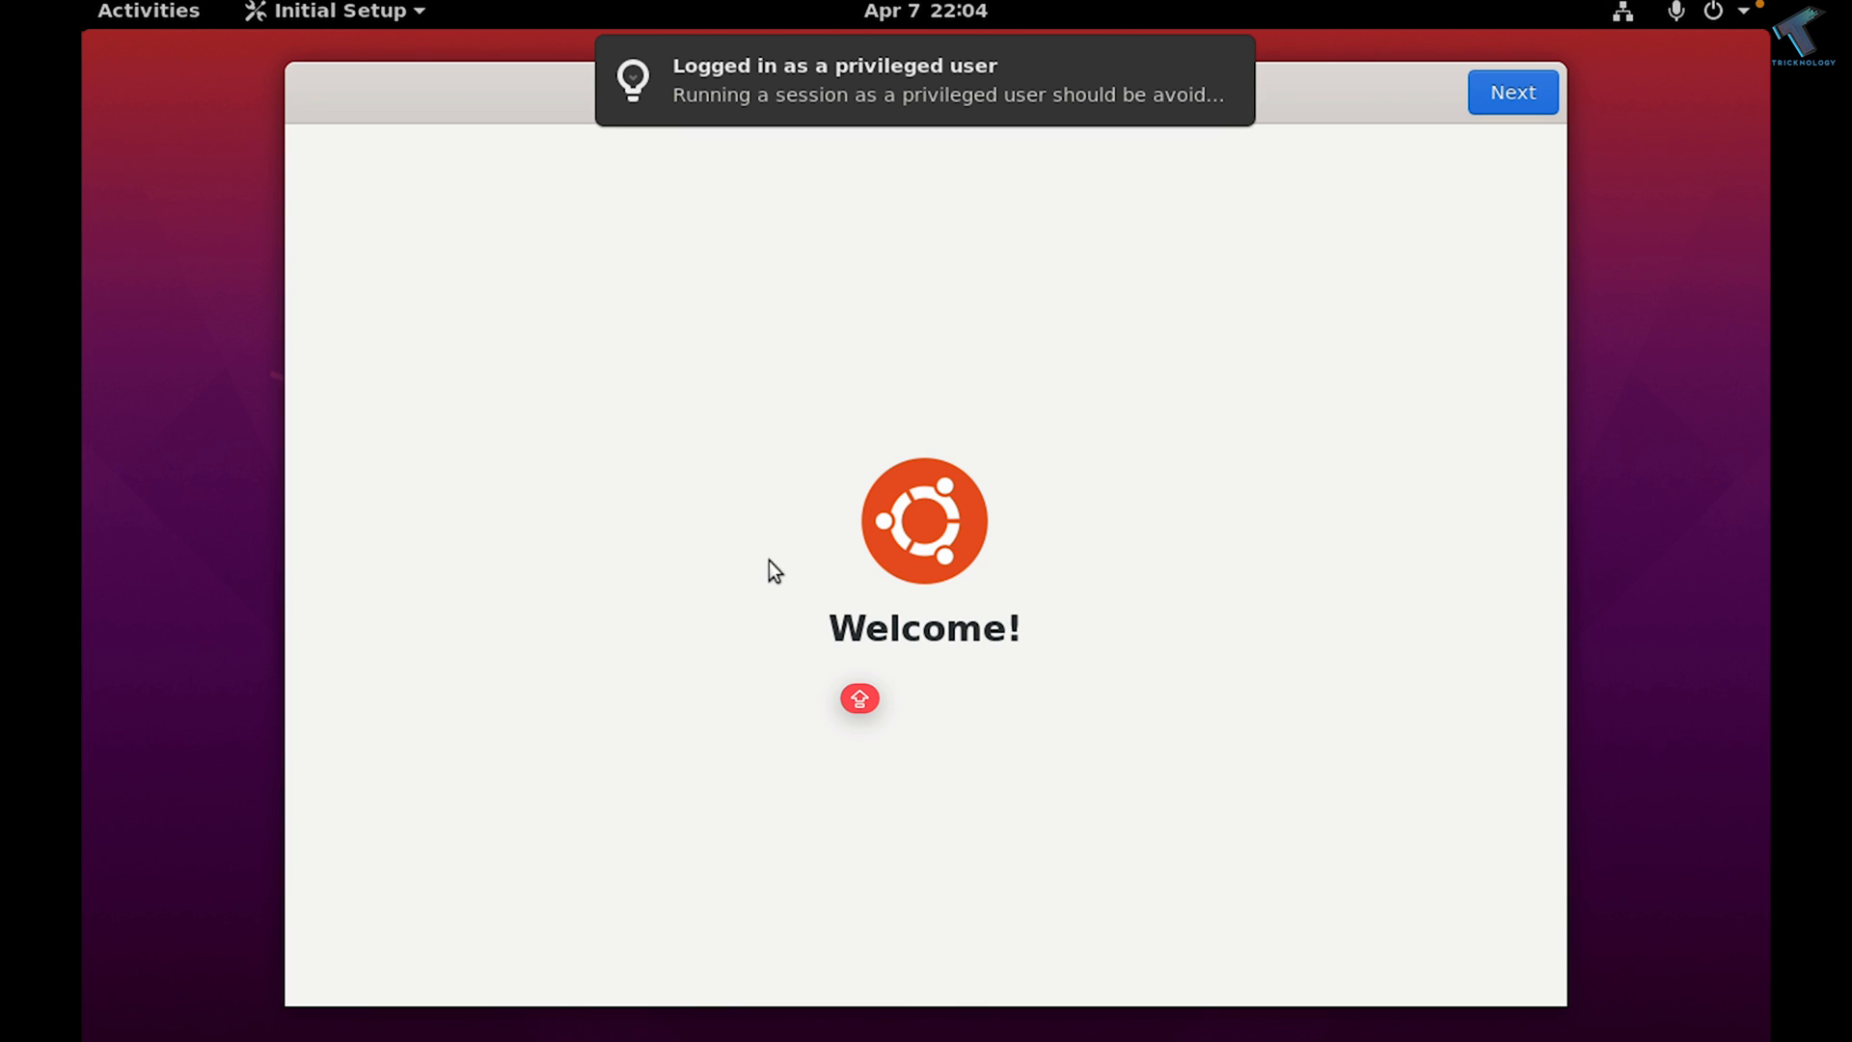
Keep the English (US) layout, skip Online Accounts, and finish with Start Using Ubuntu.
left_click(1512, 93)
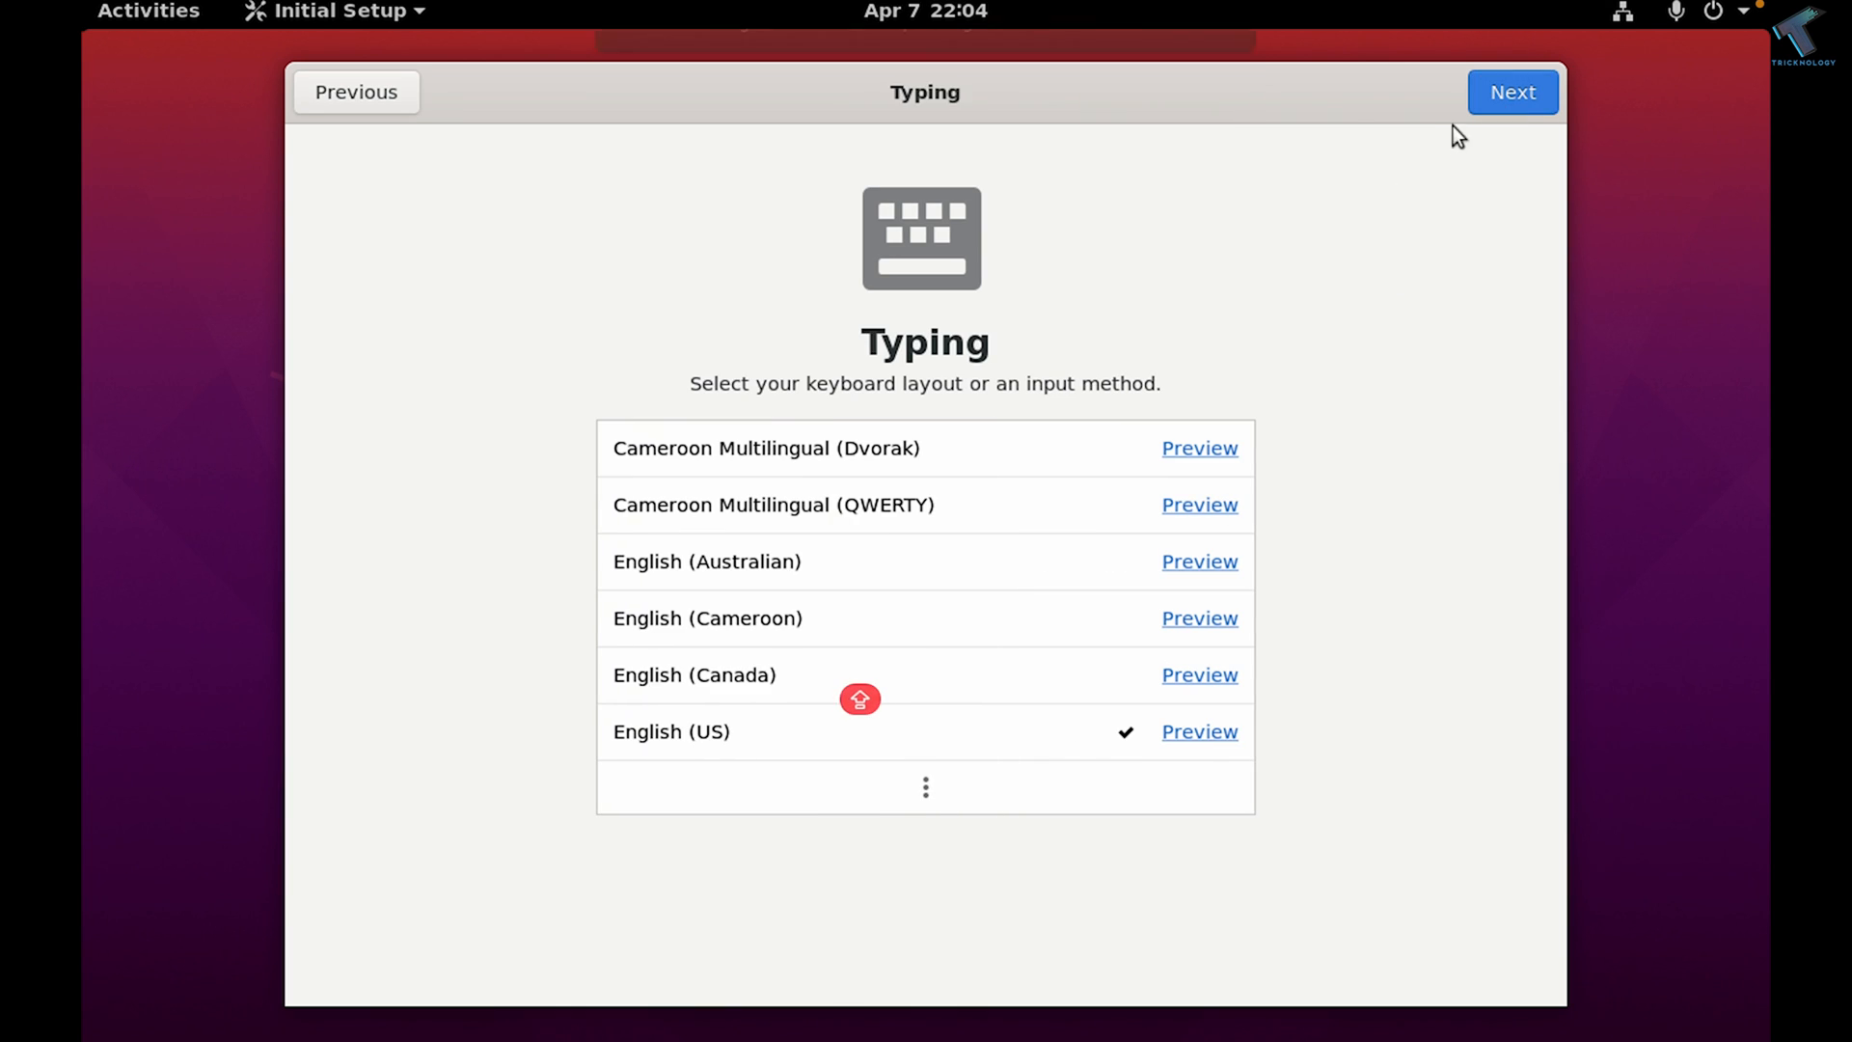
left_click(1512, 93)
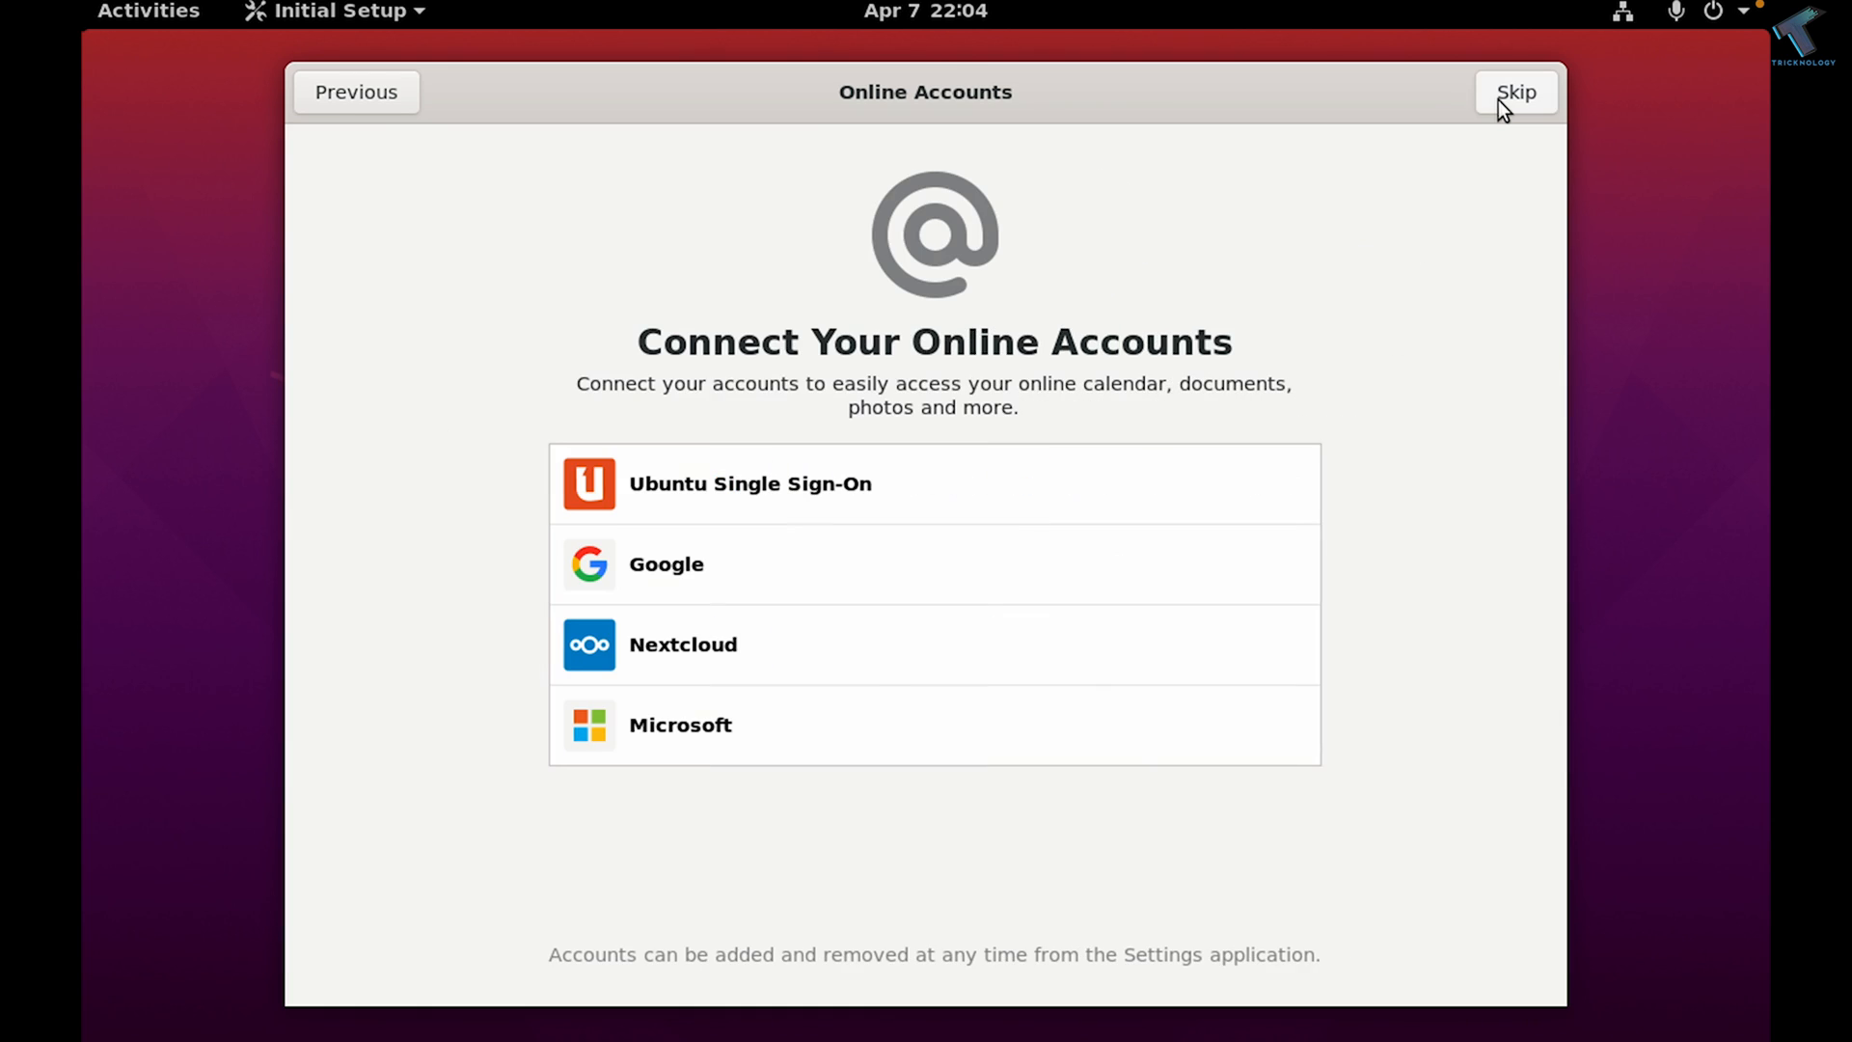
left_click(1516, 91)
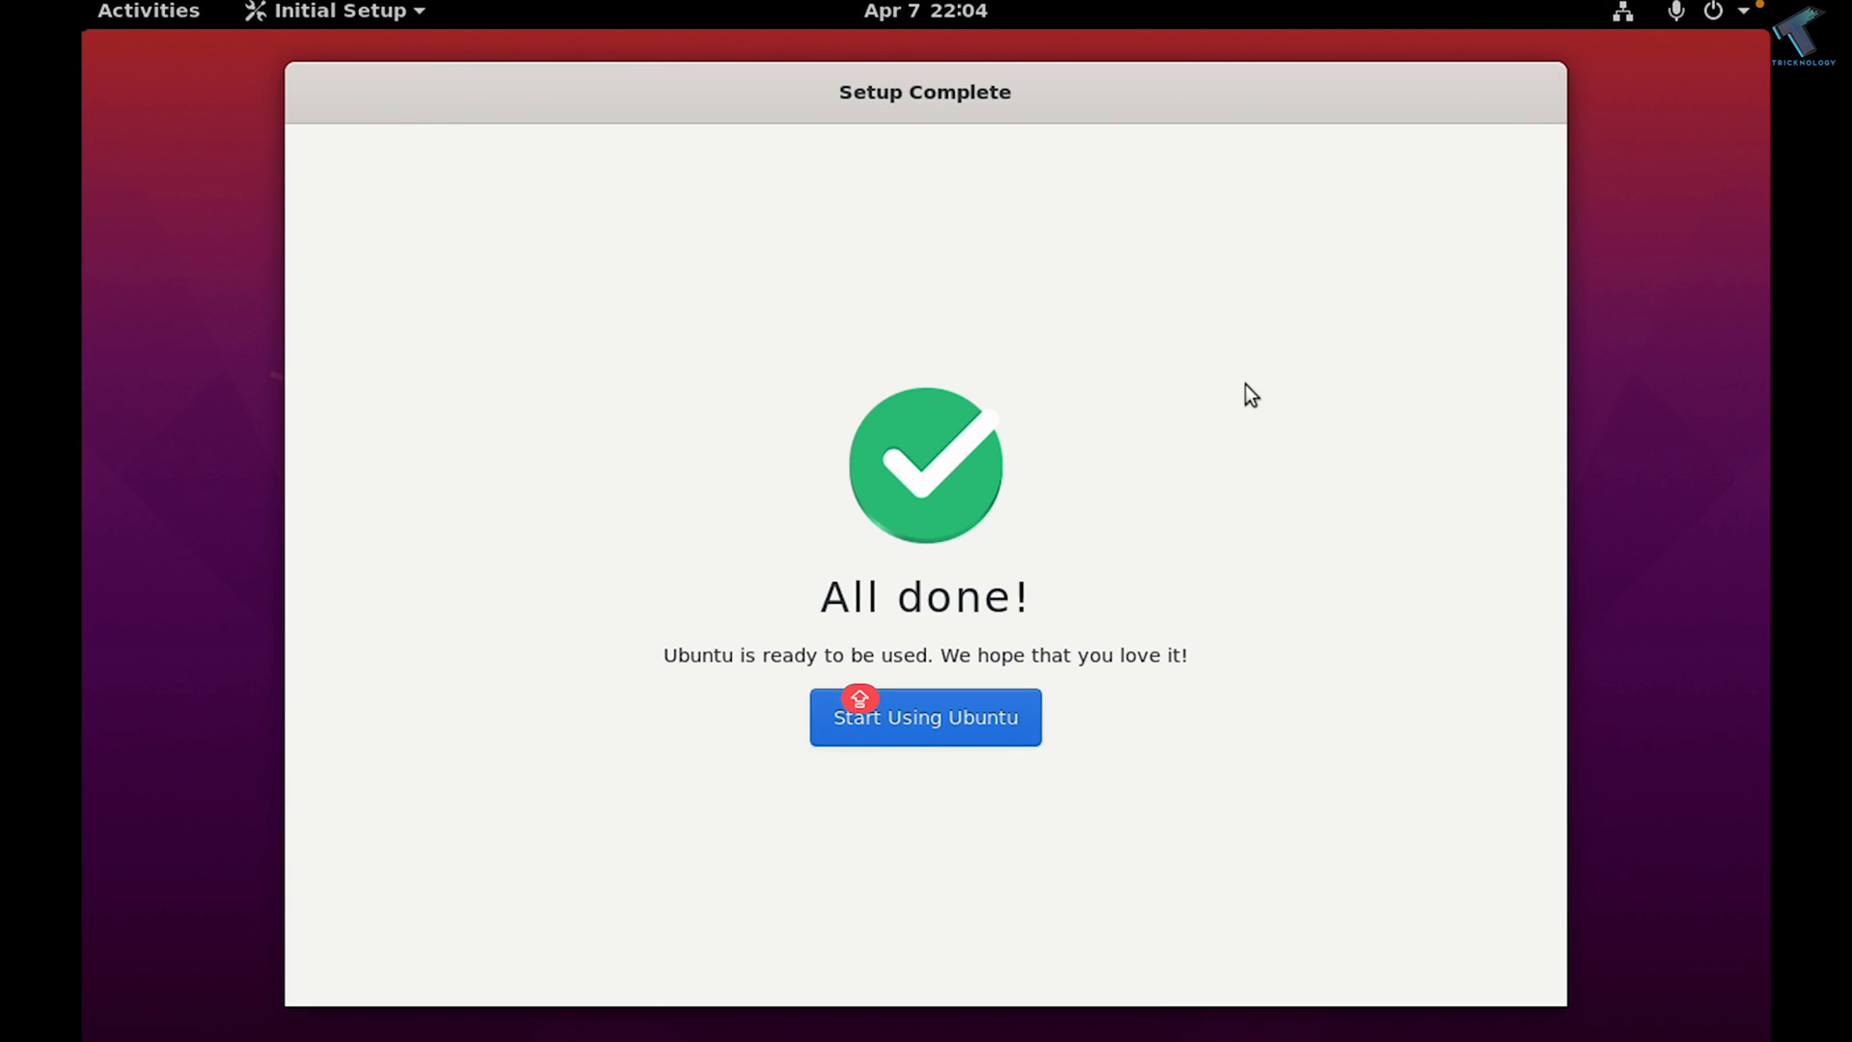
left_click(925, 717)
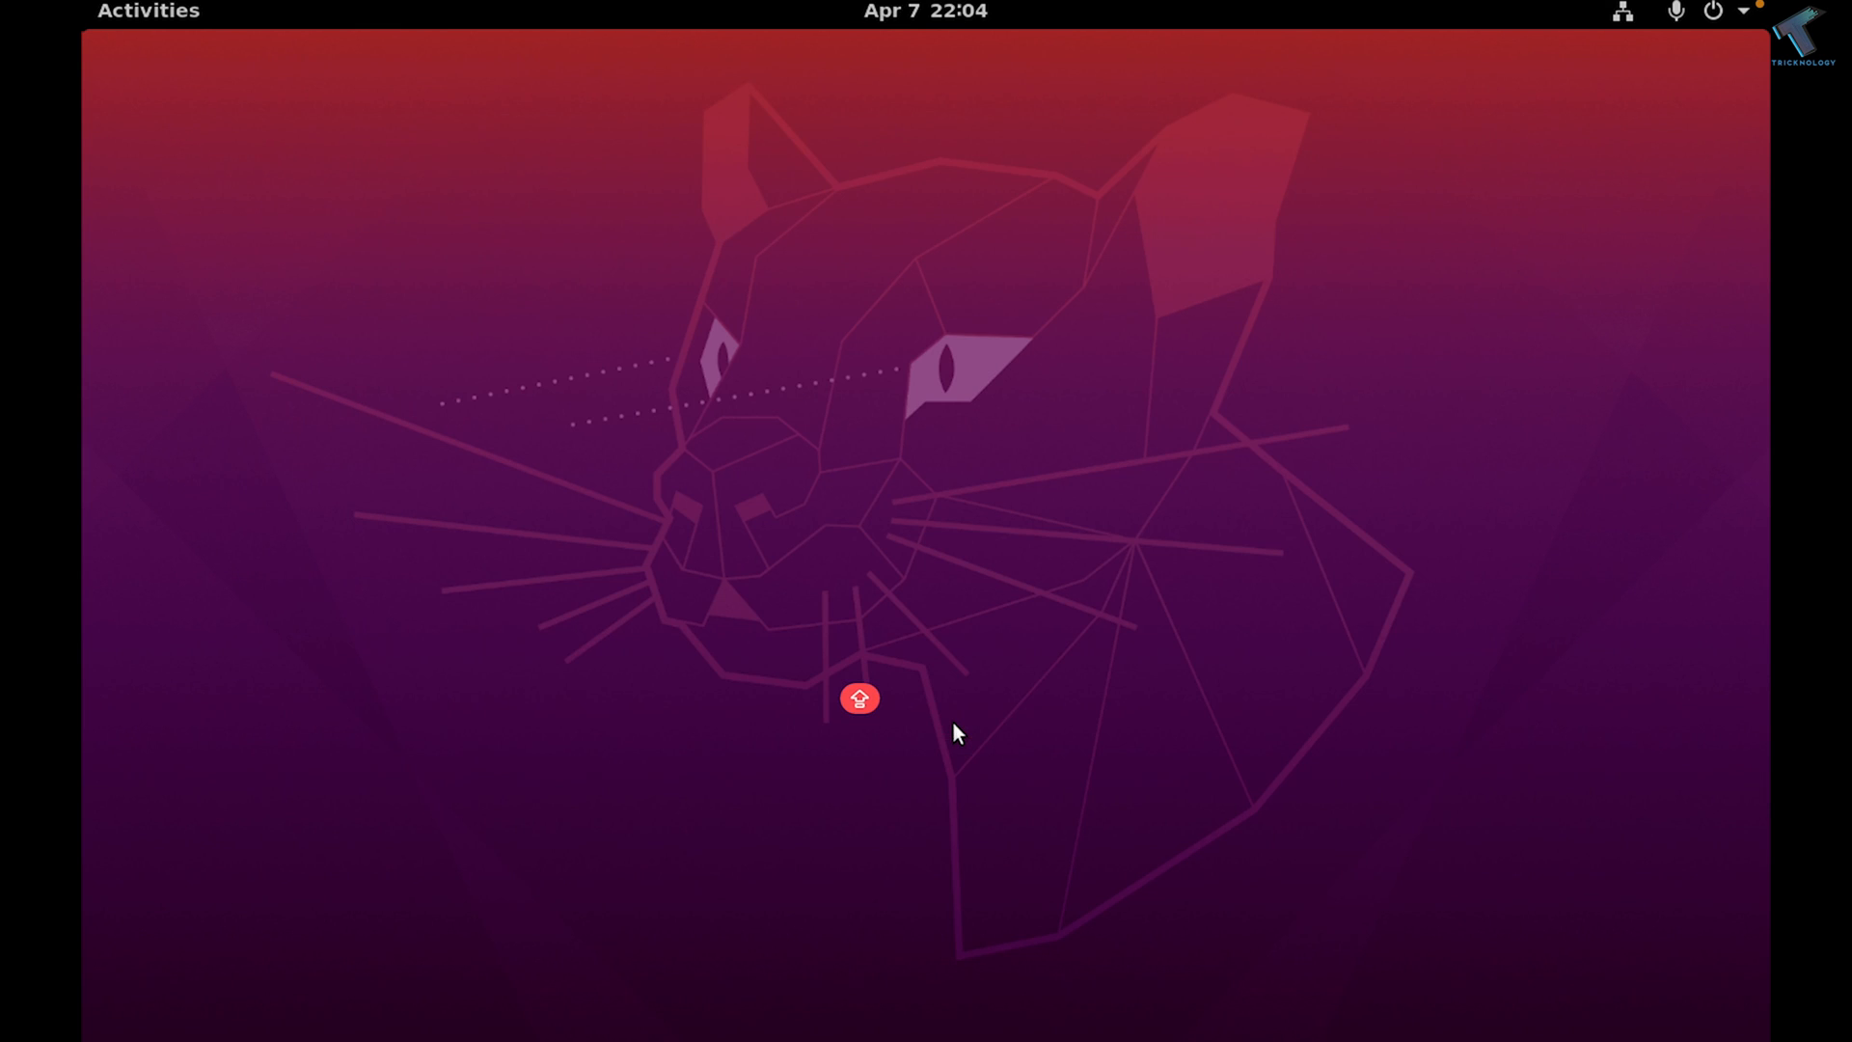